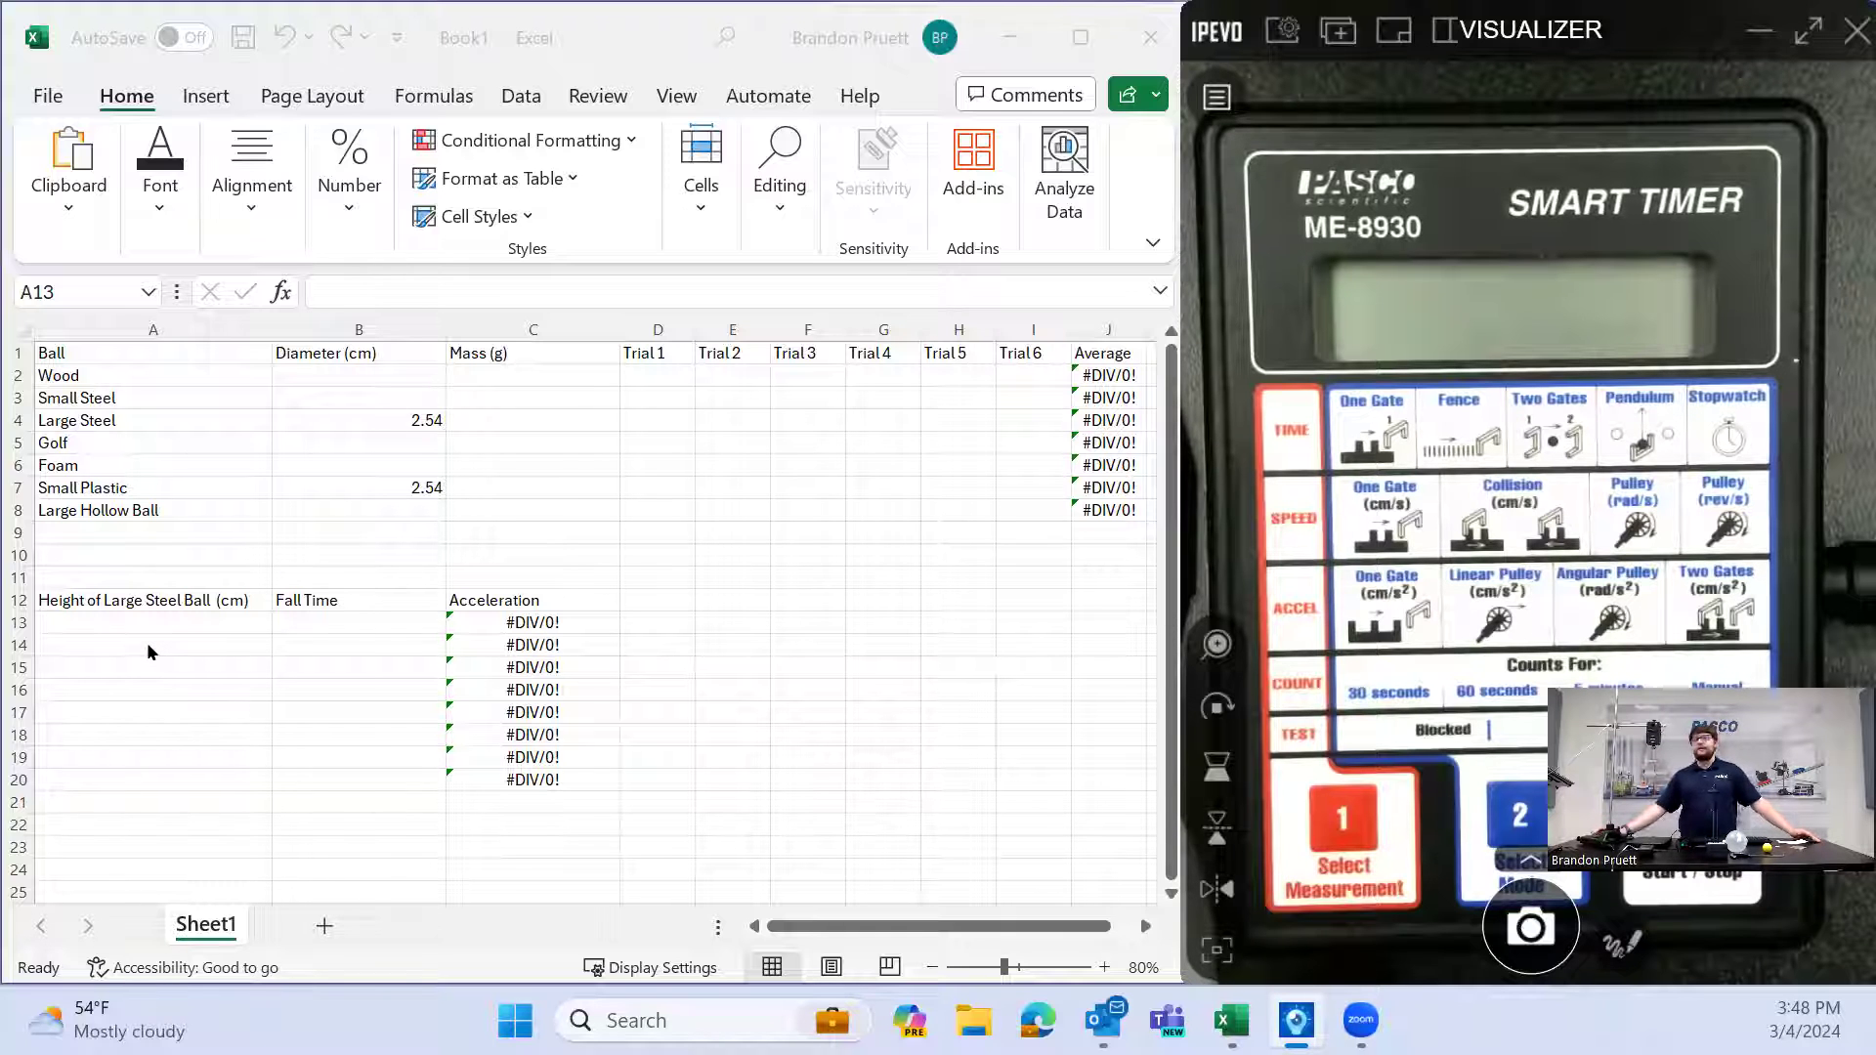
mouse_move(178, 631)
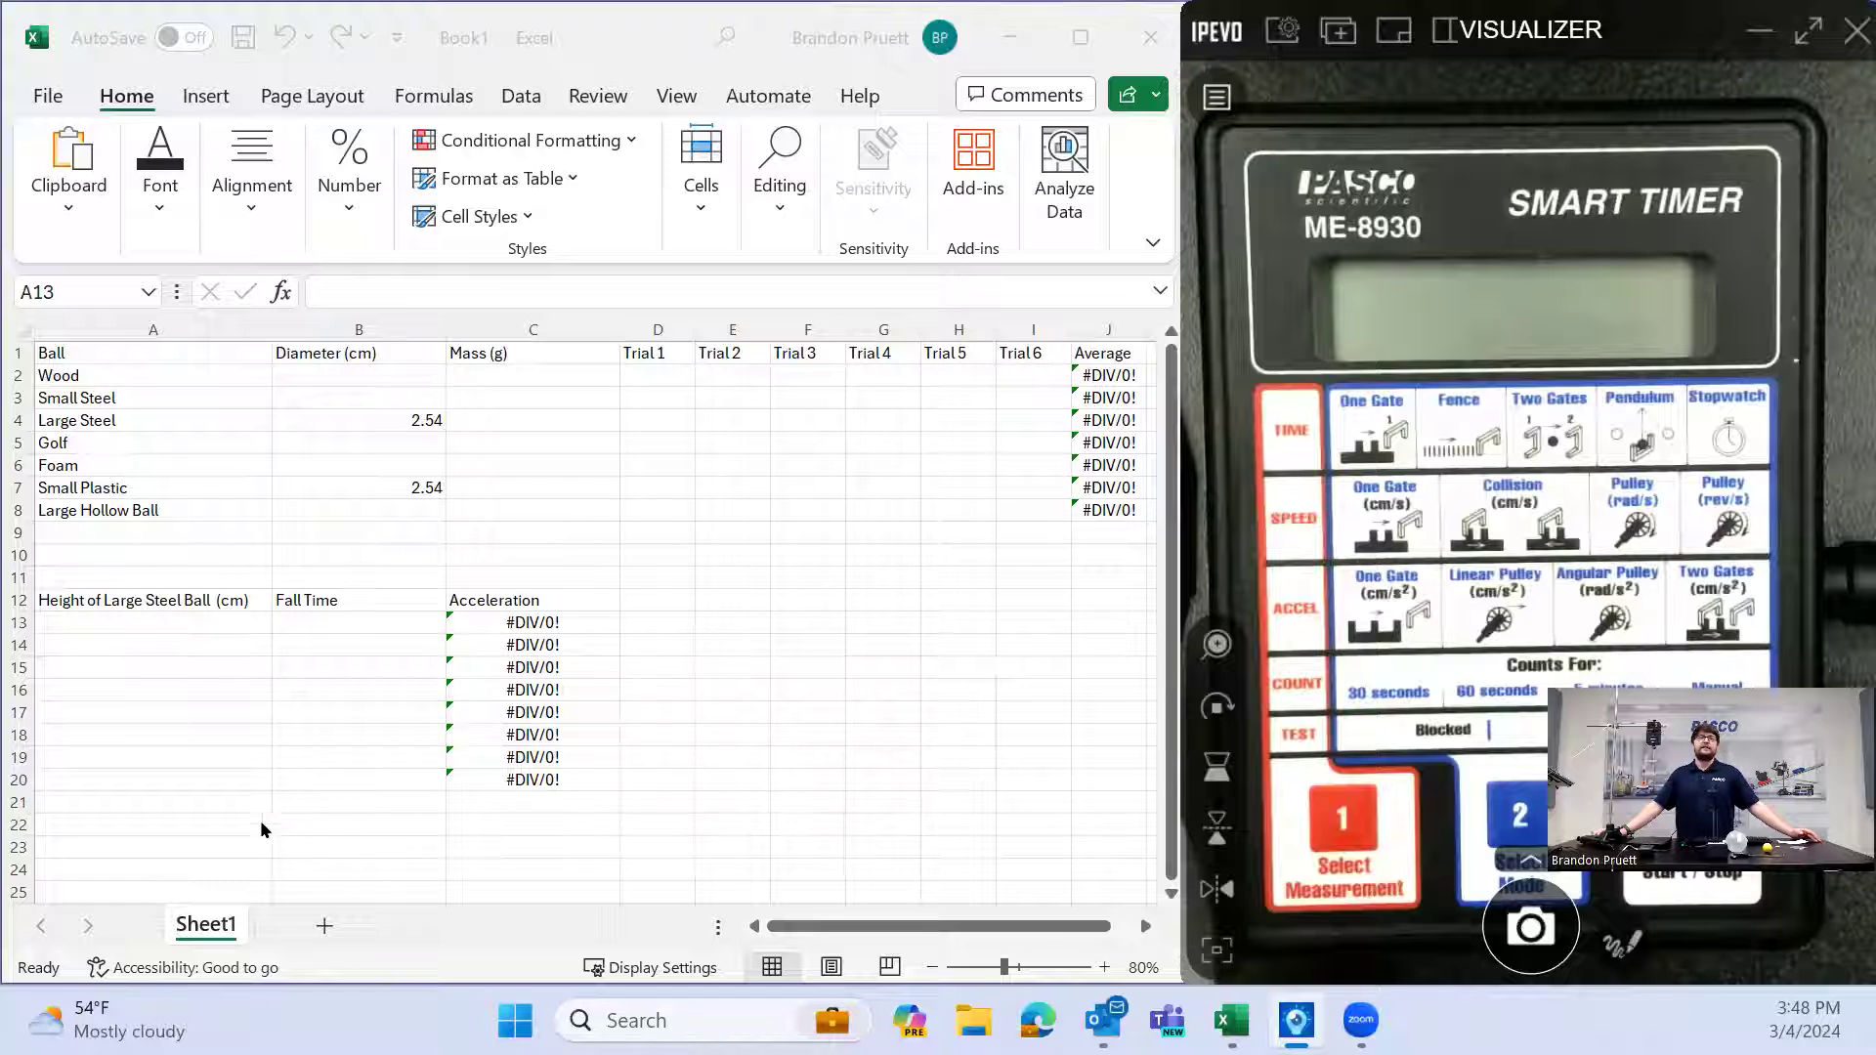
mouse_move(770, 574)
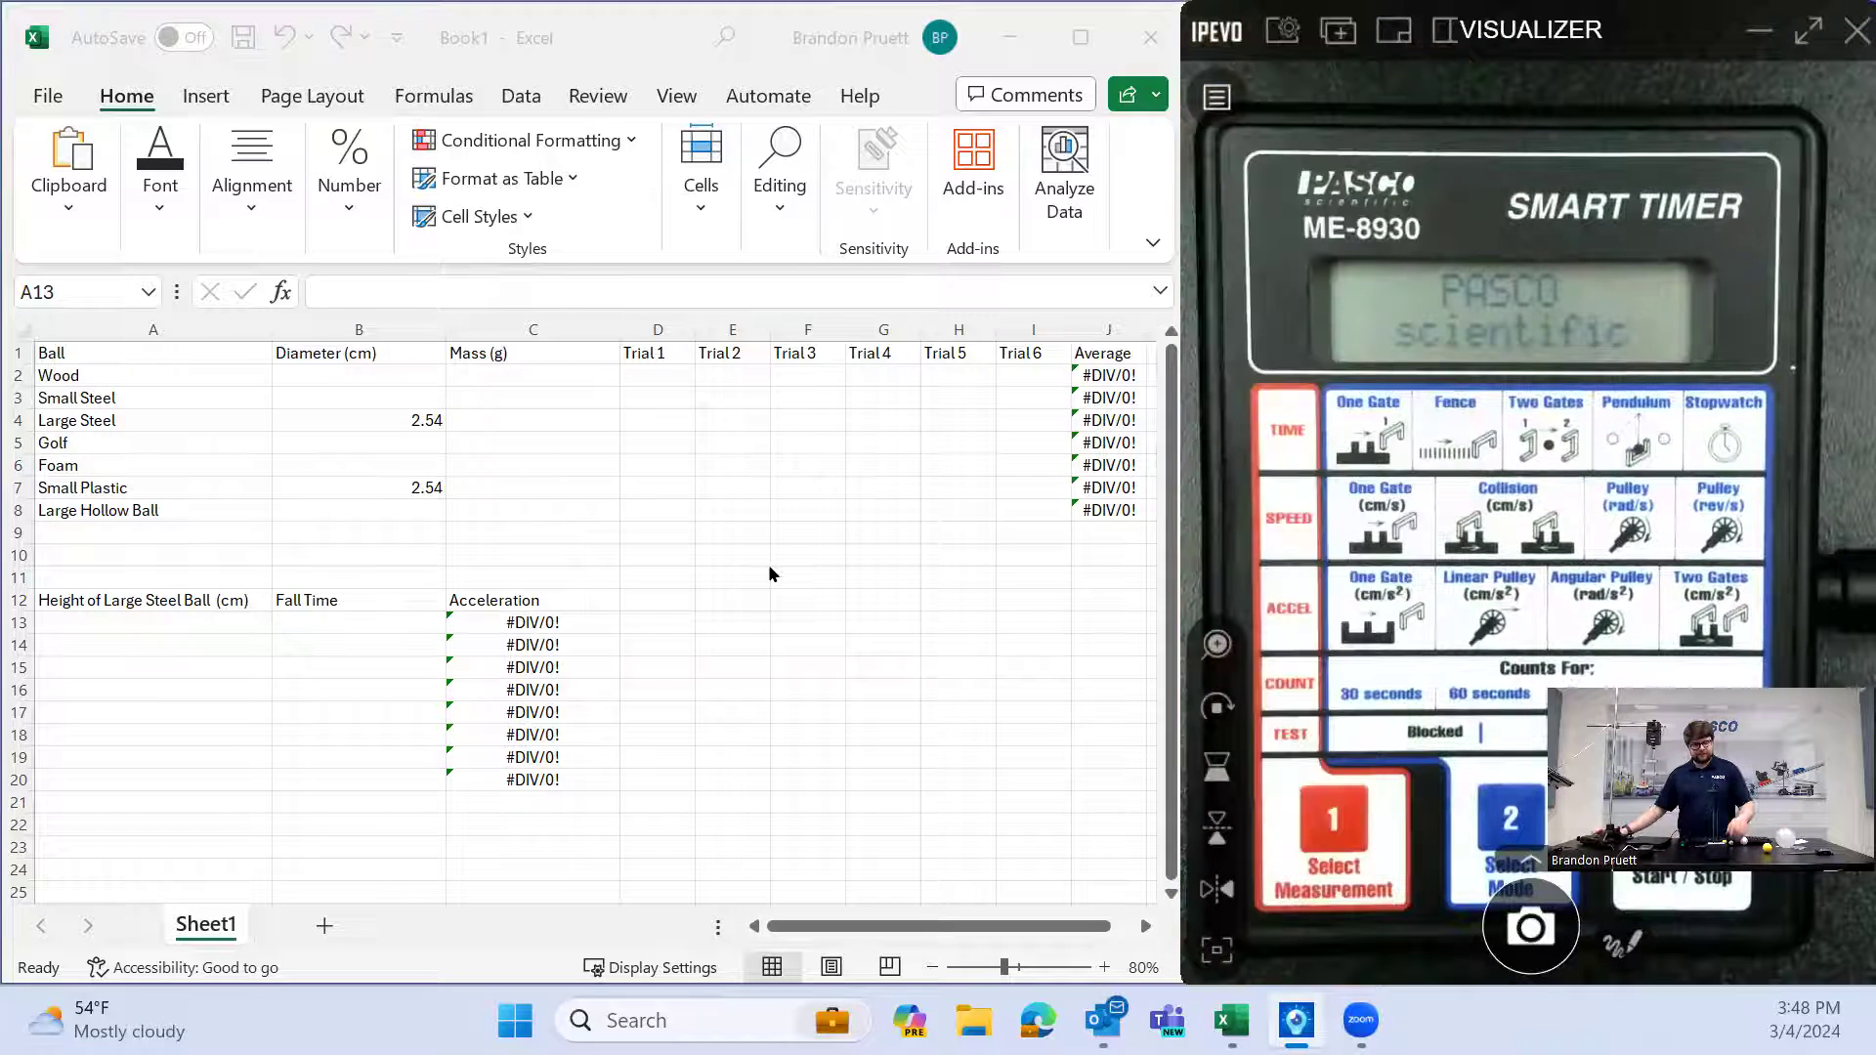
Enter the Large Steel ball's first trial time 0.3202 and its 65.8 g mass
click(1331, 838)
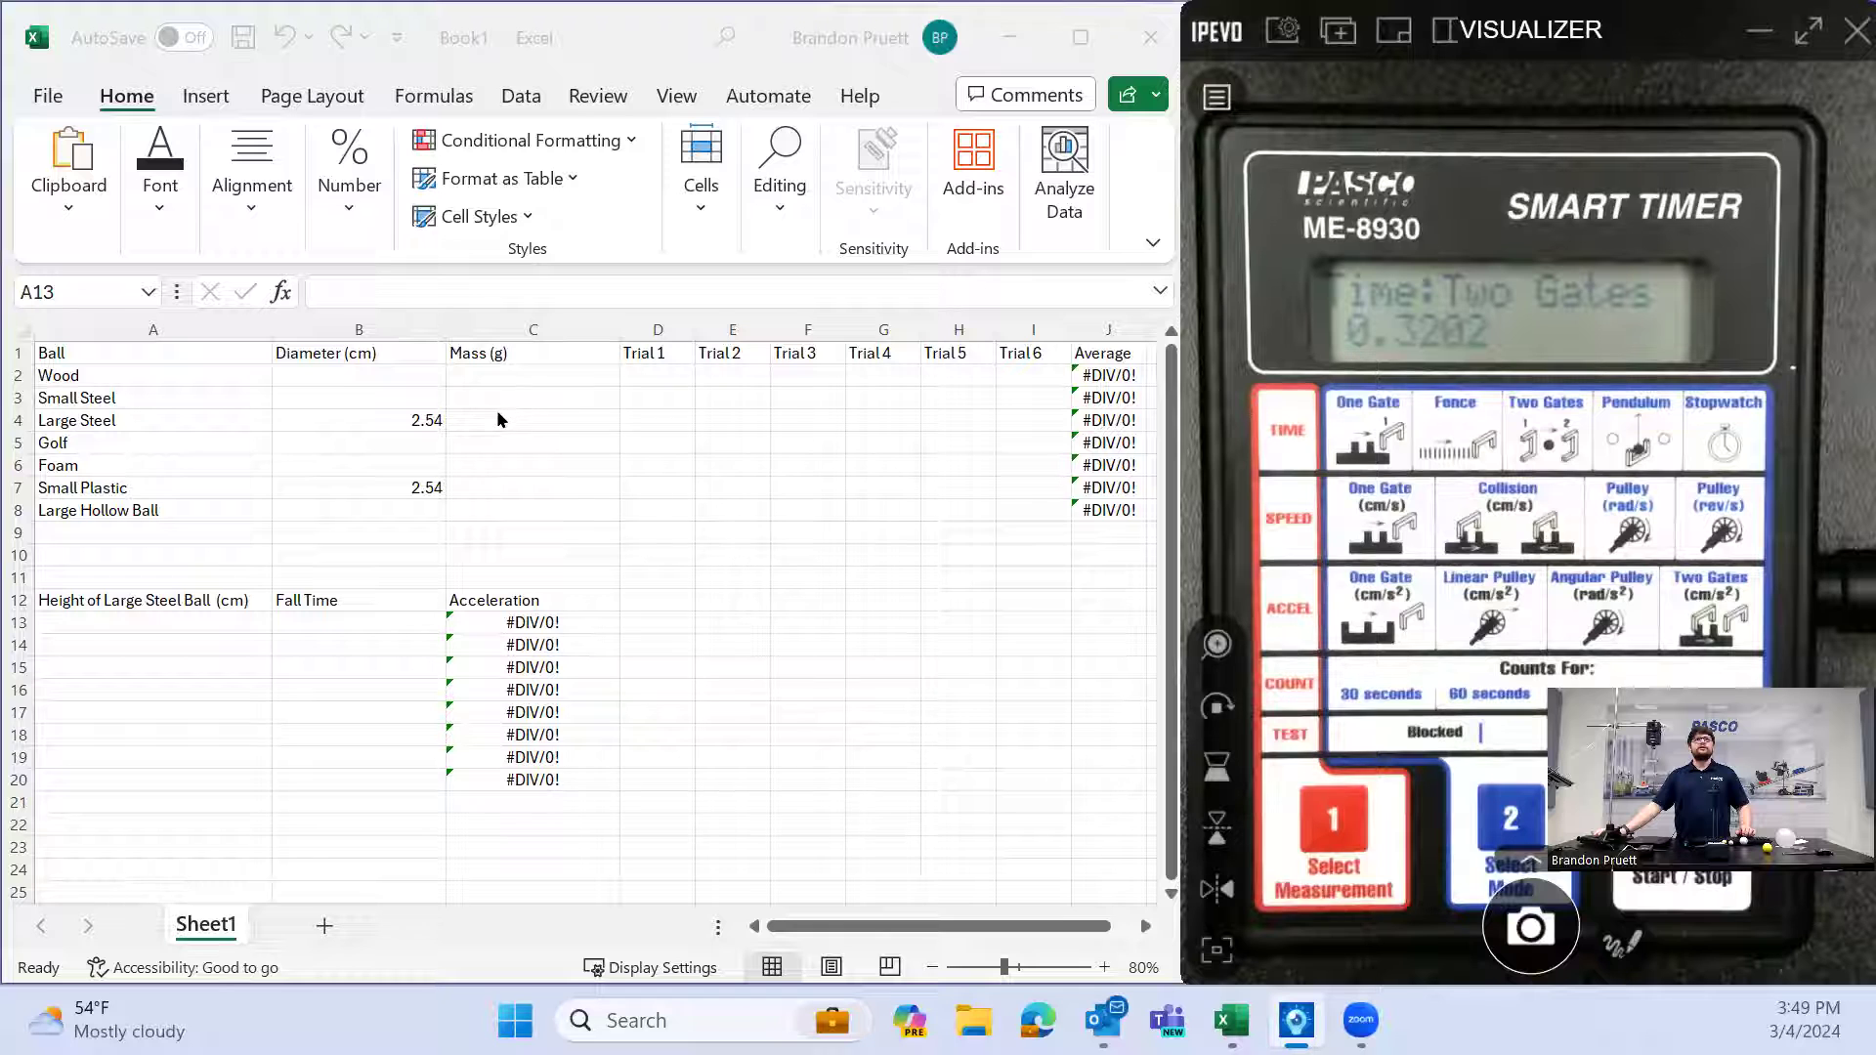
click(152, 622)
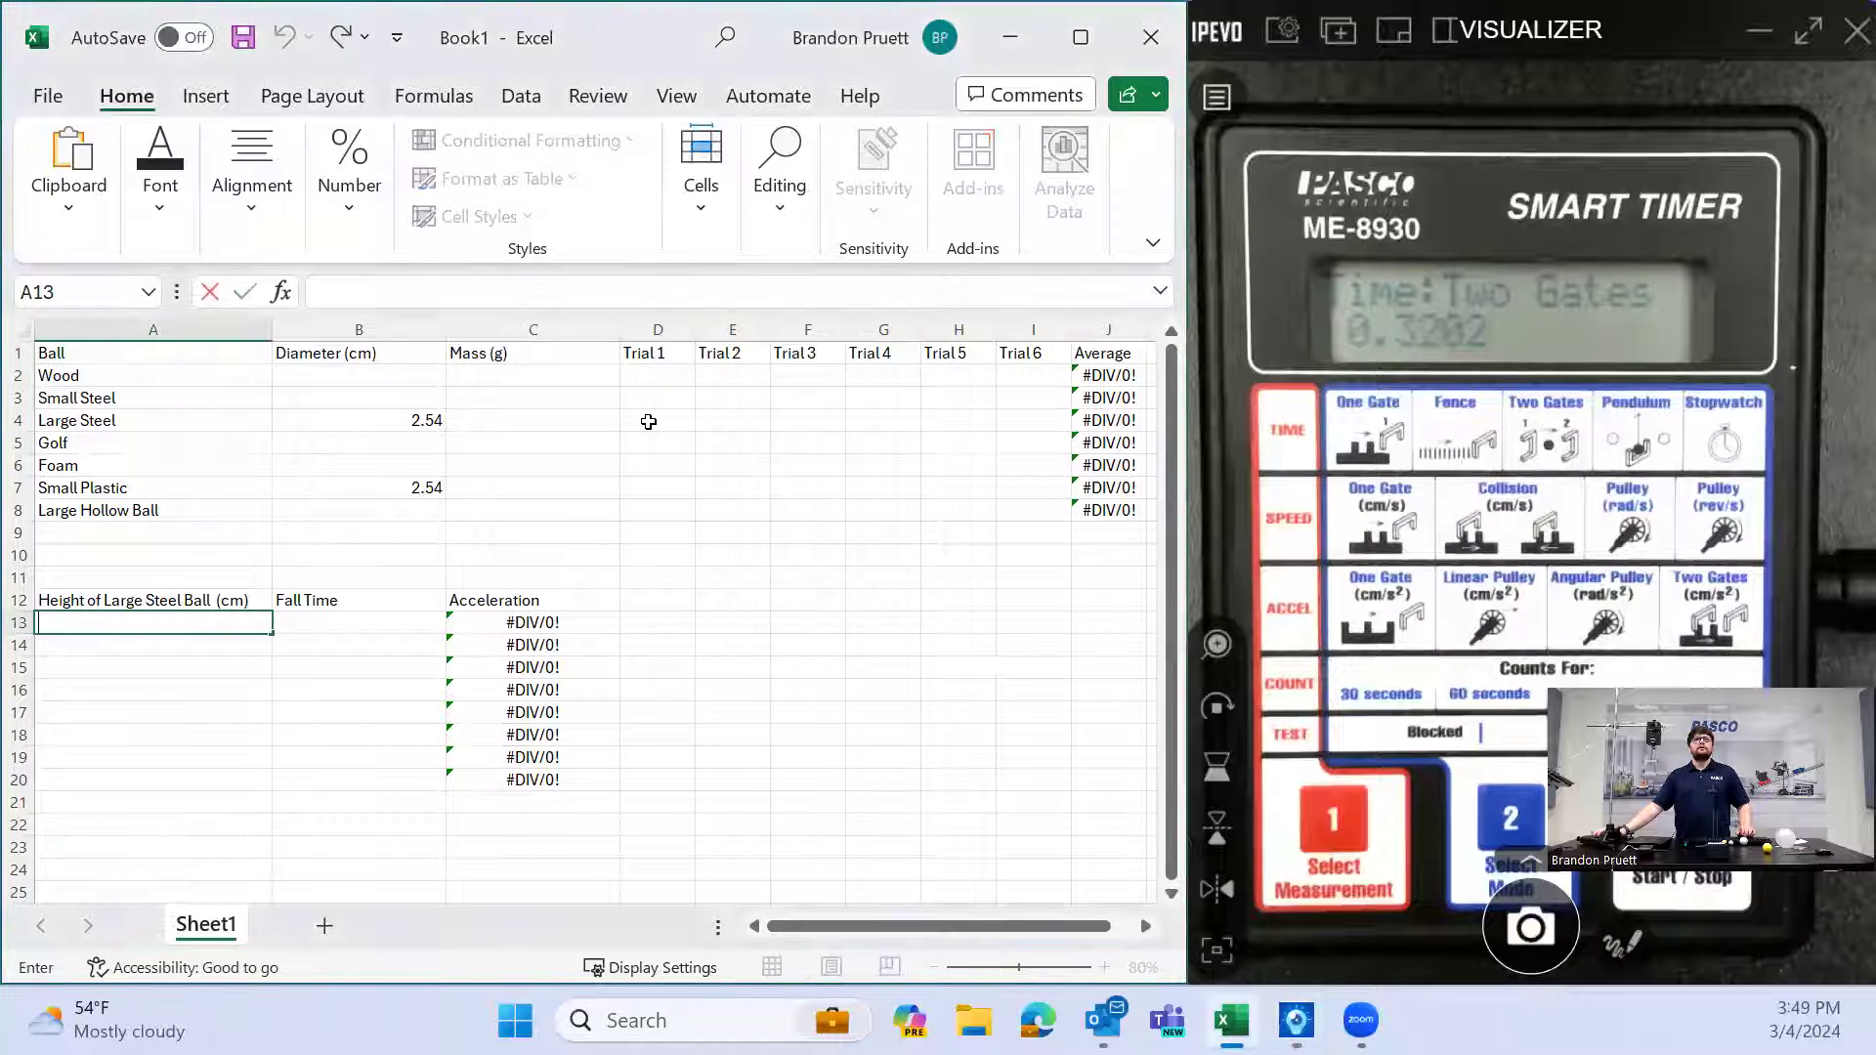
text(.3)
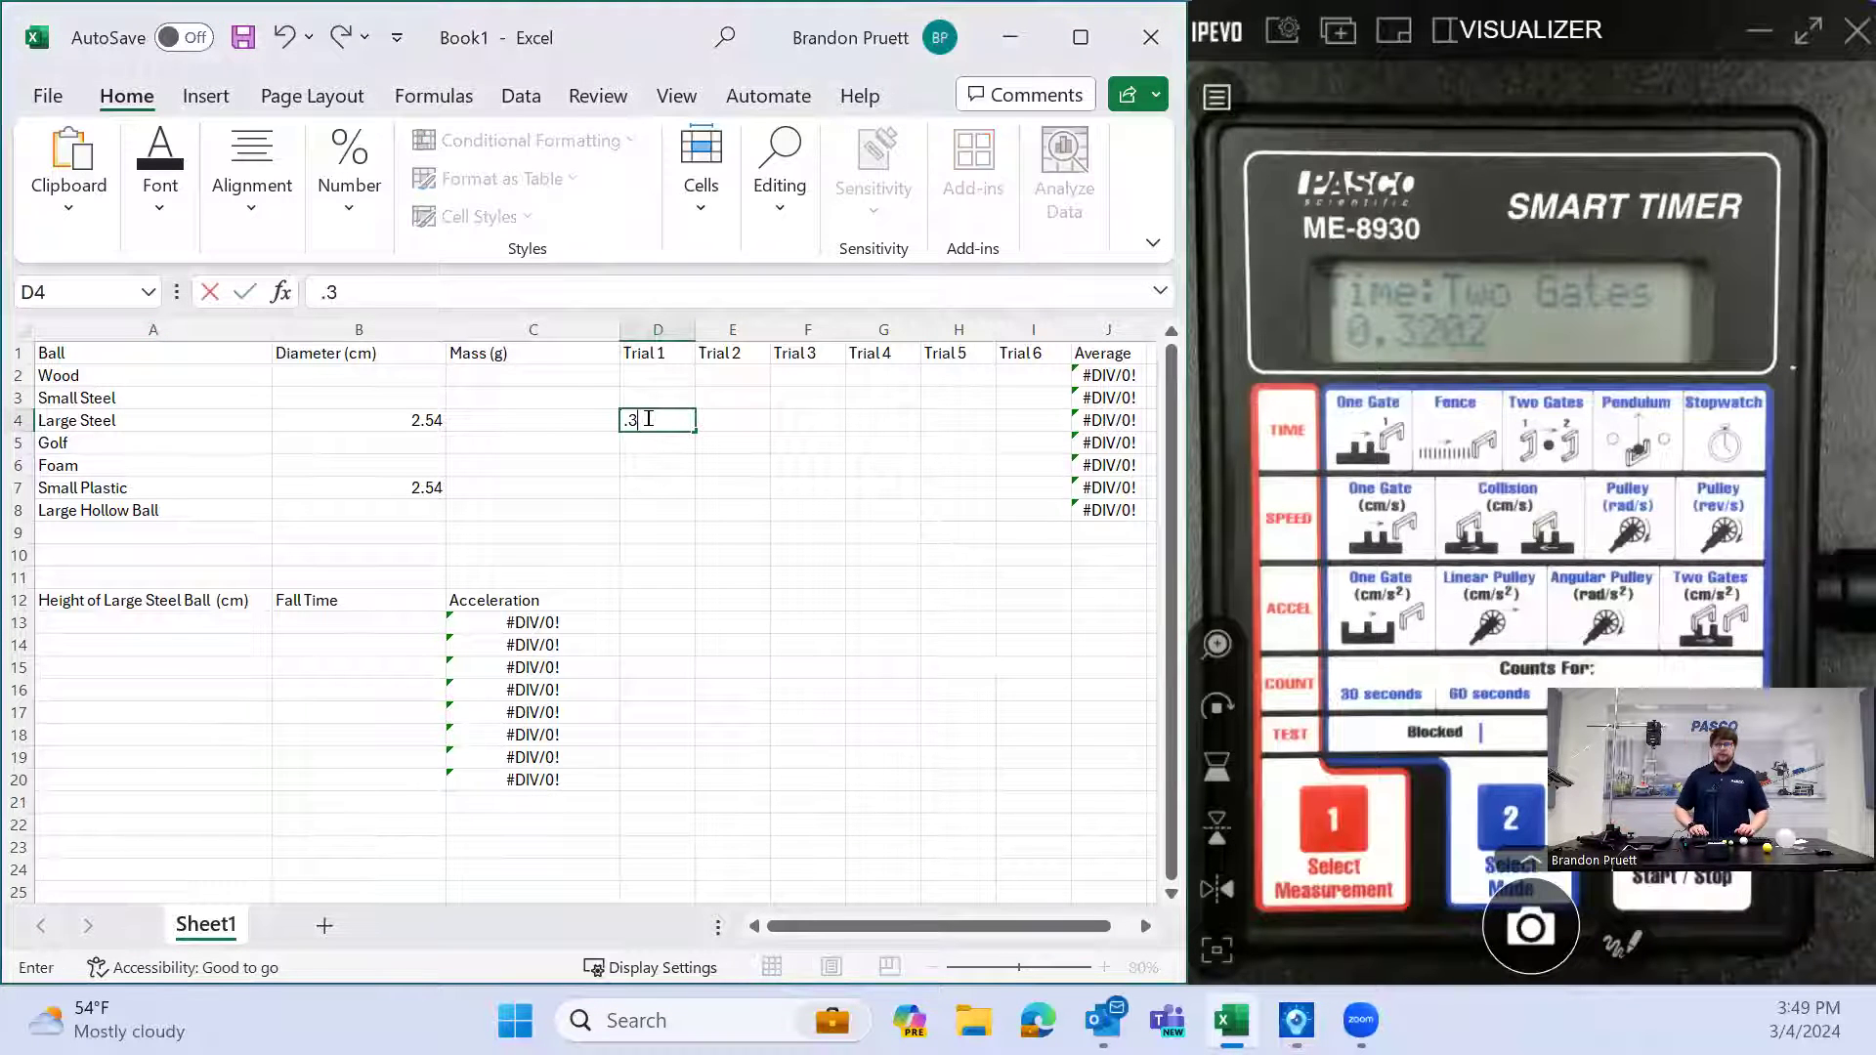
text(202)
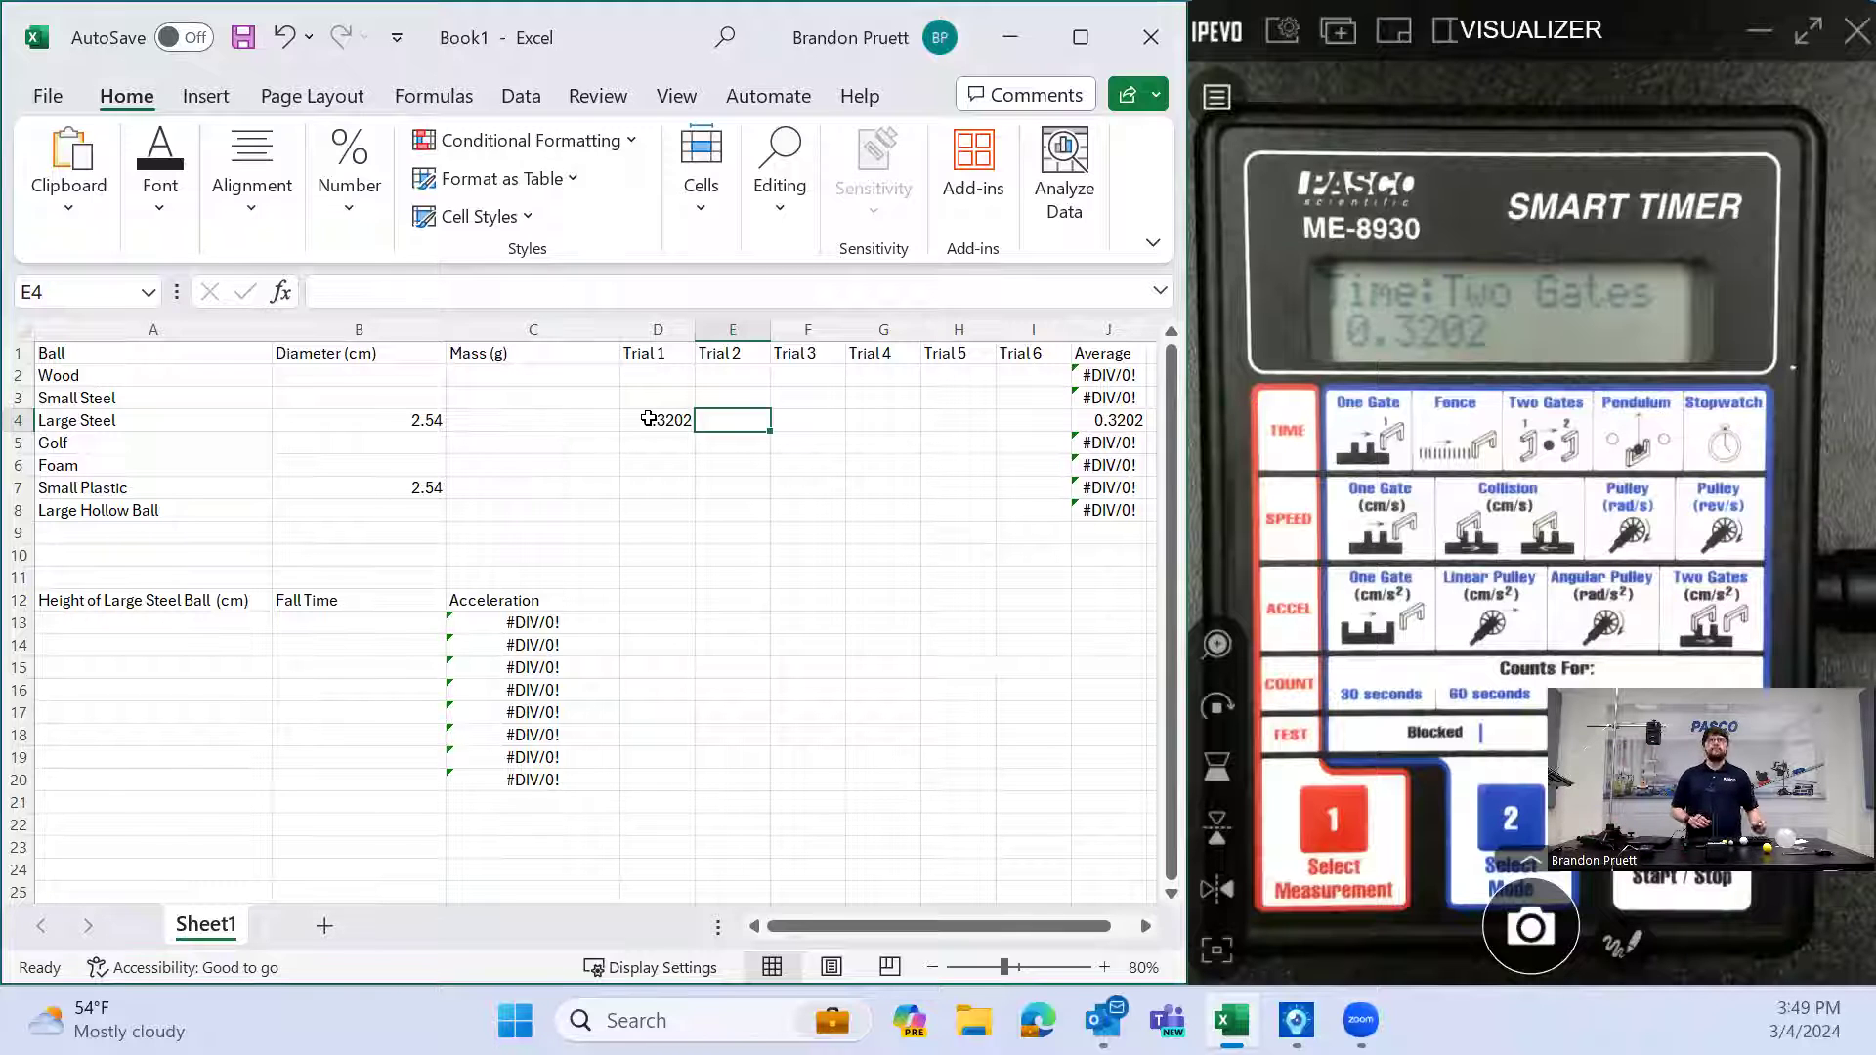
text(65.8)
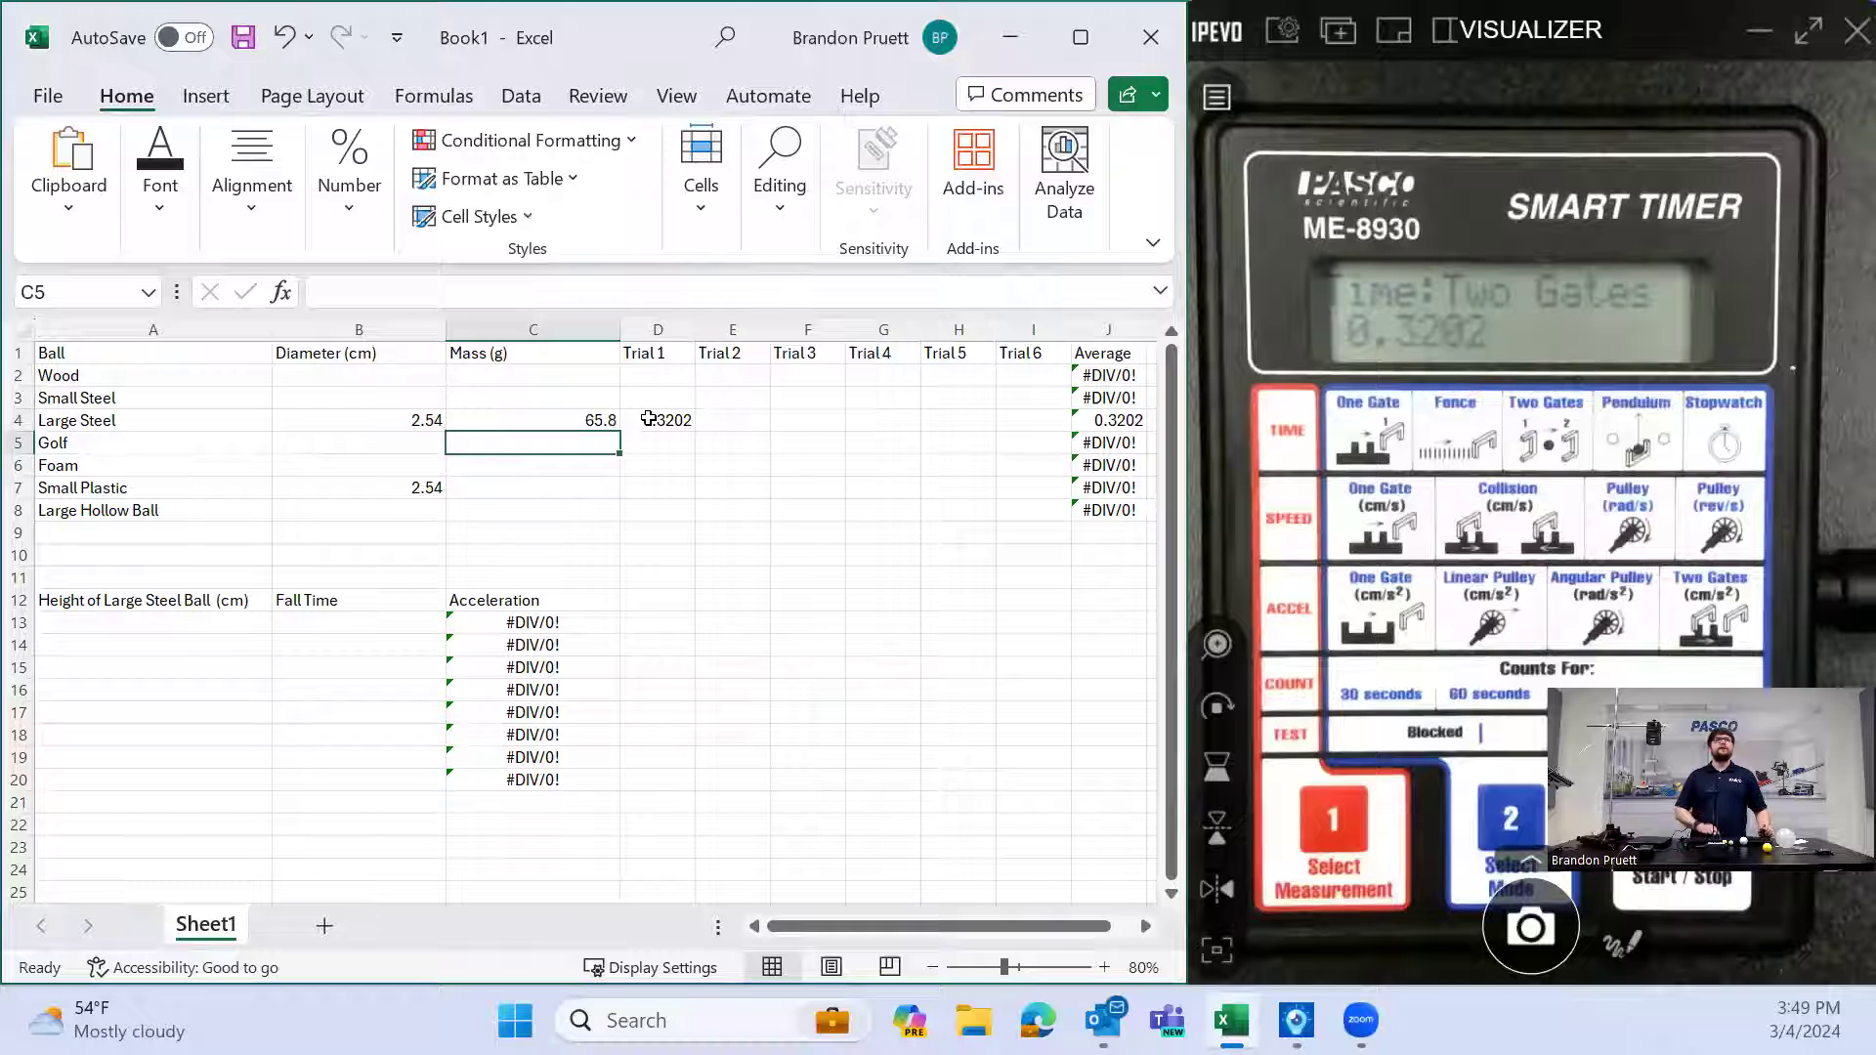
Enter the second and third trial times, 0.3208 and 0.3209
click(731, 418)
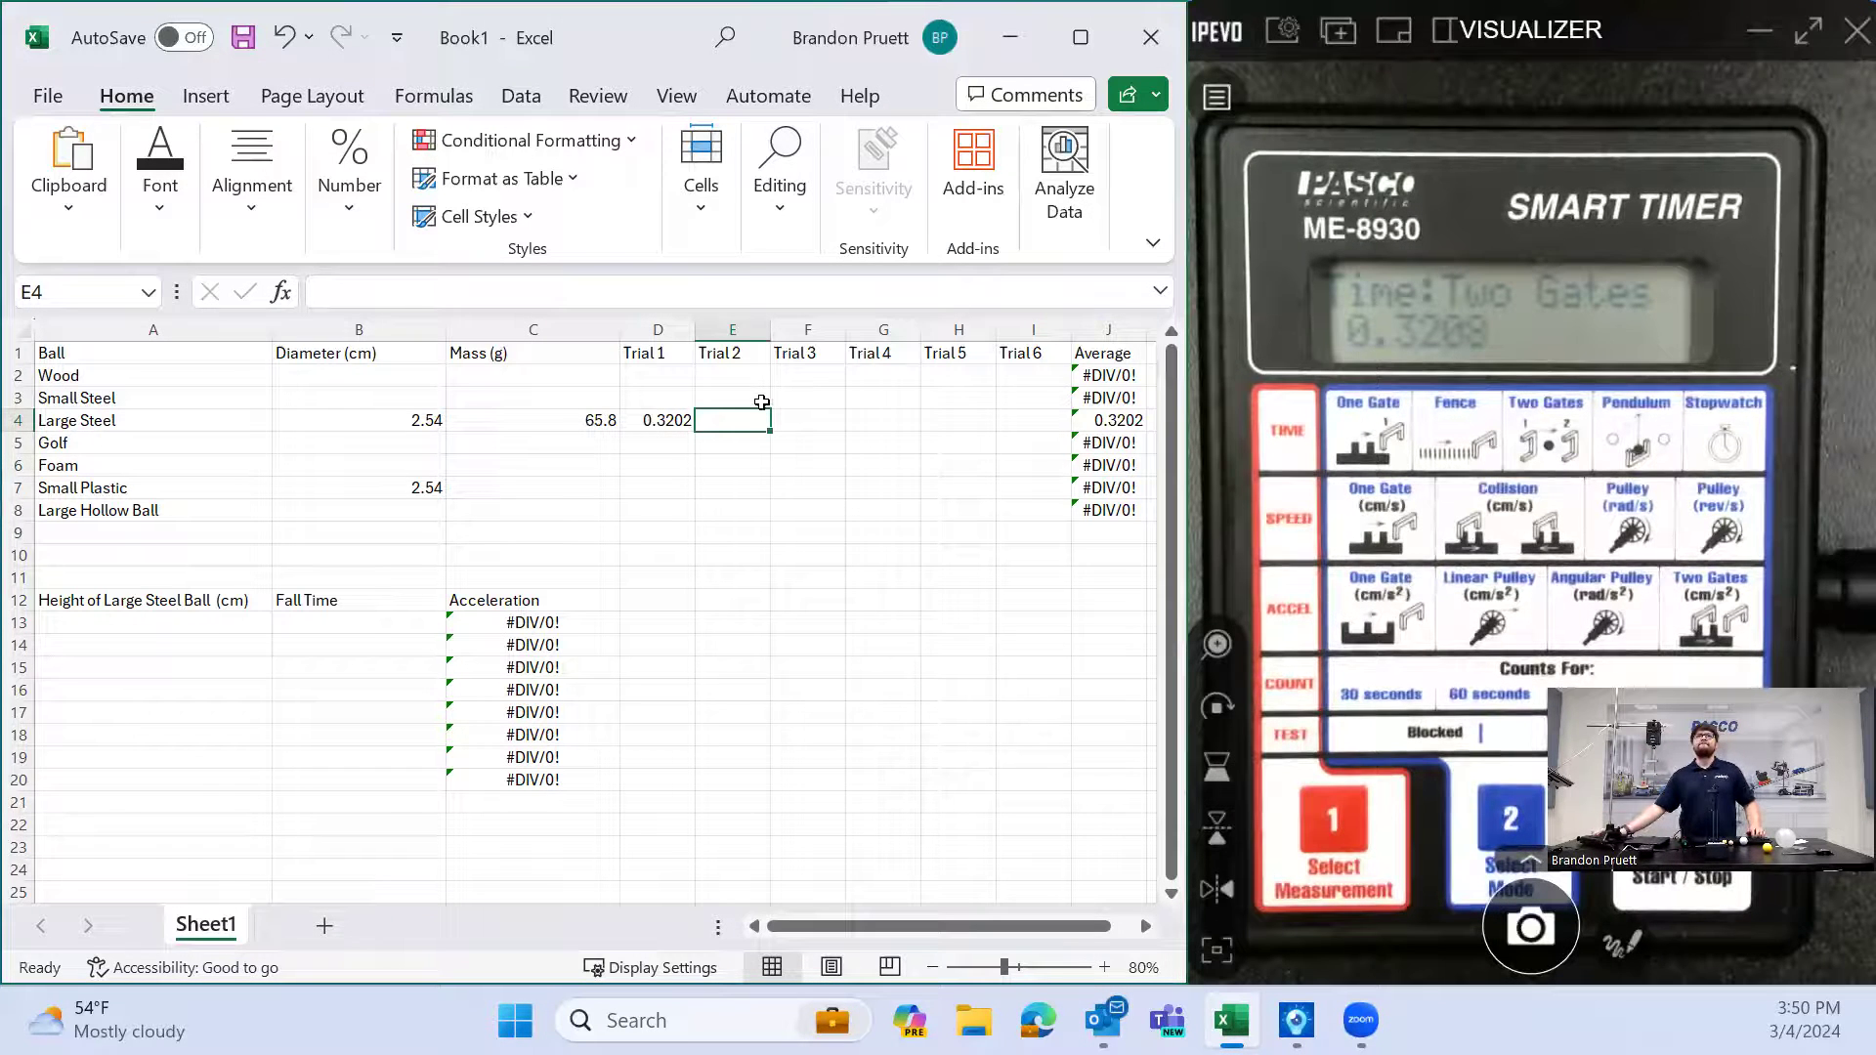
text(.3208)
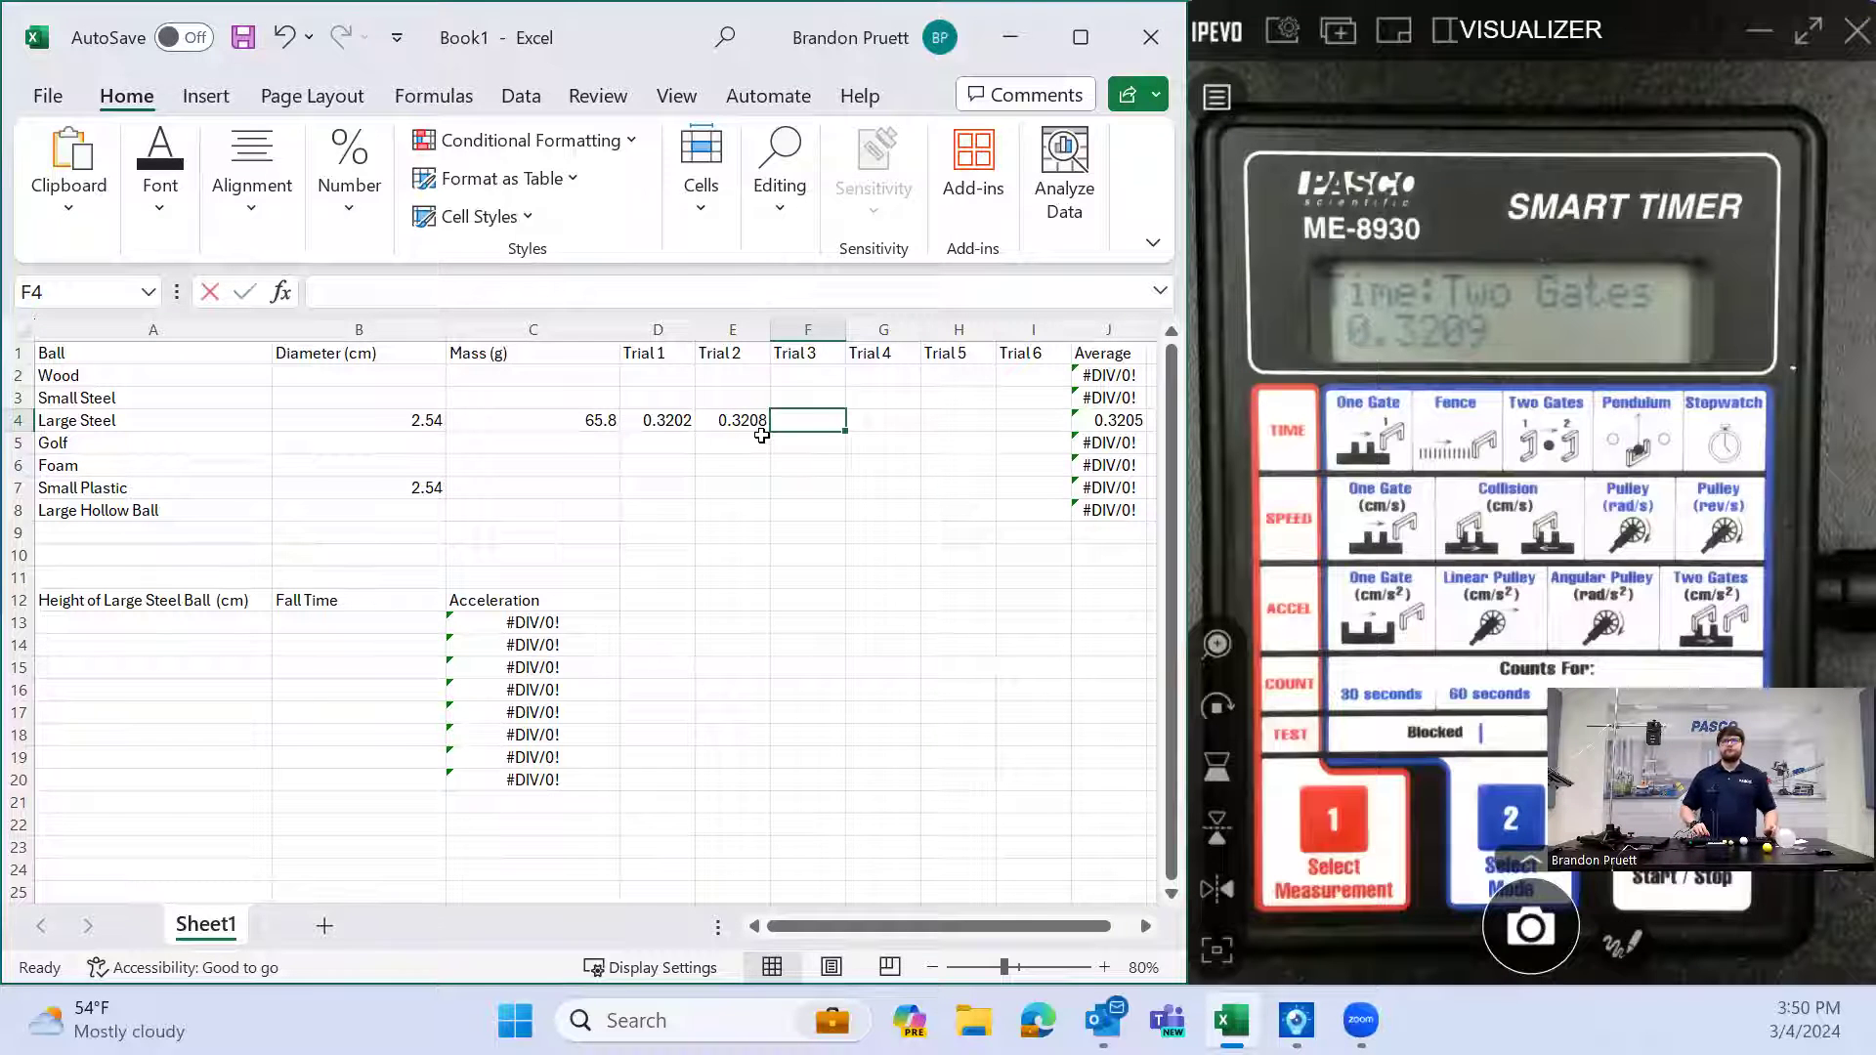
text(0.3209)
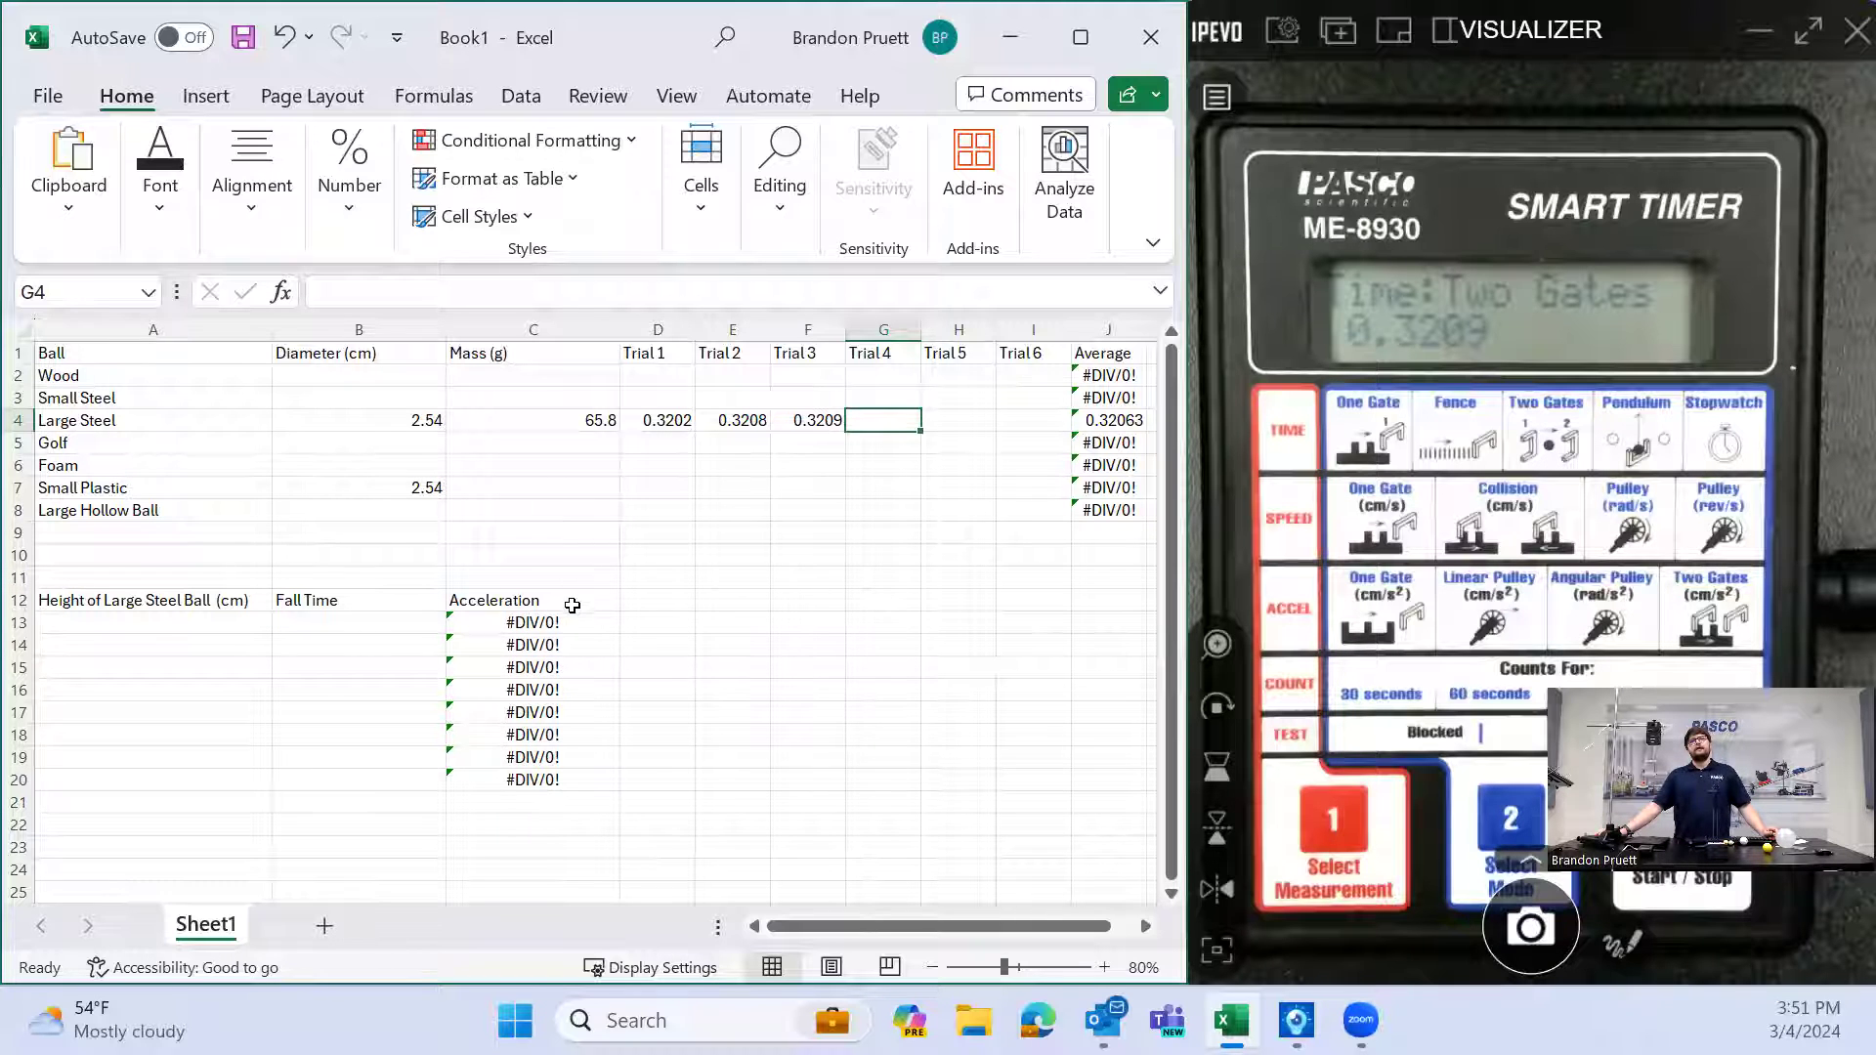
click(531, 621)
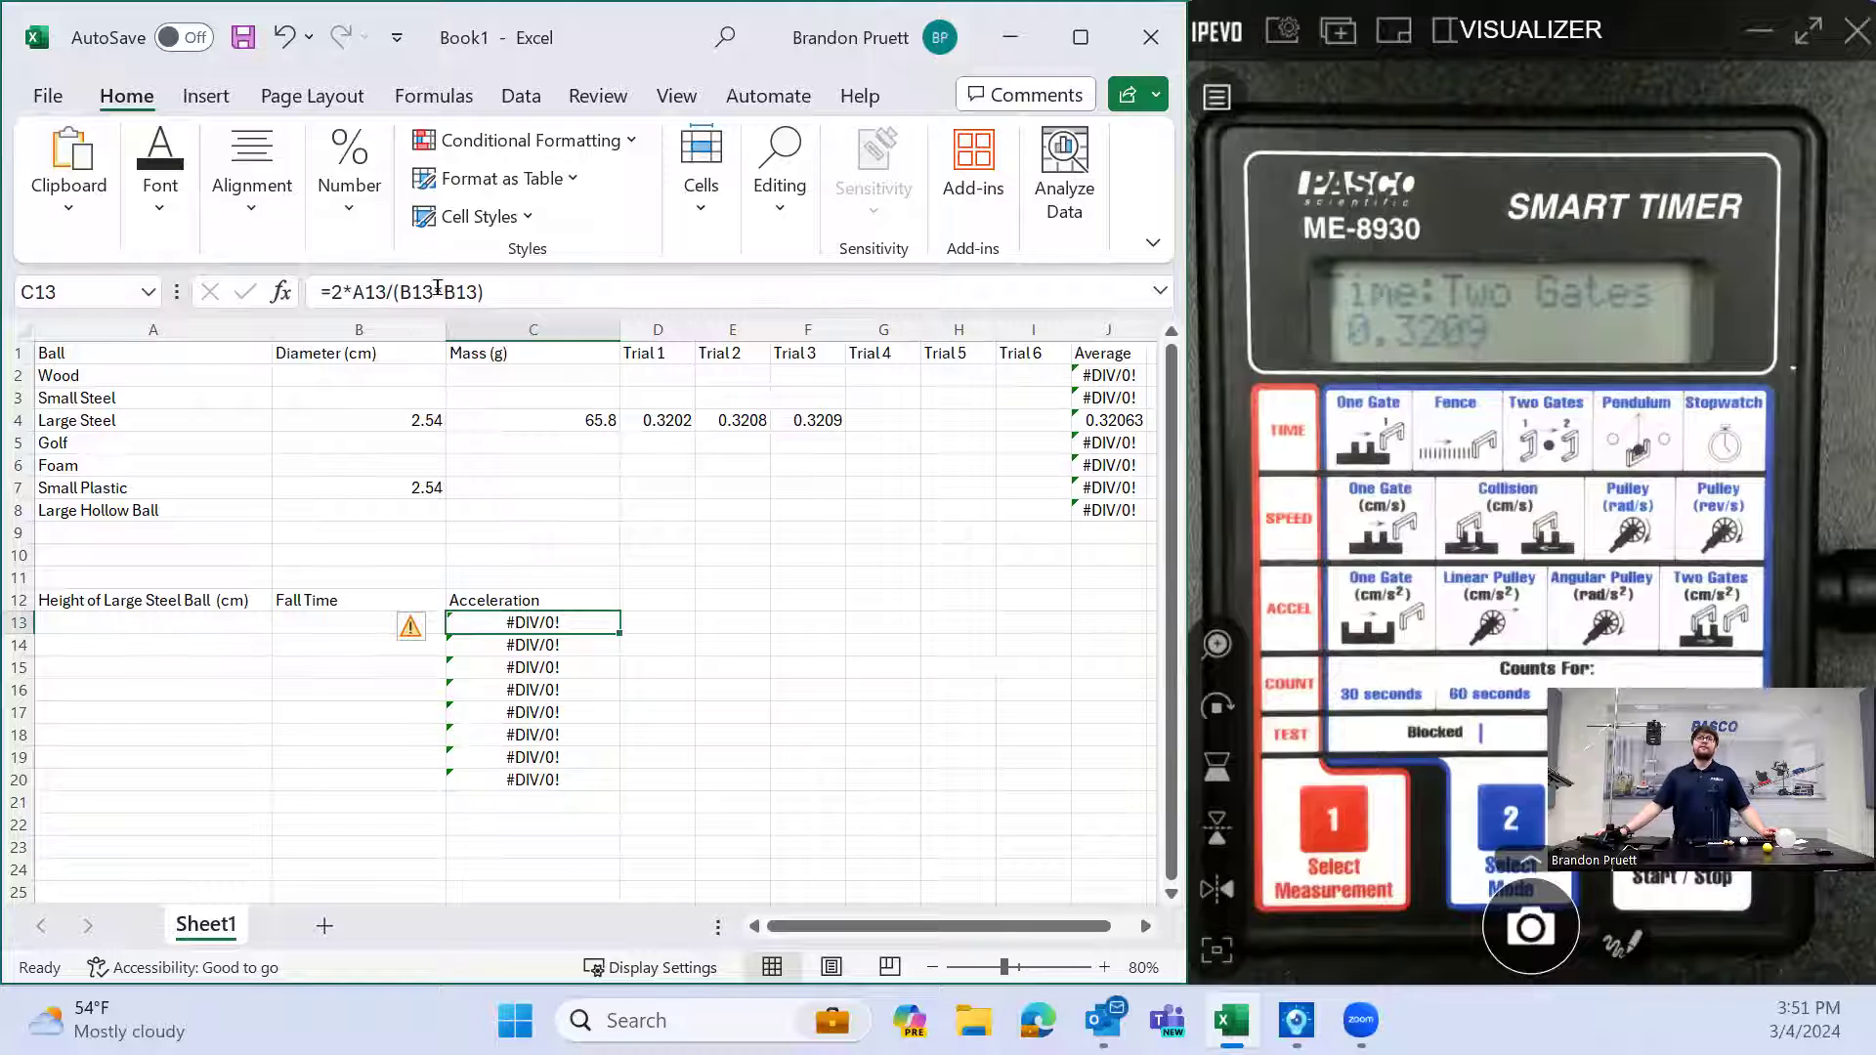
click(532, 328)
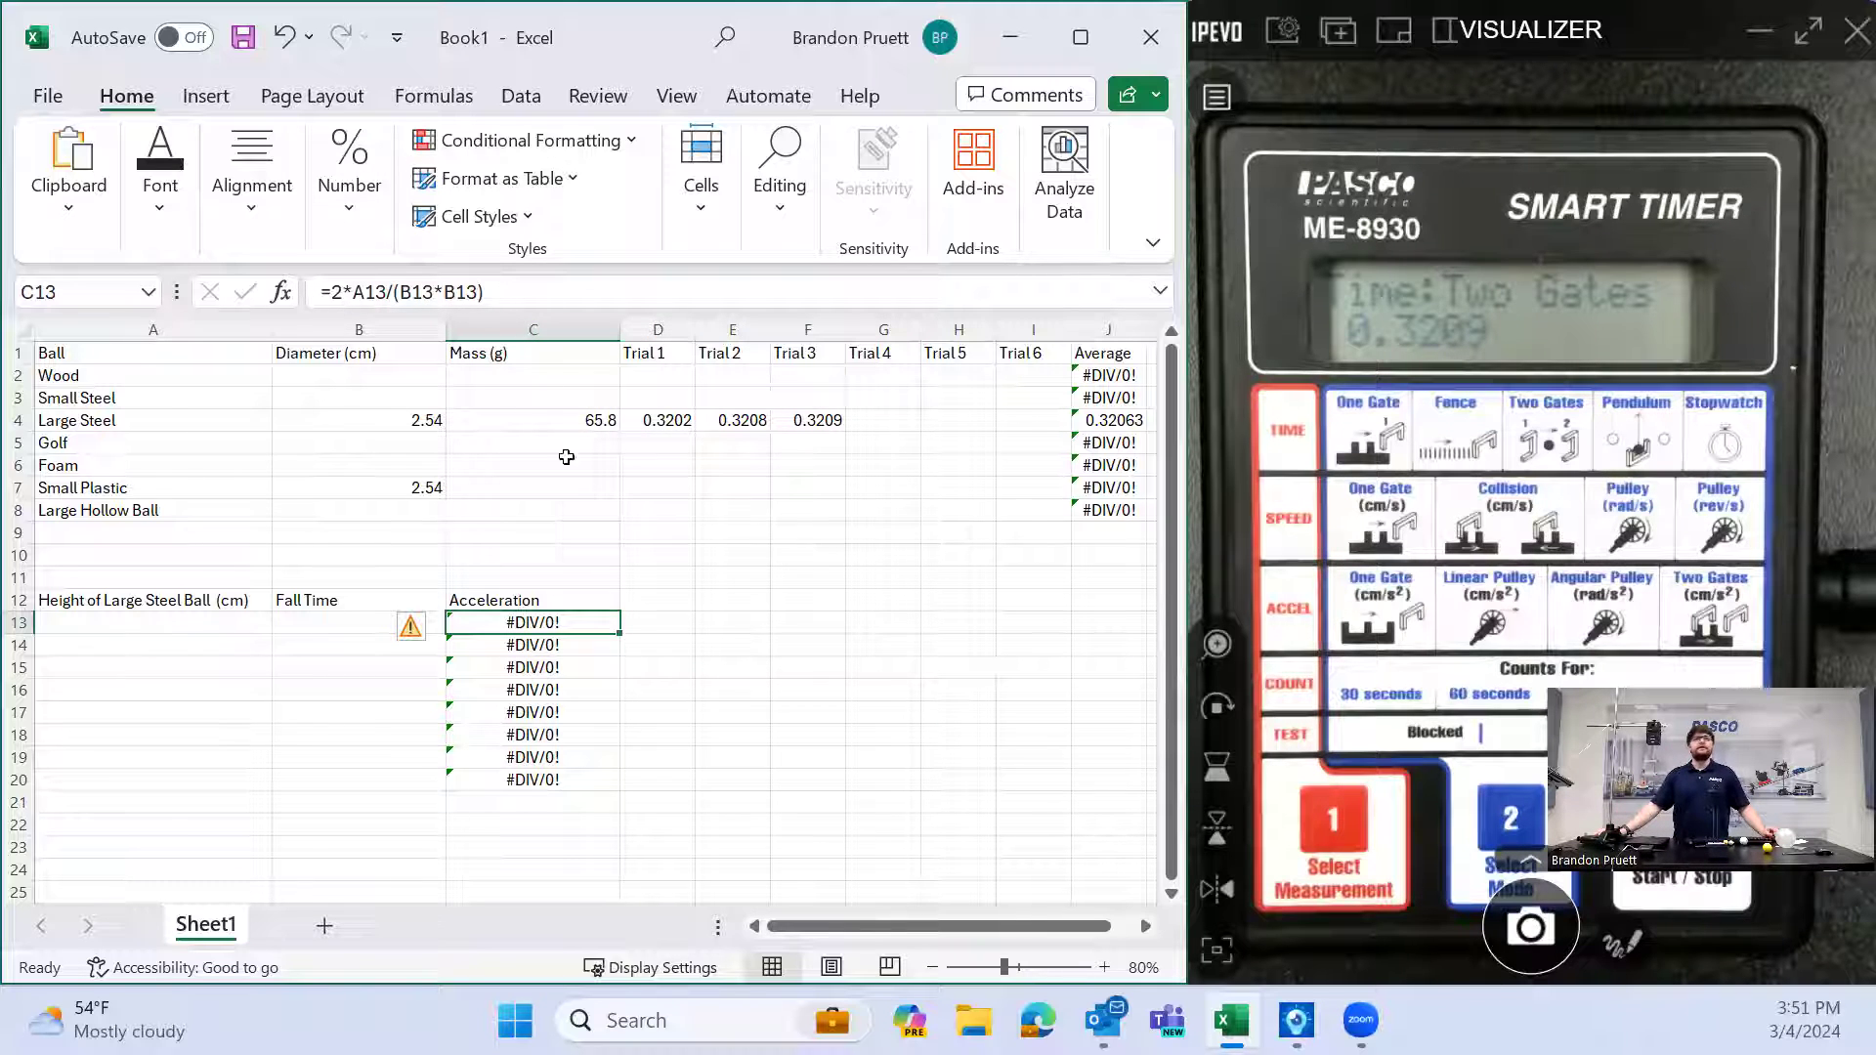
click(731, 553)
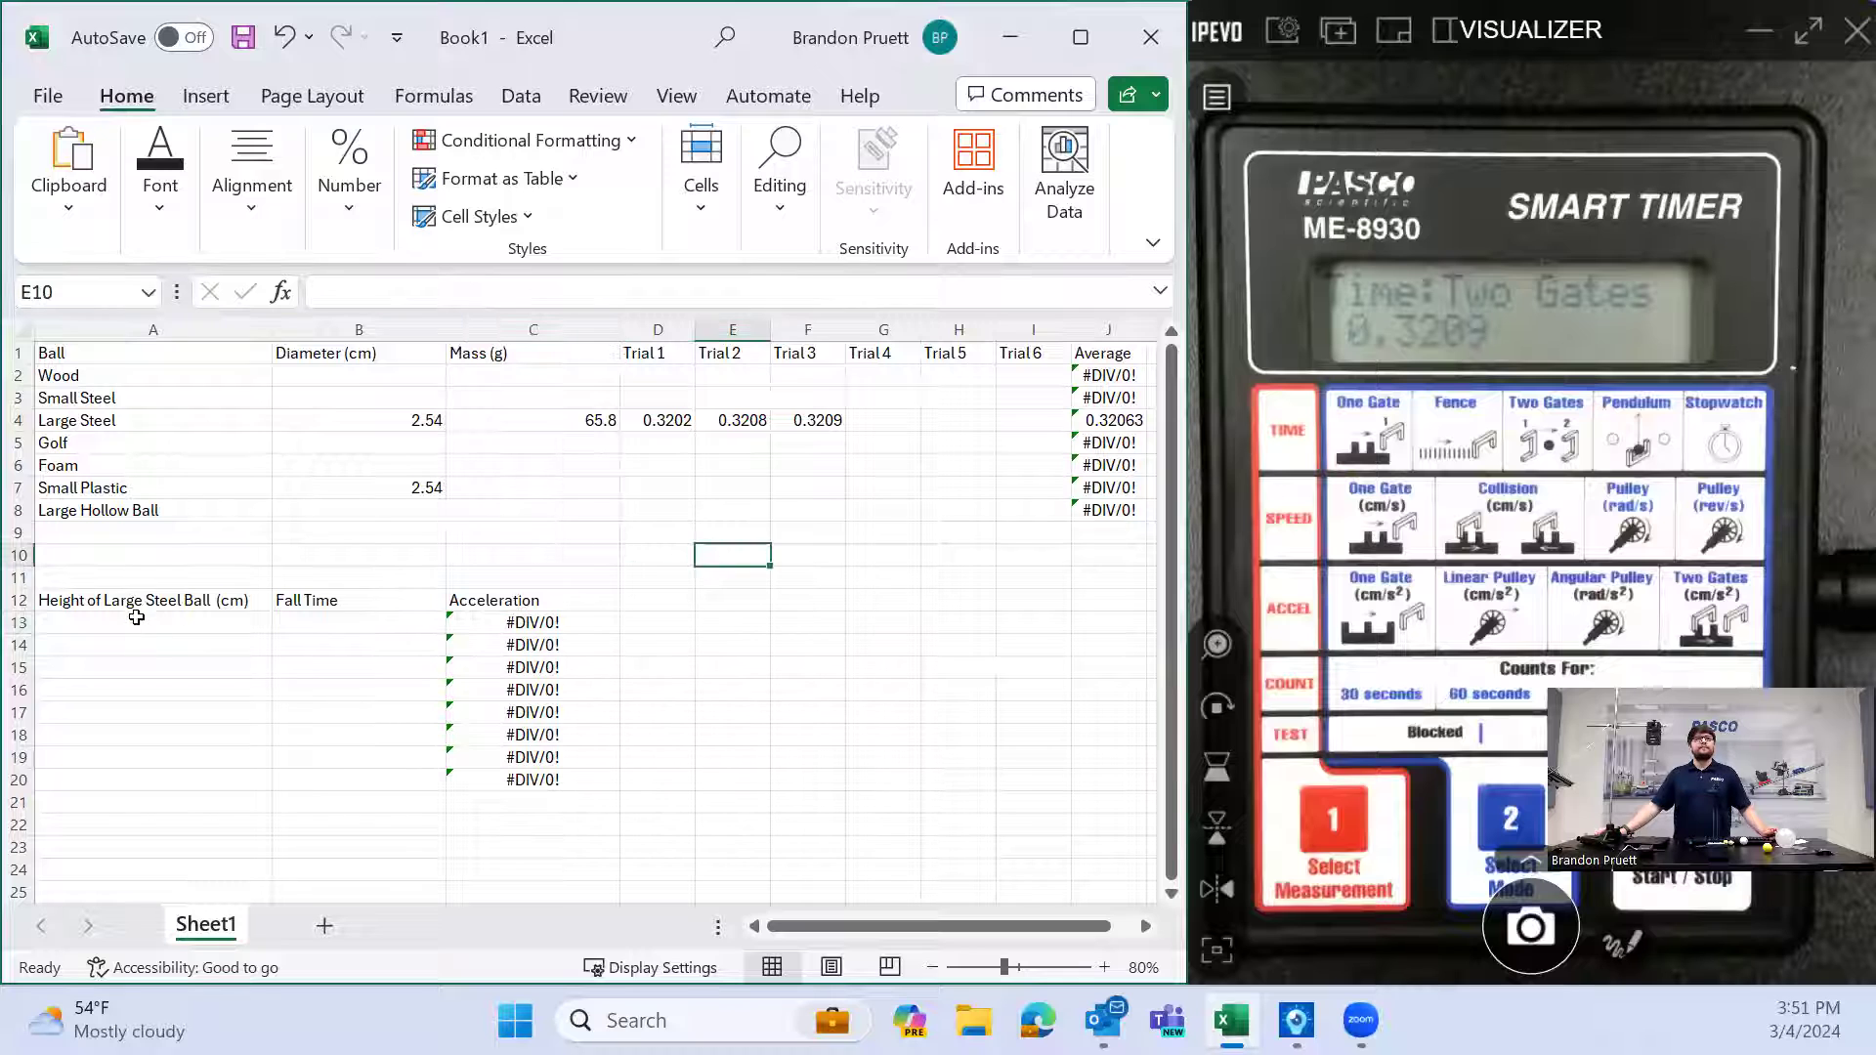
click(152, 621)
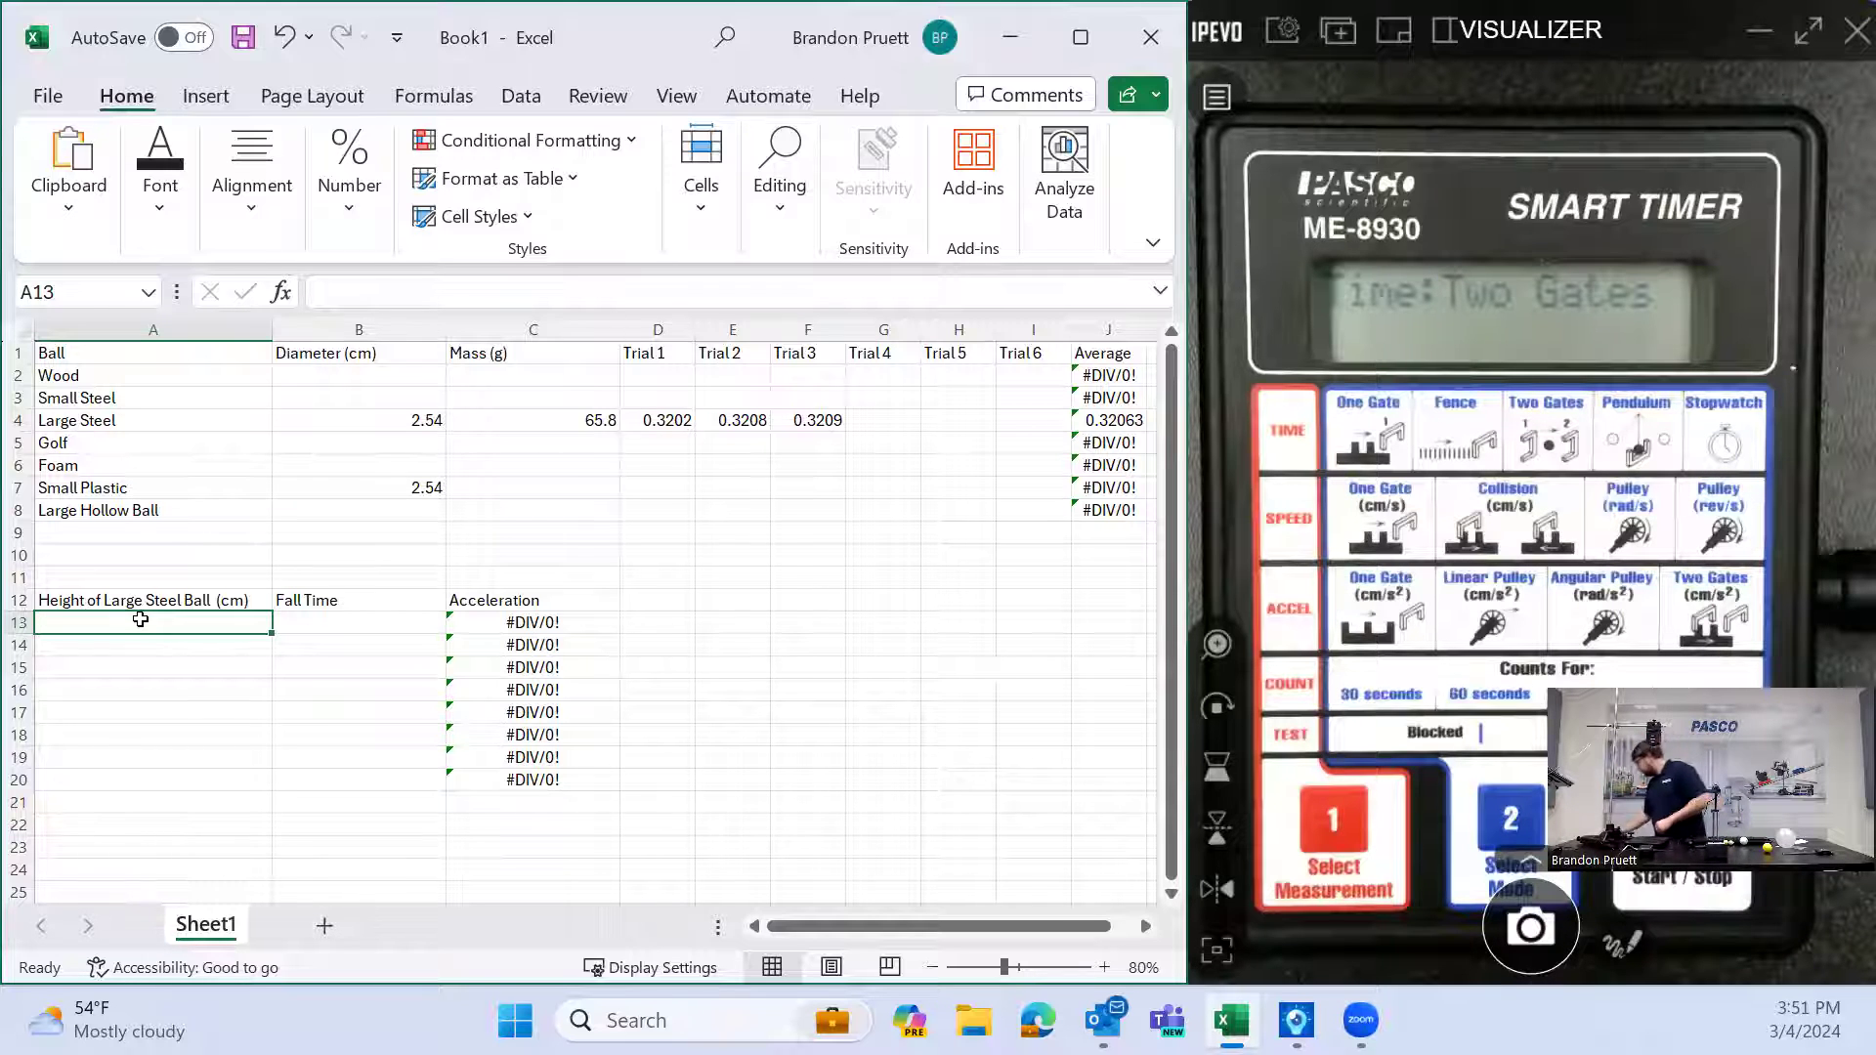
Record the first drop as 50.3 cm height with 0.3203 s fall time
text(50)
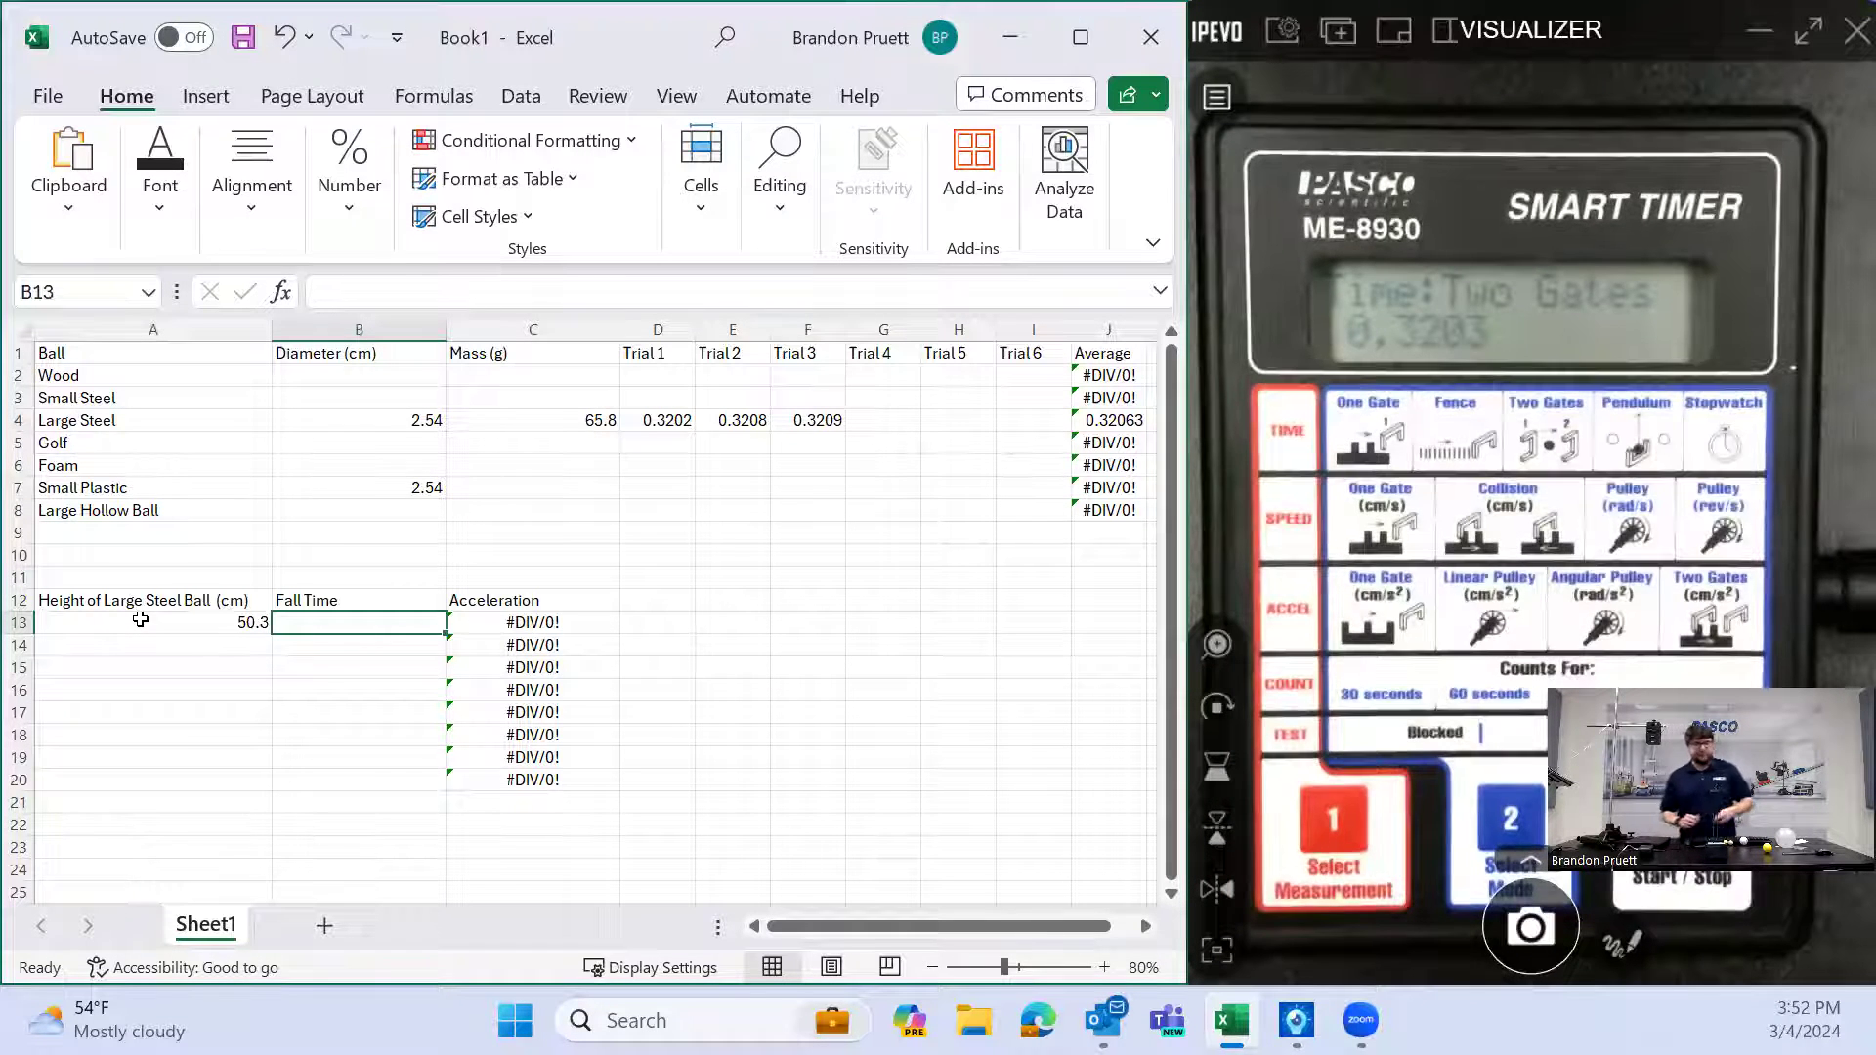
text(.3203)
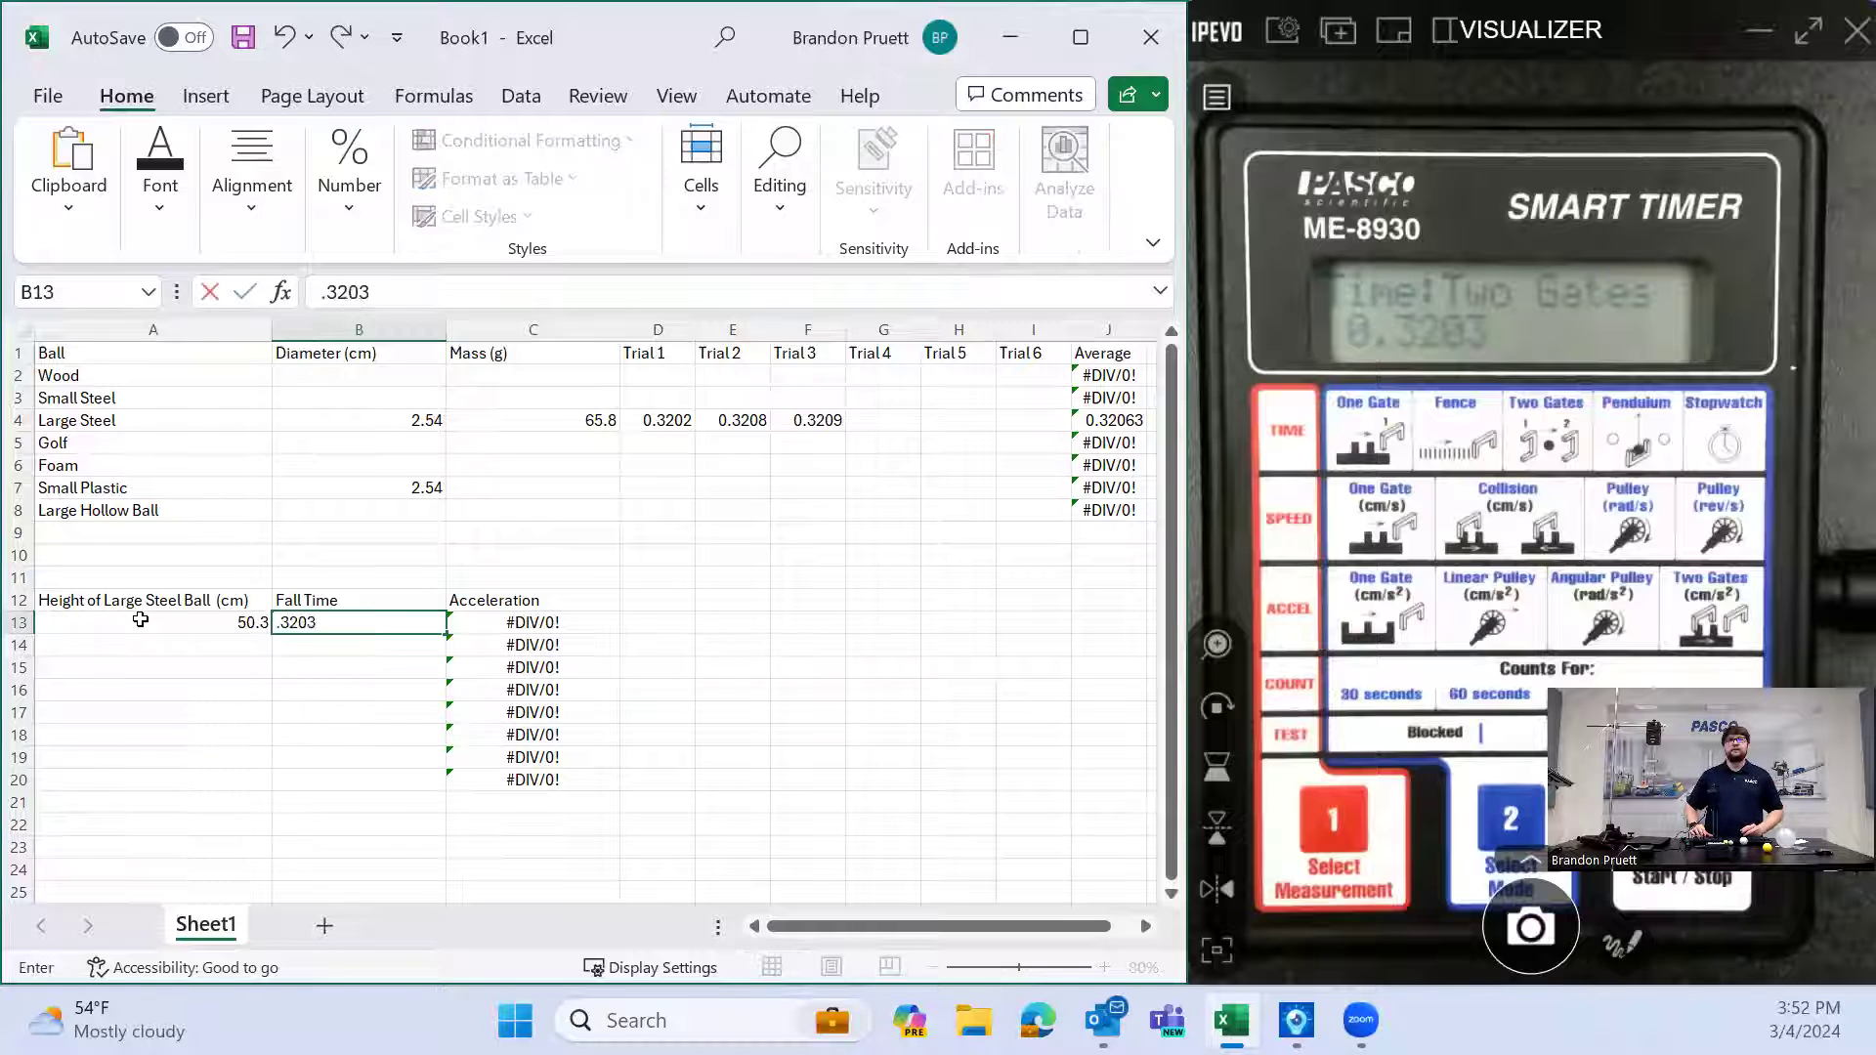
key(Enter)
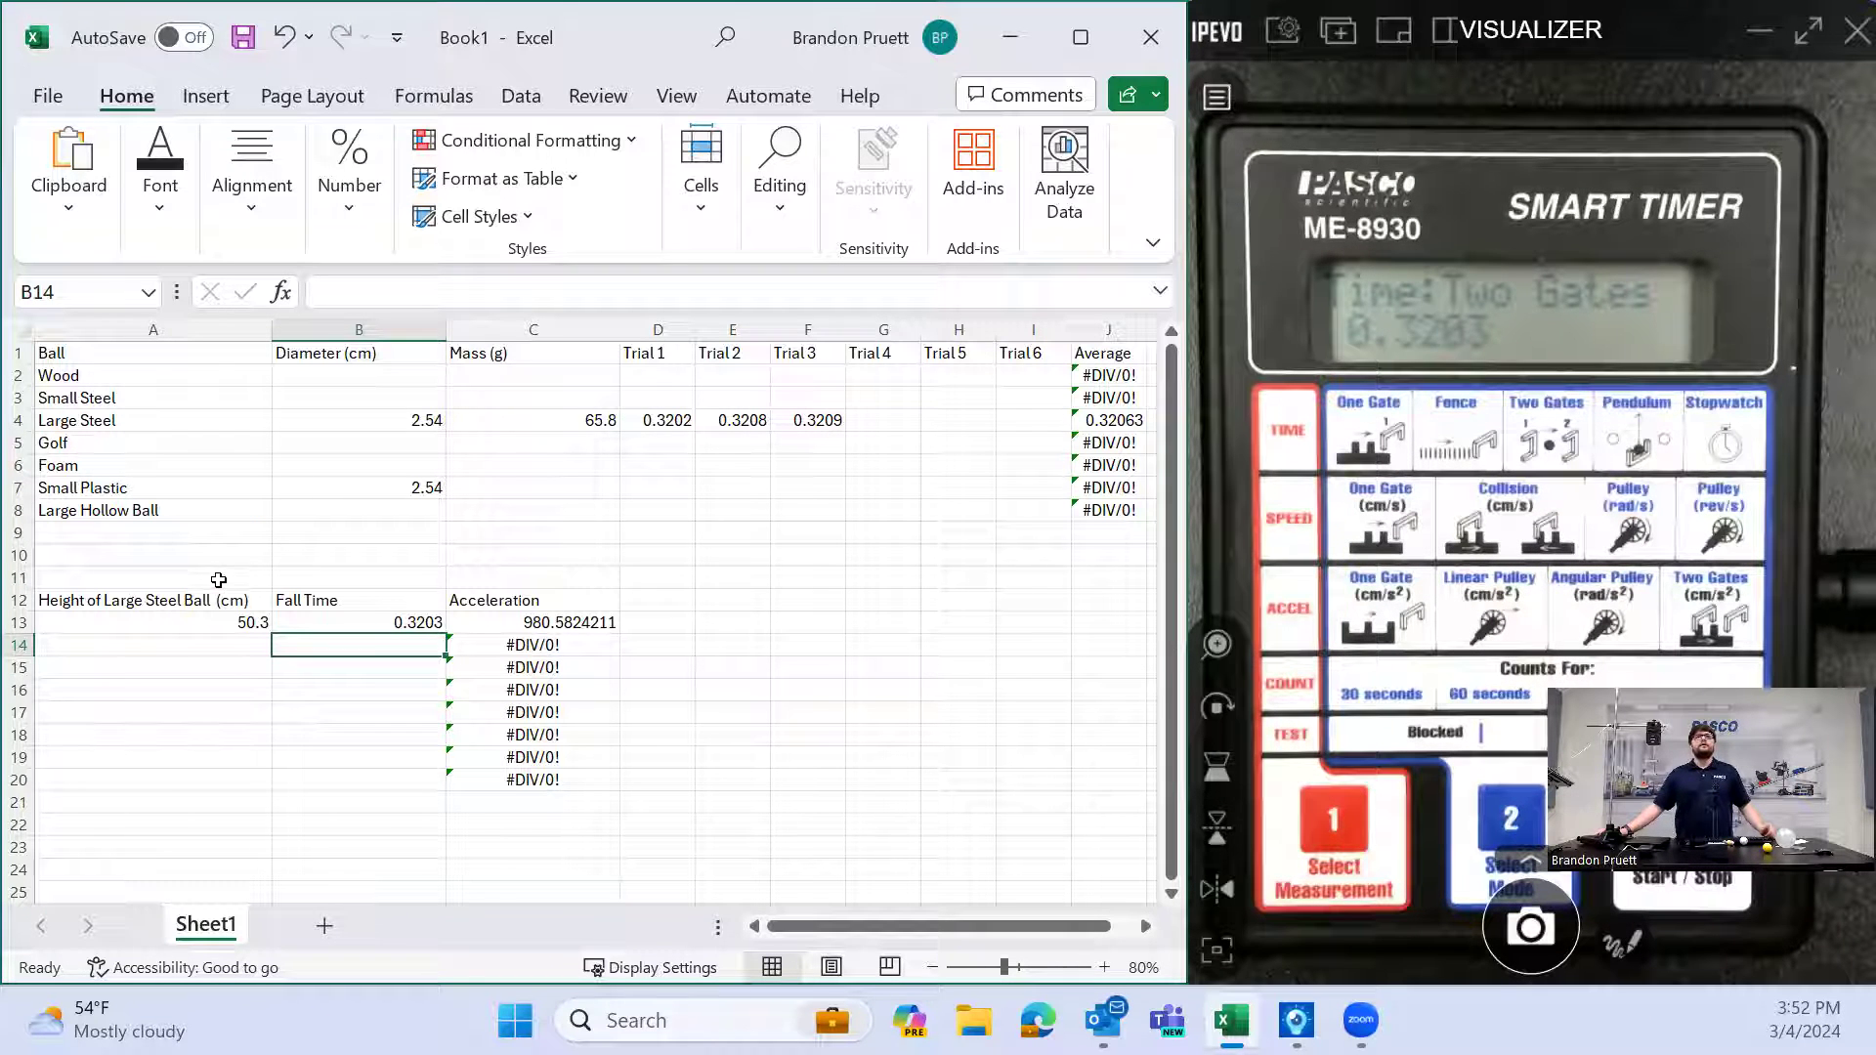
click(152, 621)
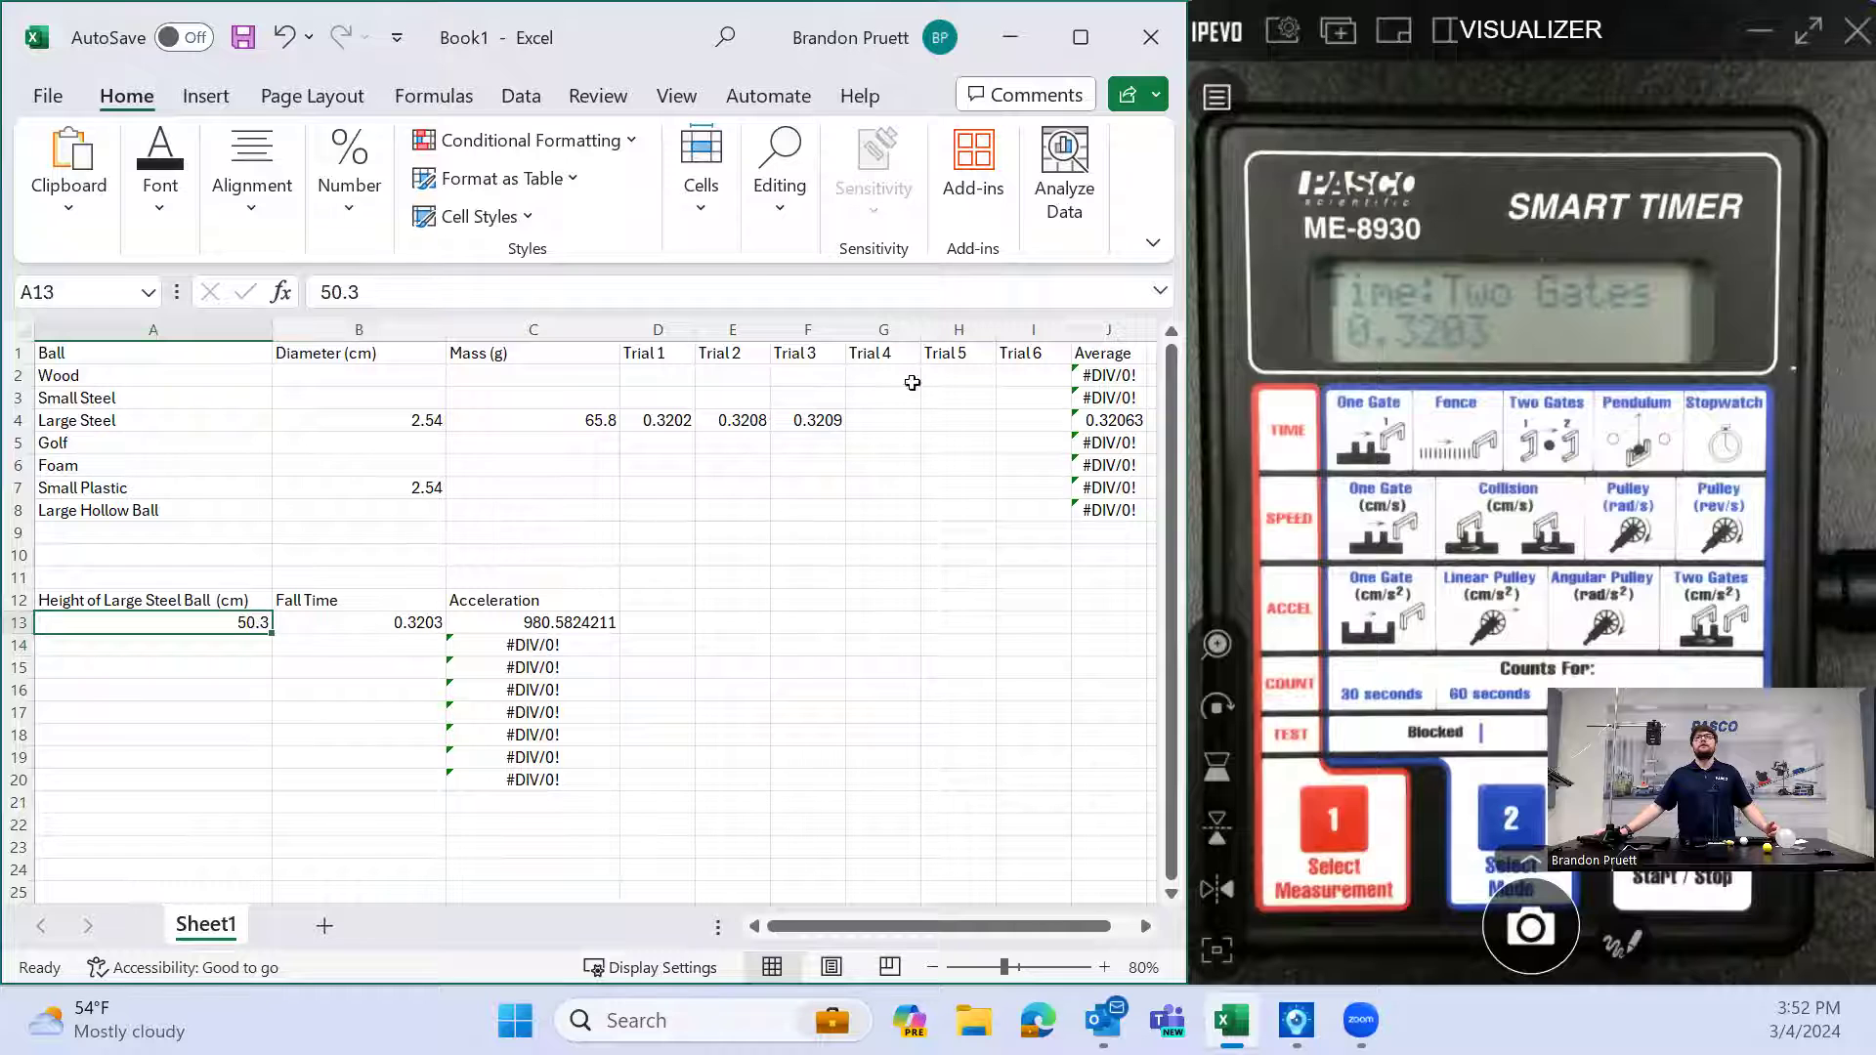
mouse_move(199, 759)
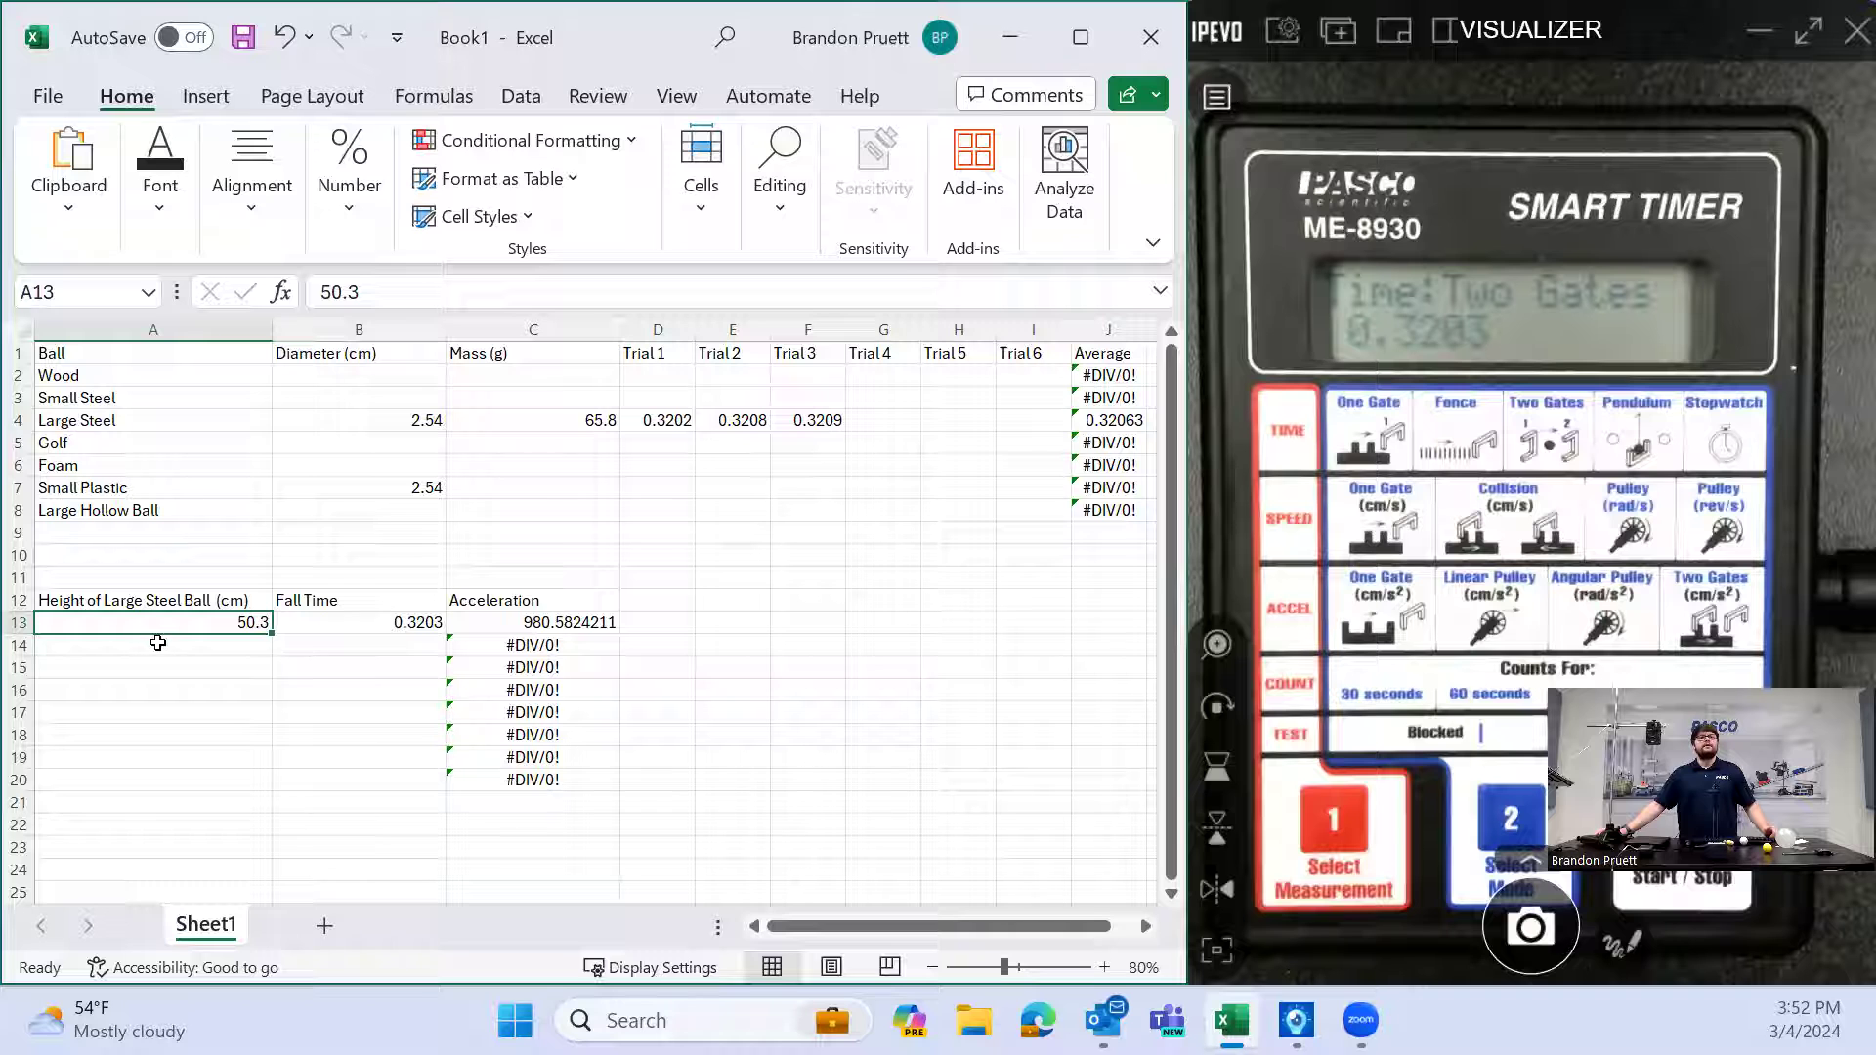
Enter 68.7 cm as the second drop height and move to its fall-time cell
click(153, 645)
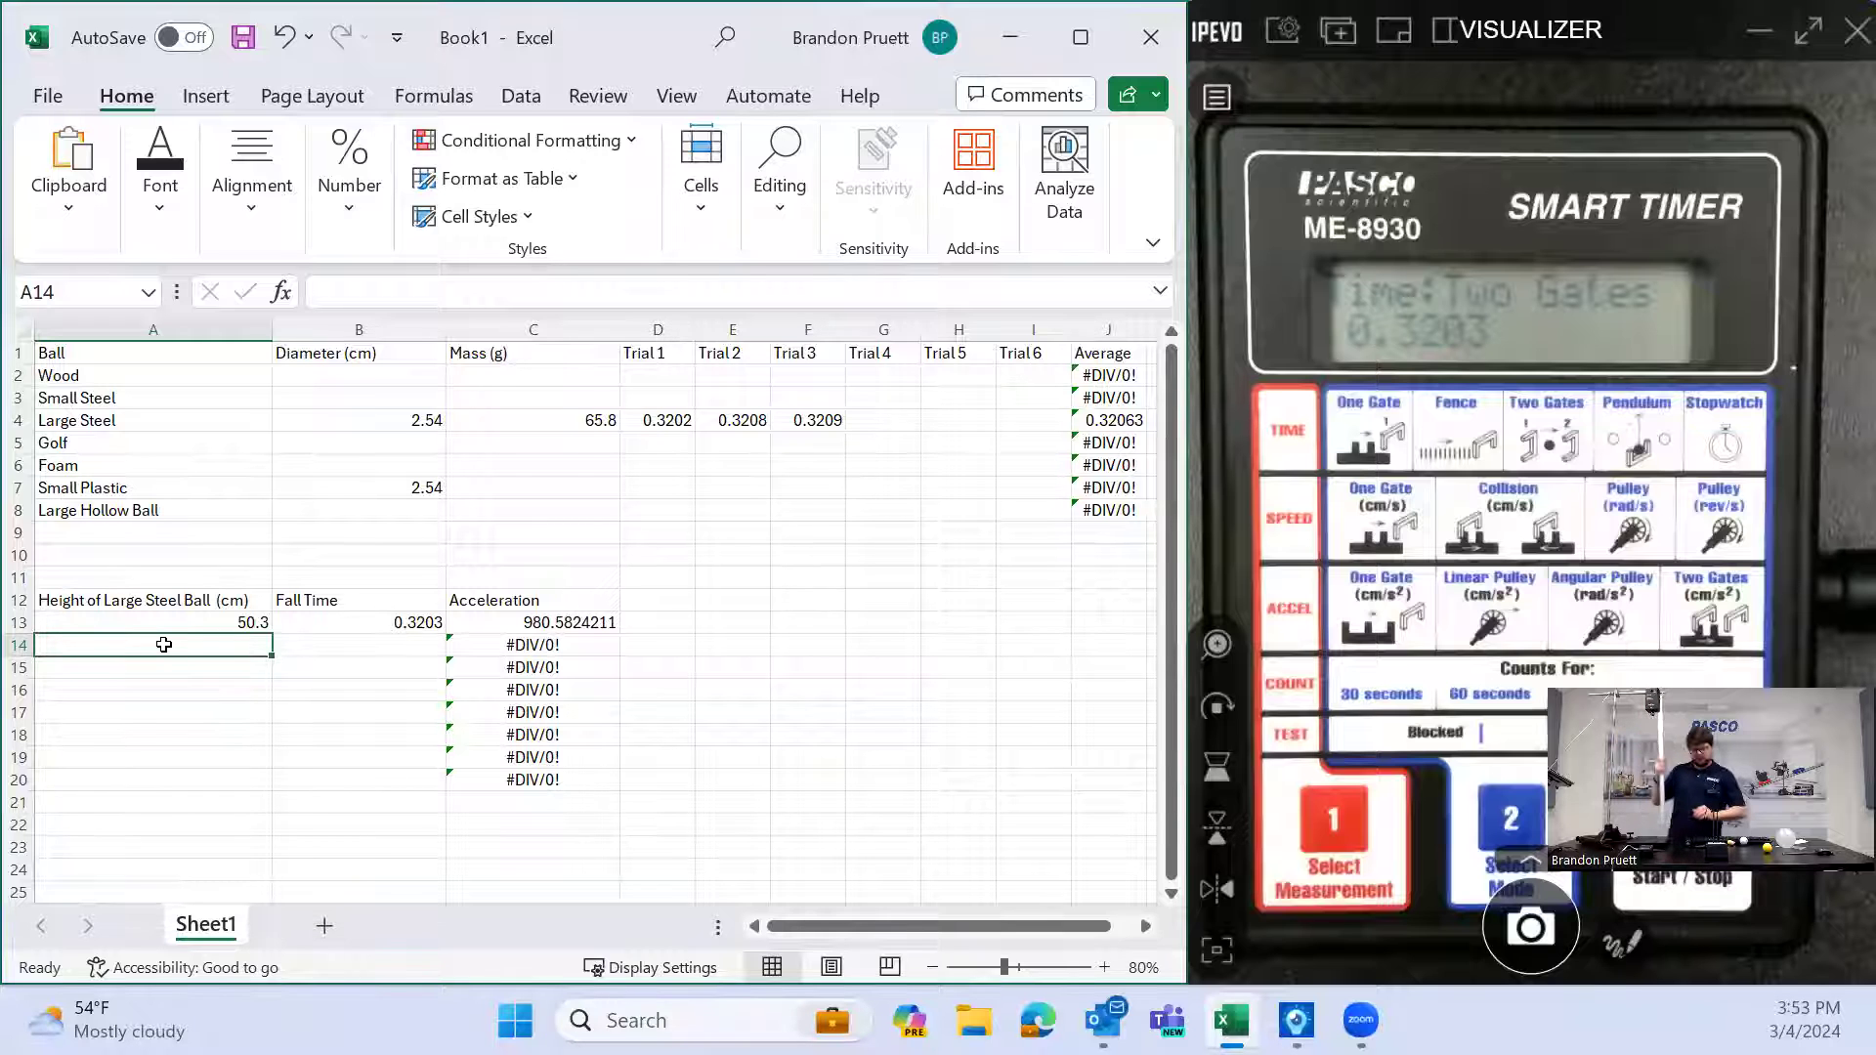
text(68.7)
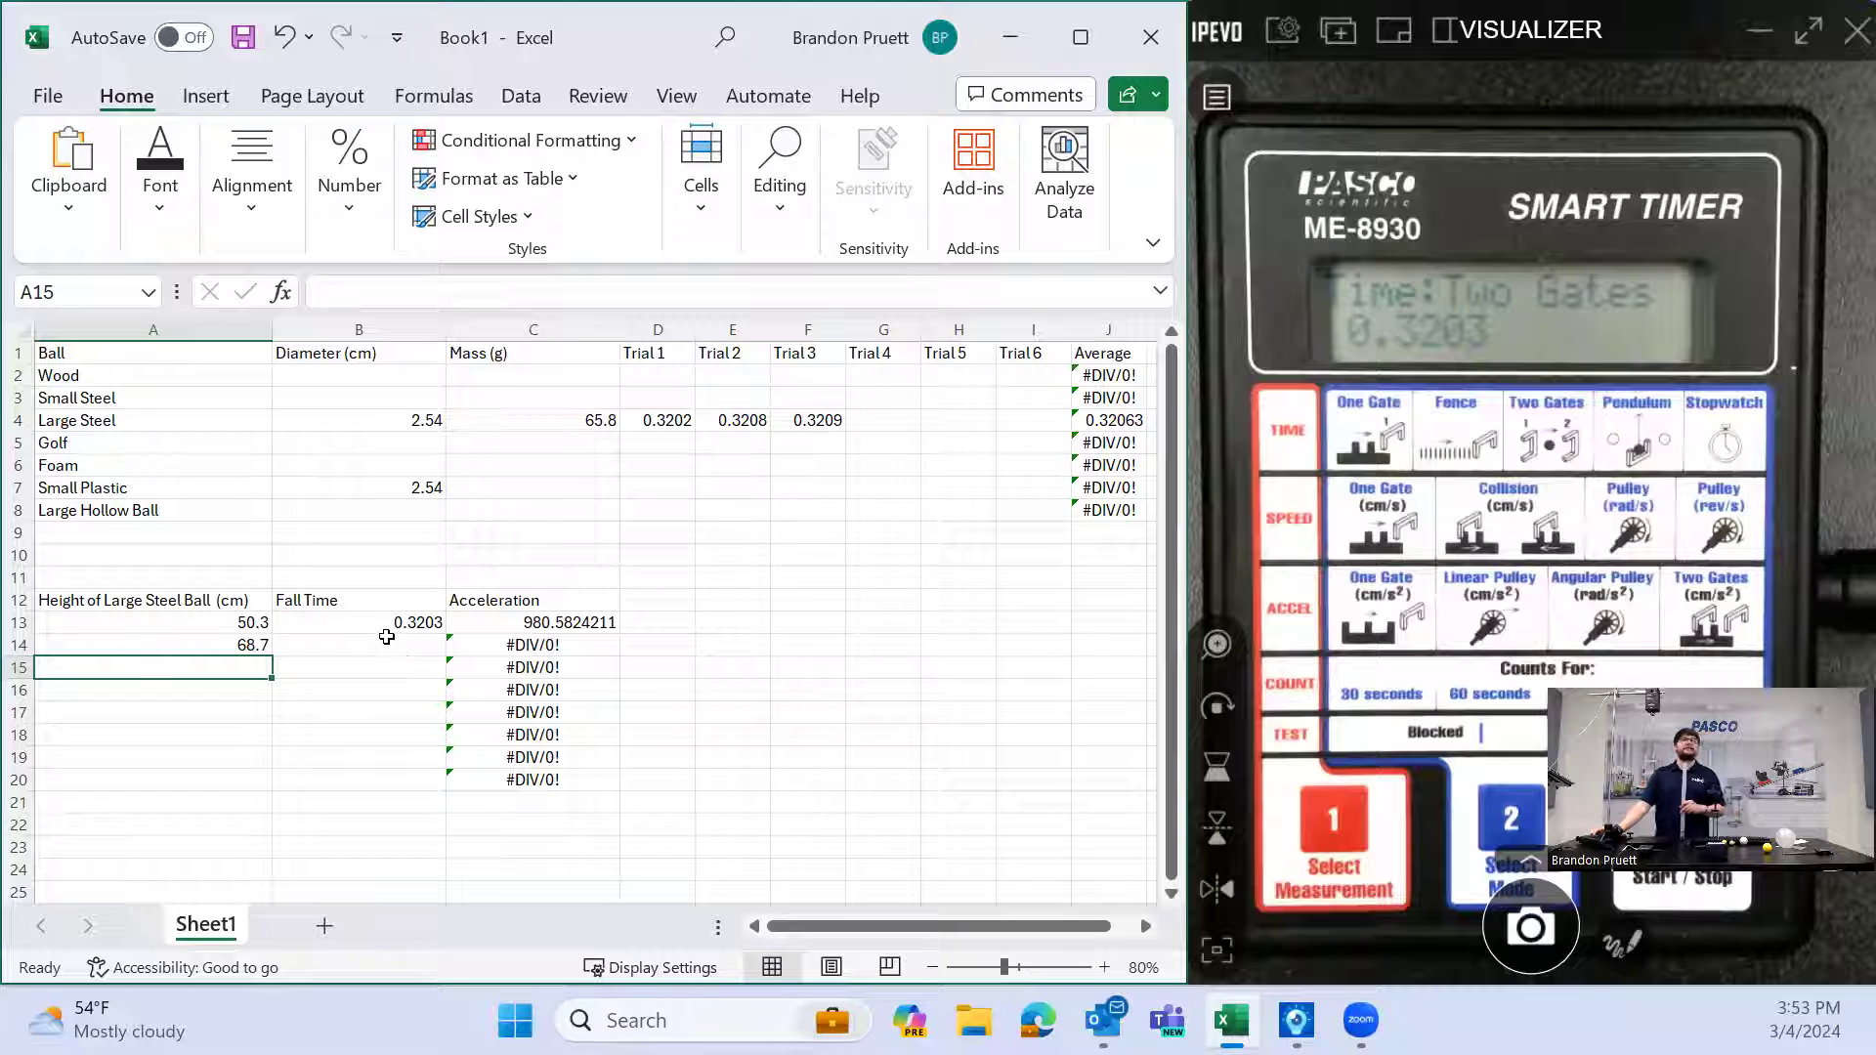
click(355, 645)
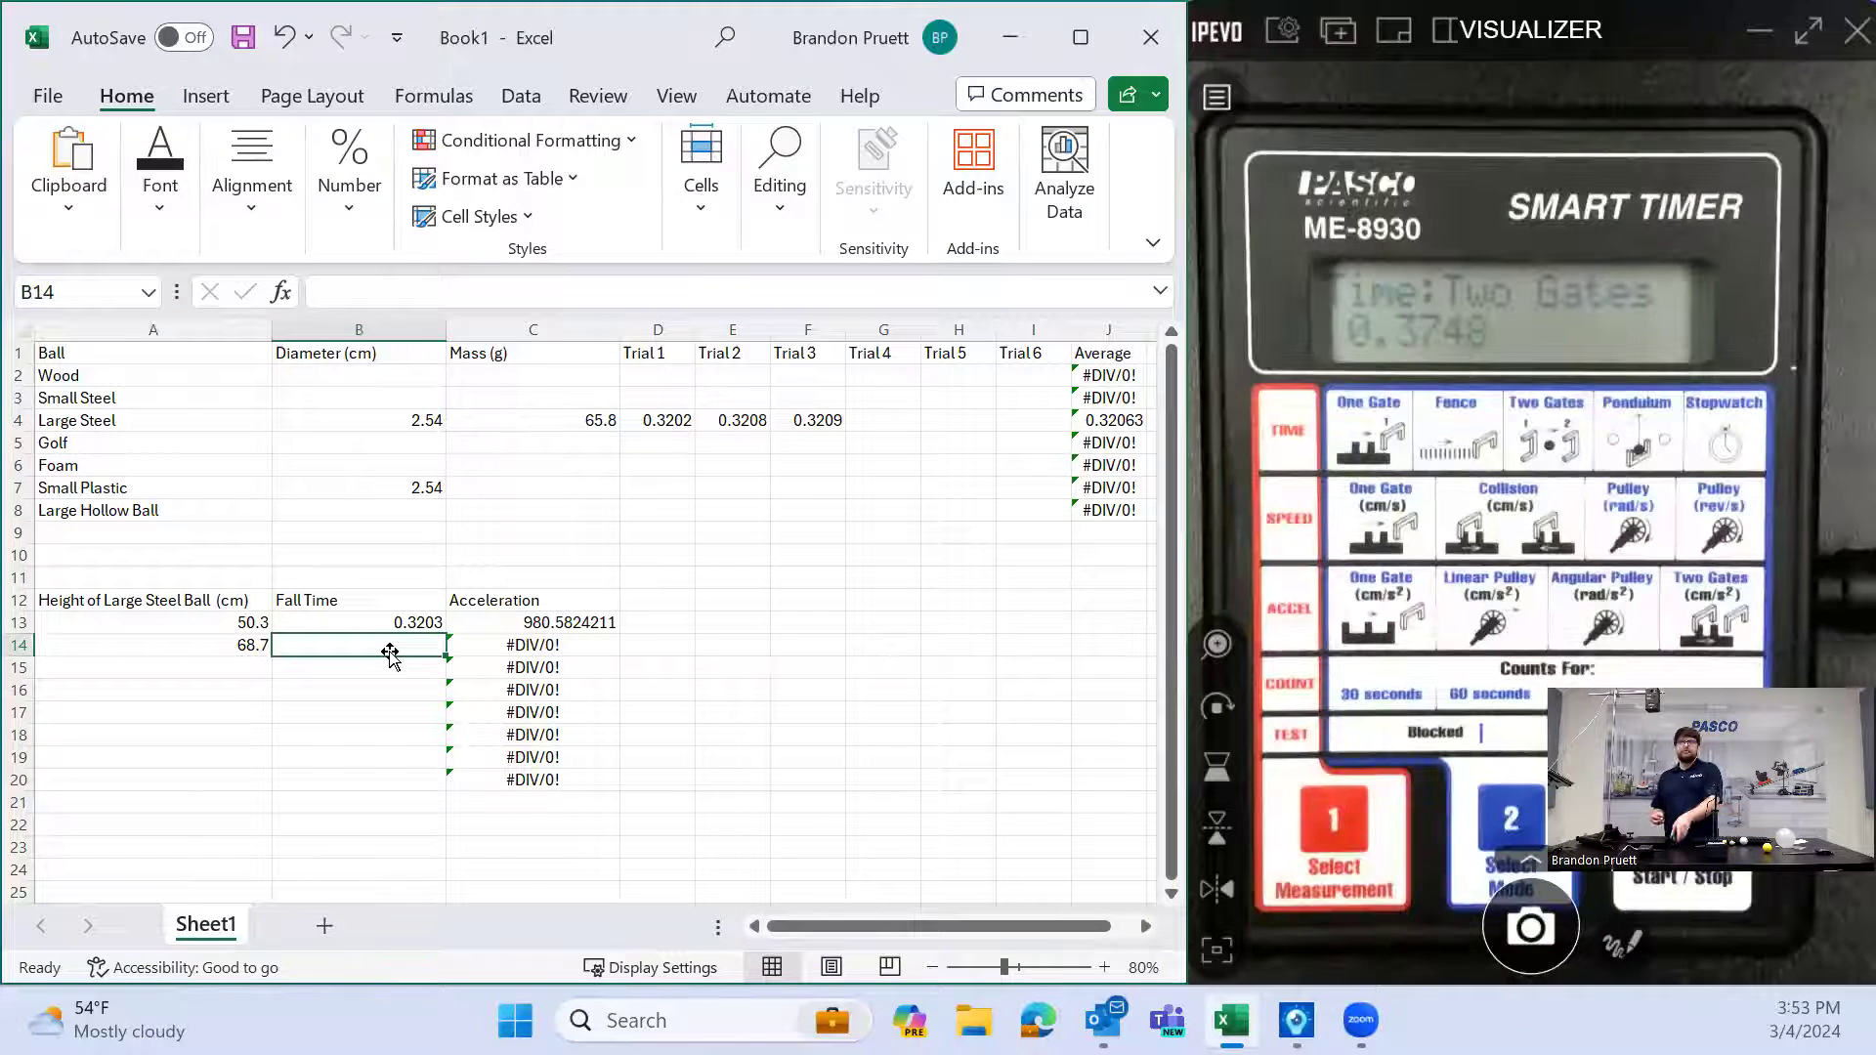
Enter 0.3748 s as the 68.7 cm drop's fall time, giving about 978.1 acceleration
double_click(356, 645)
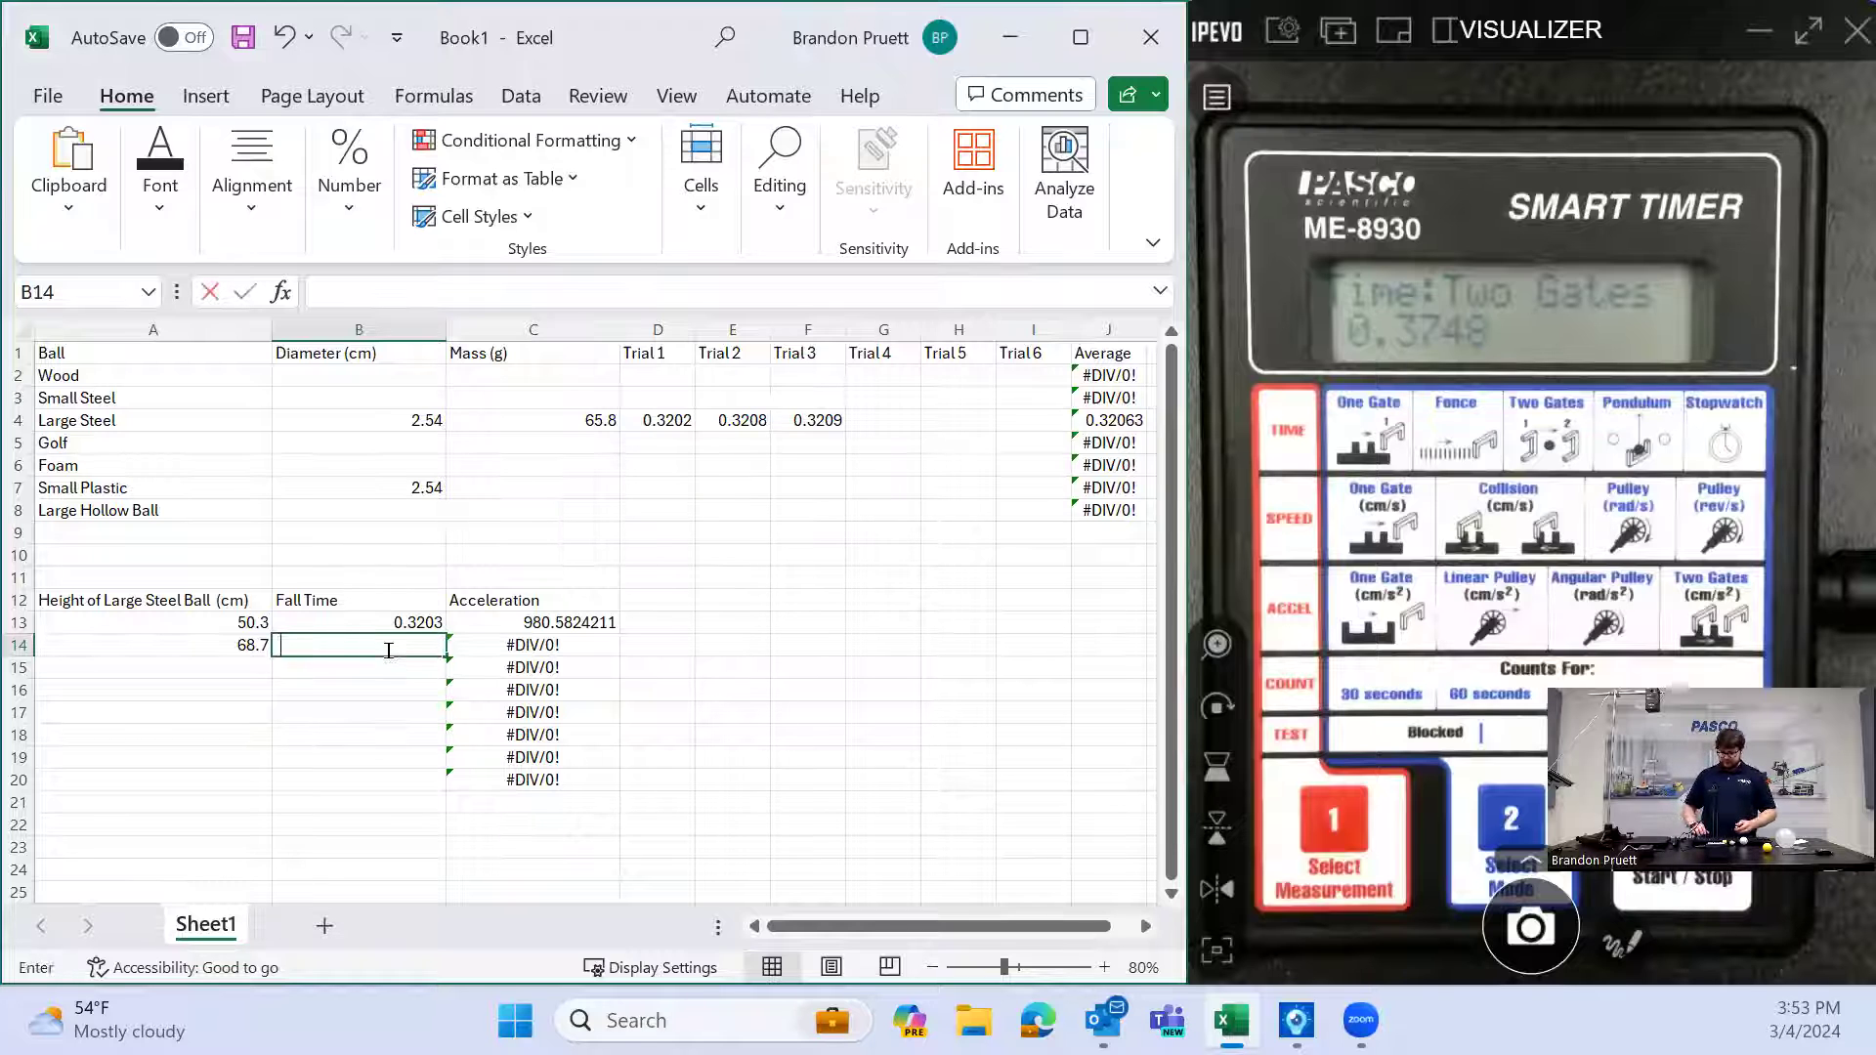
text(0.3748)
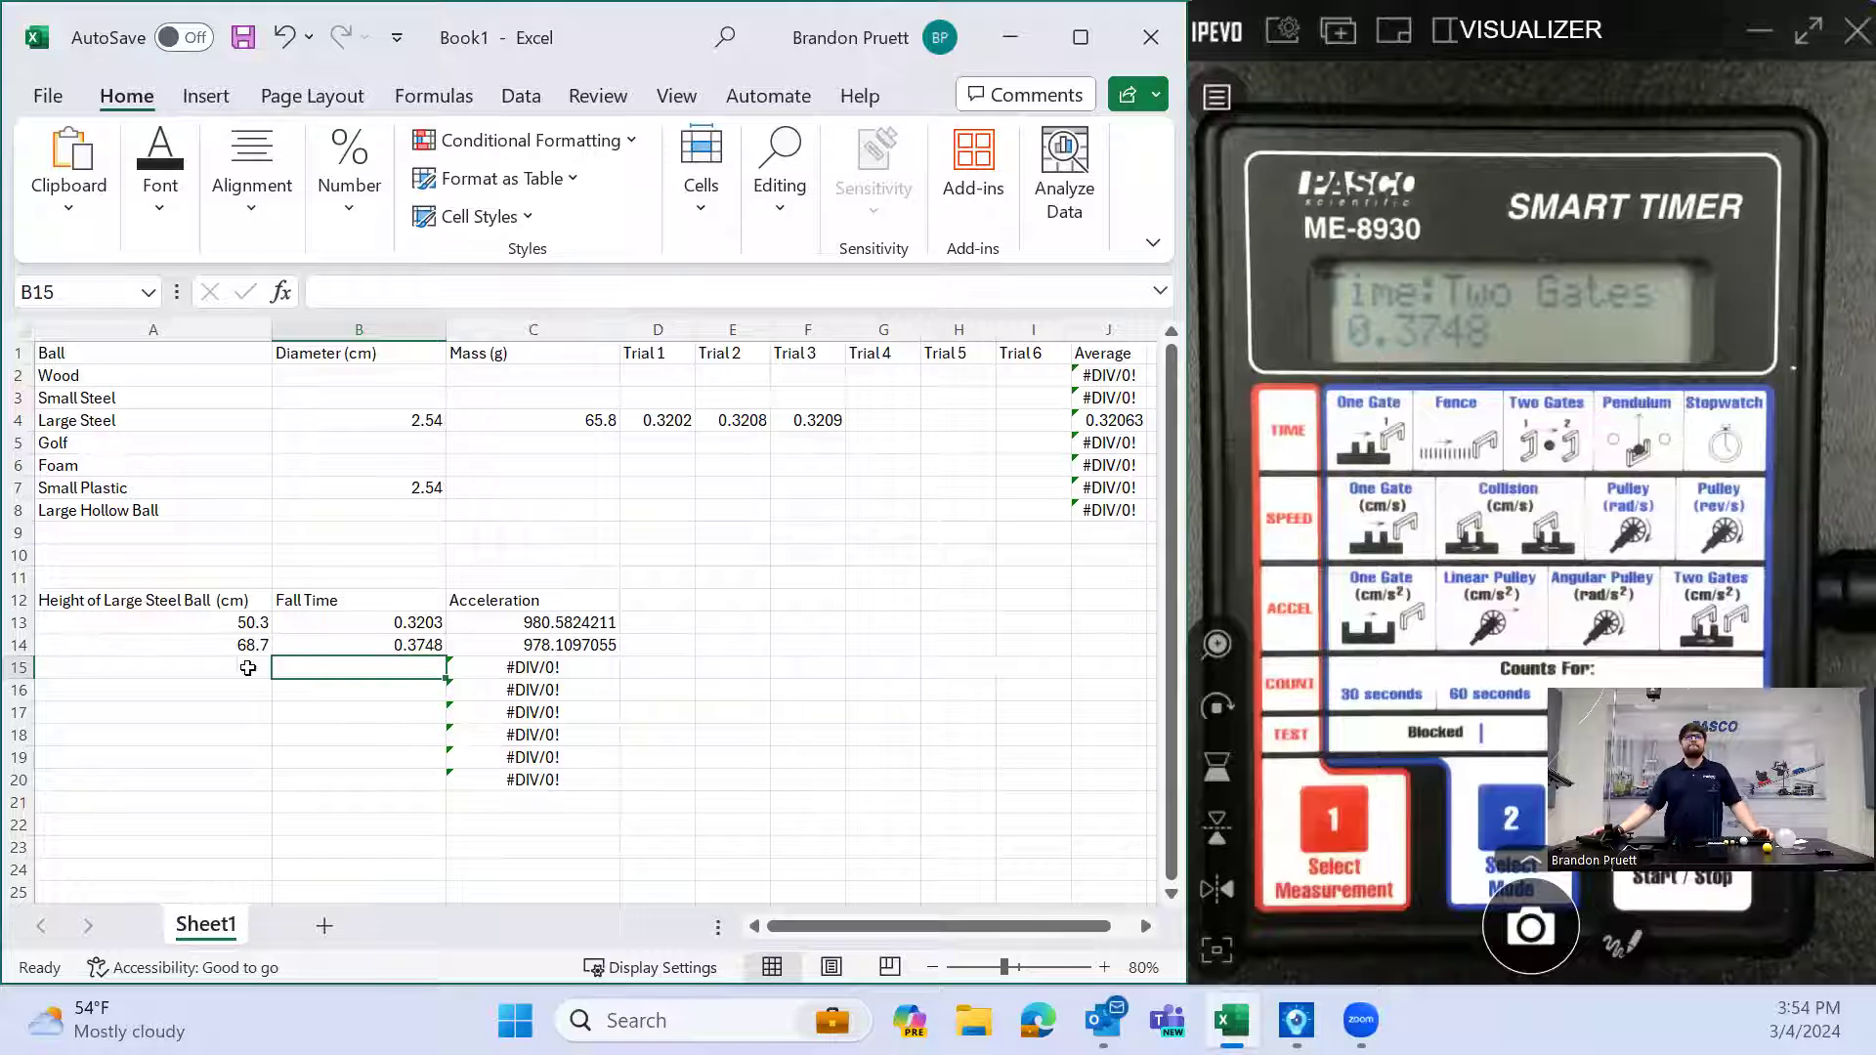
Enter 77.7 cm as the third drop height, undoing an accidental edit to the 68.7 height
click(152, 668)
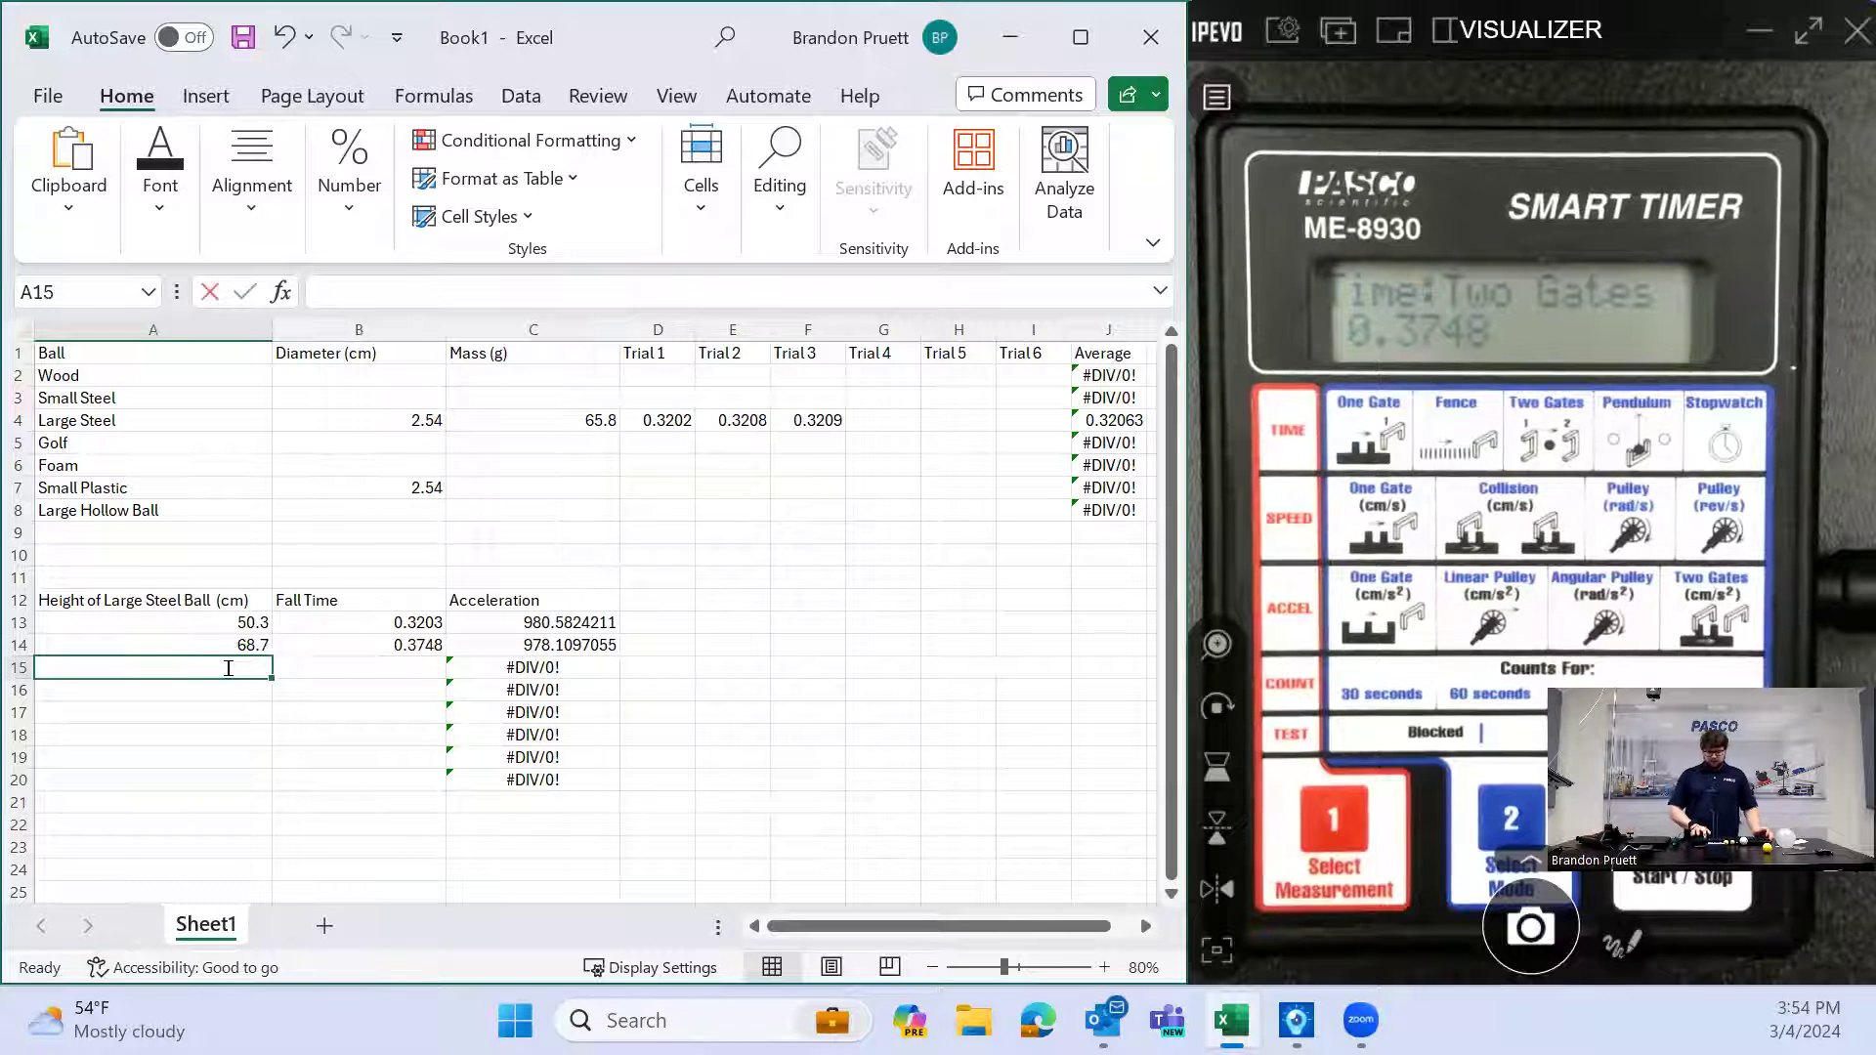
text(77.7)
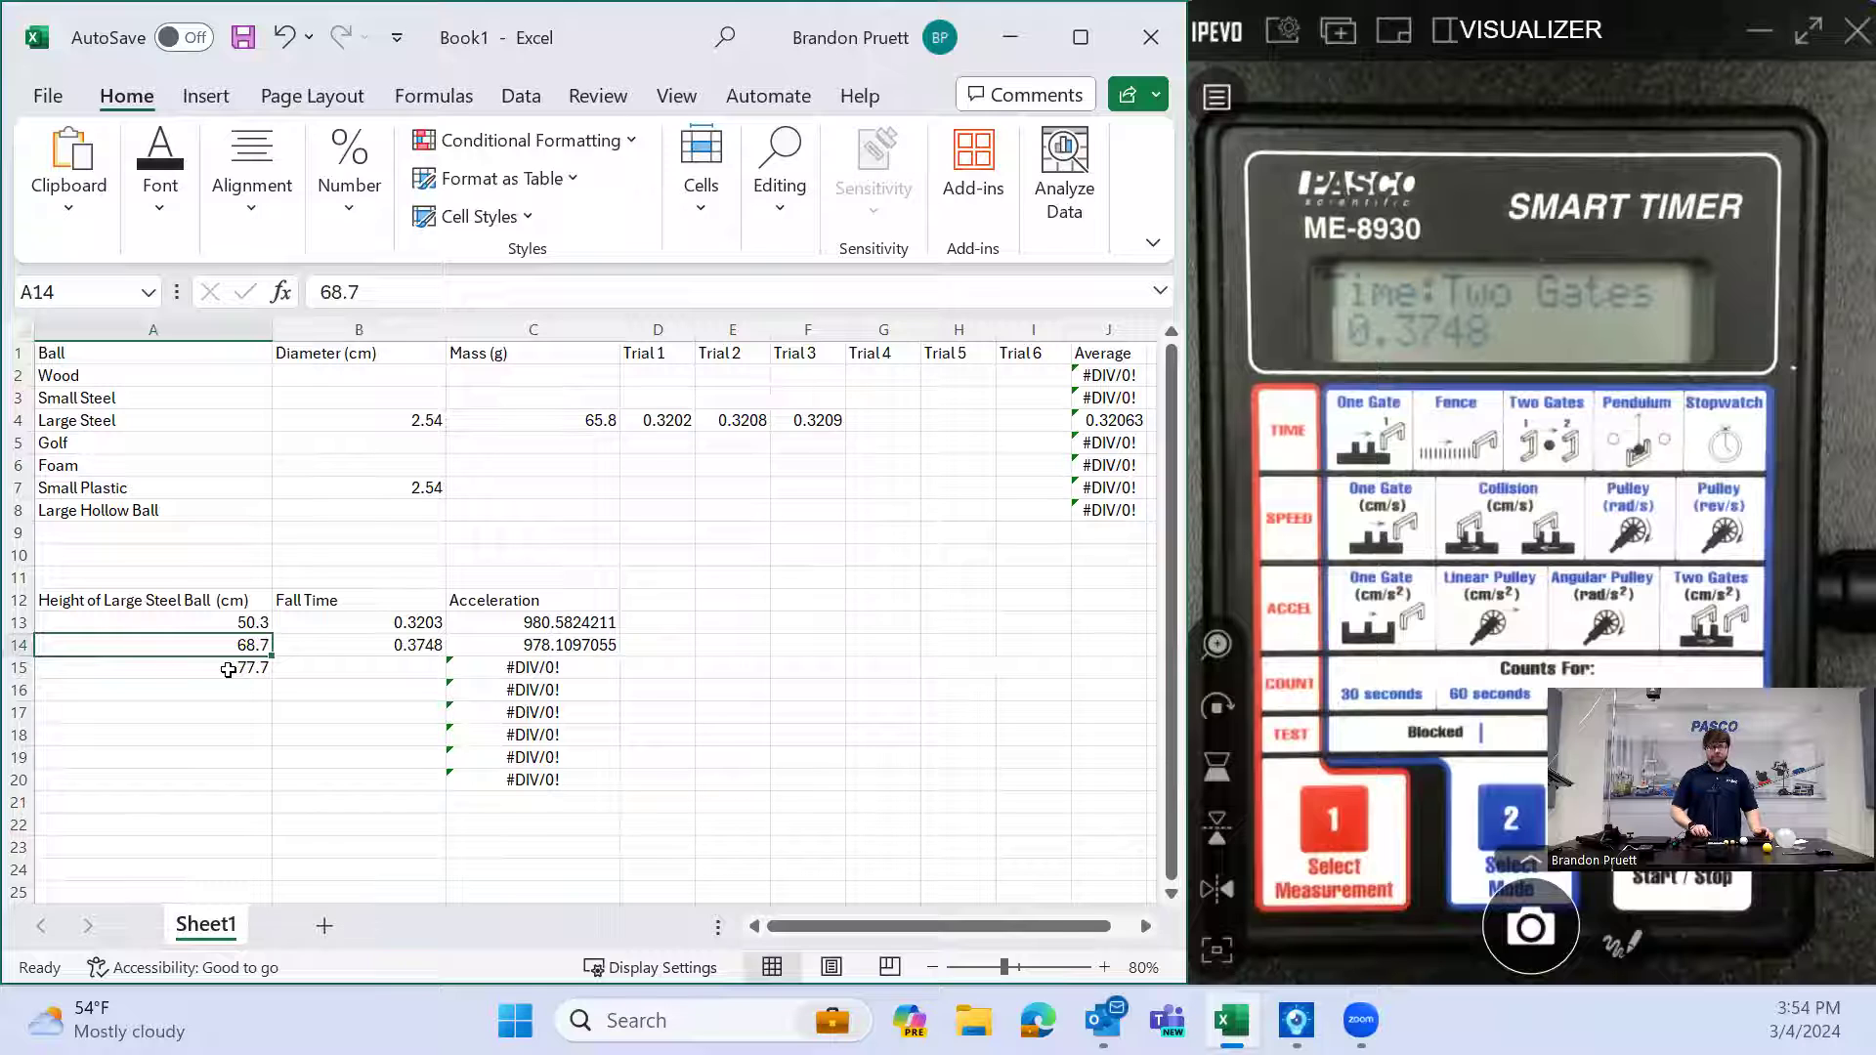
text(6)
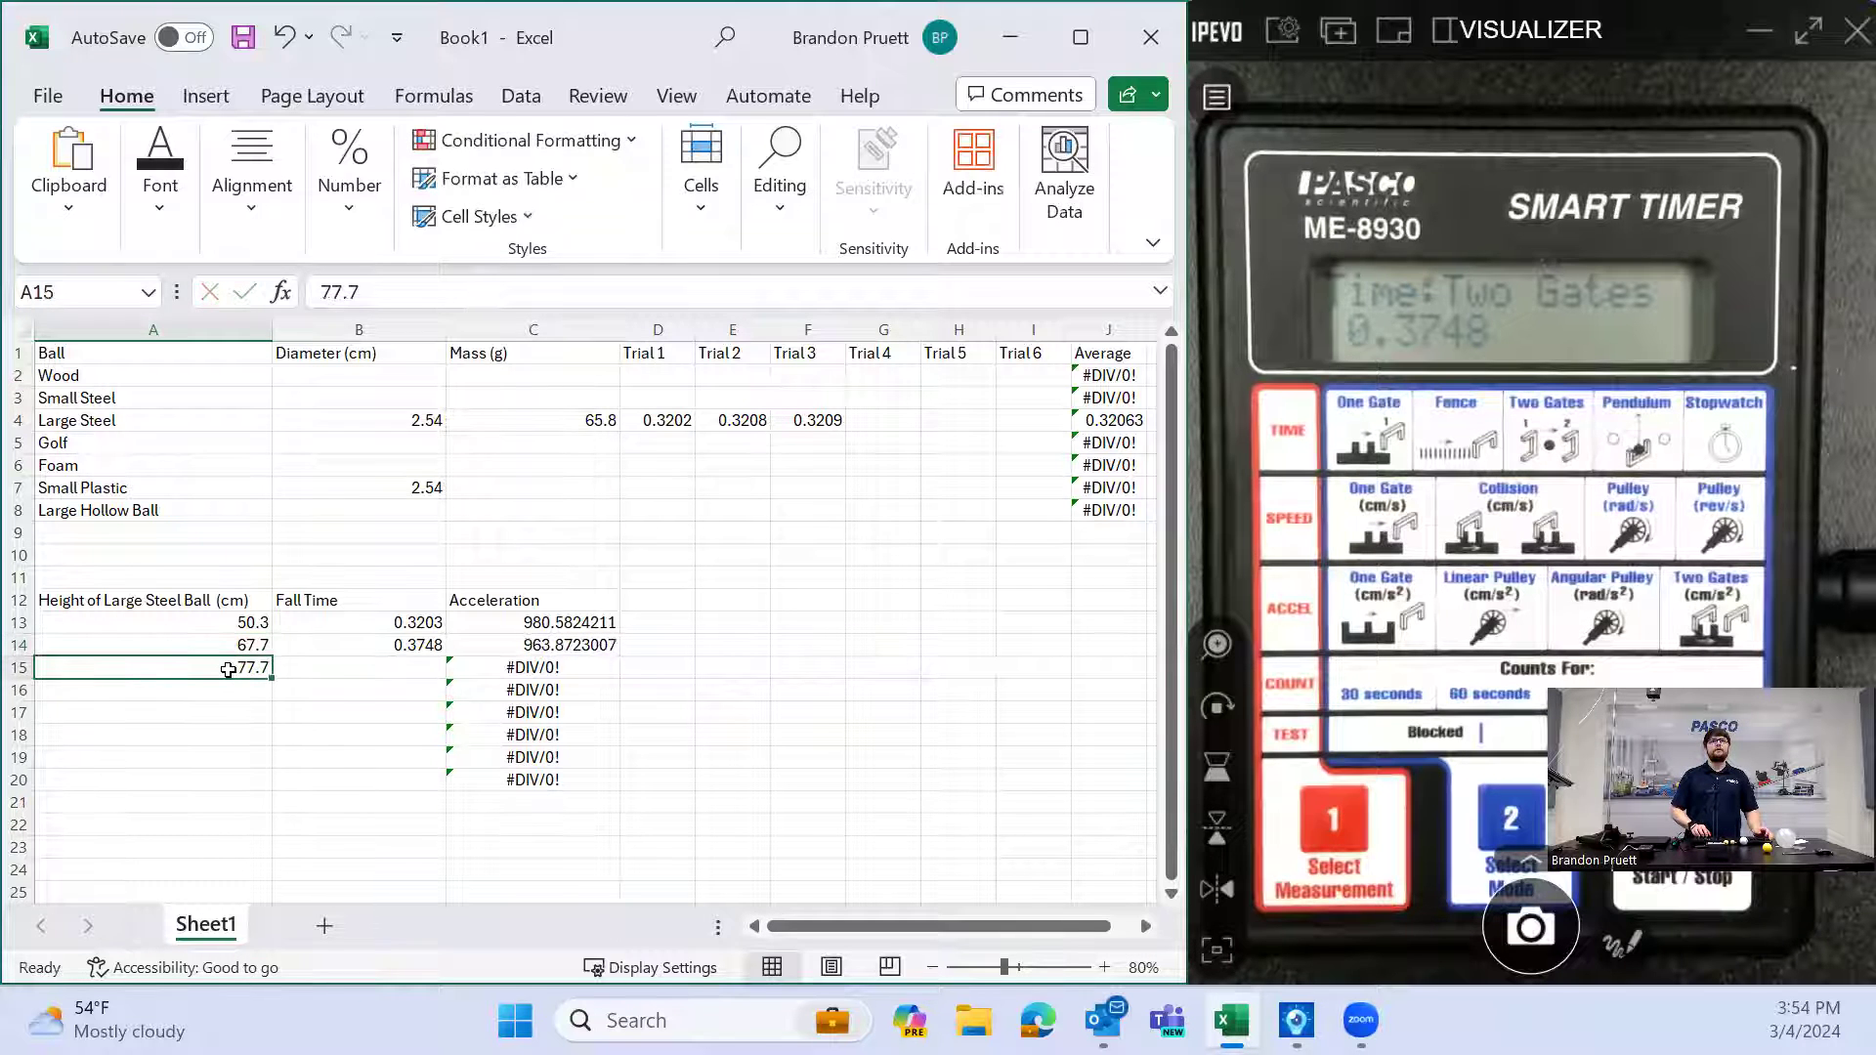
click(153, 644)
text(68.7)
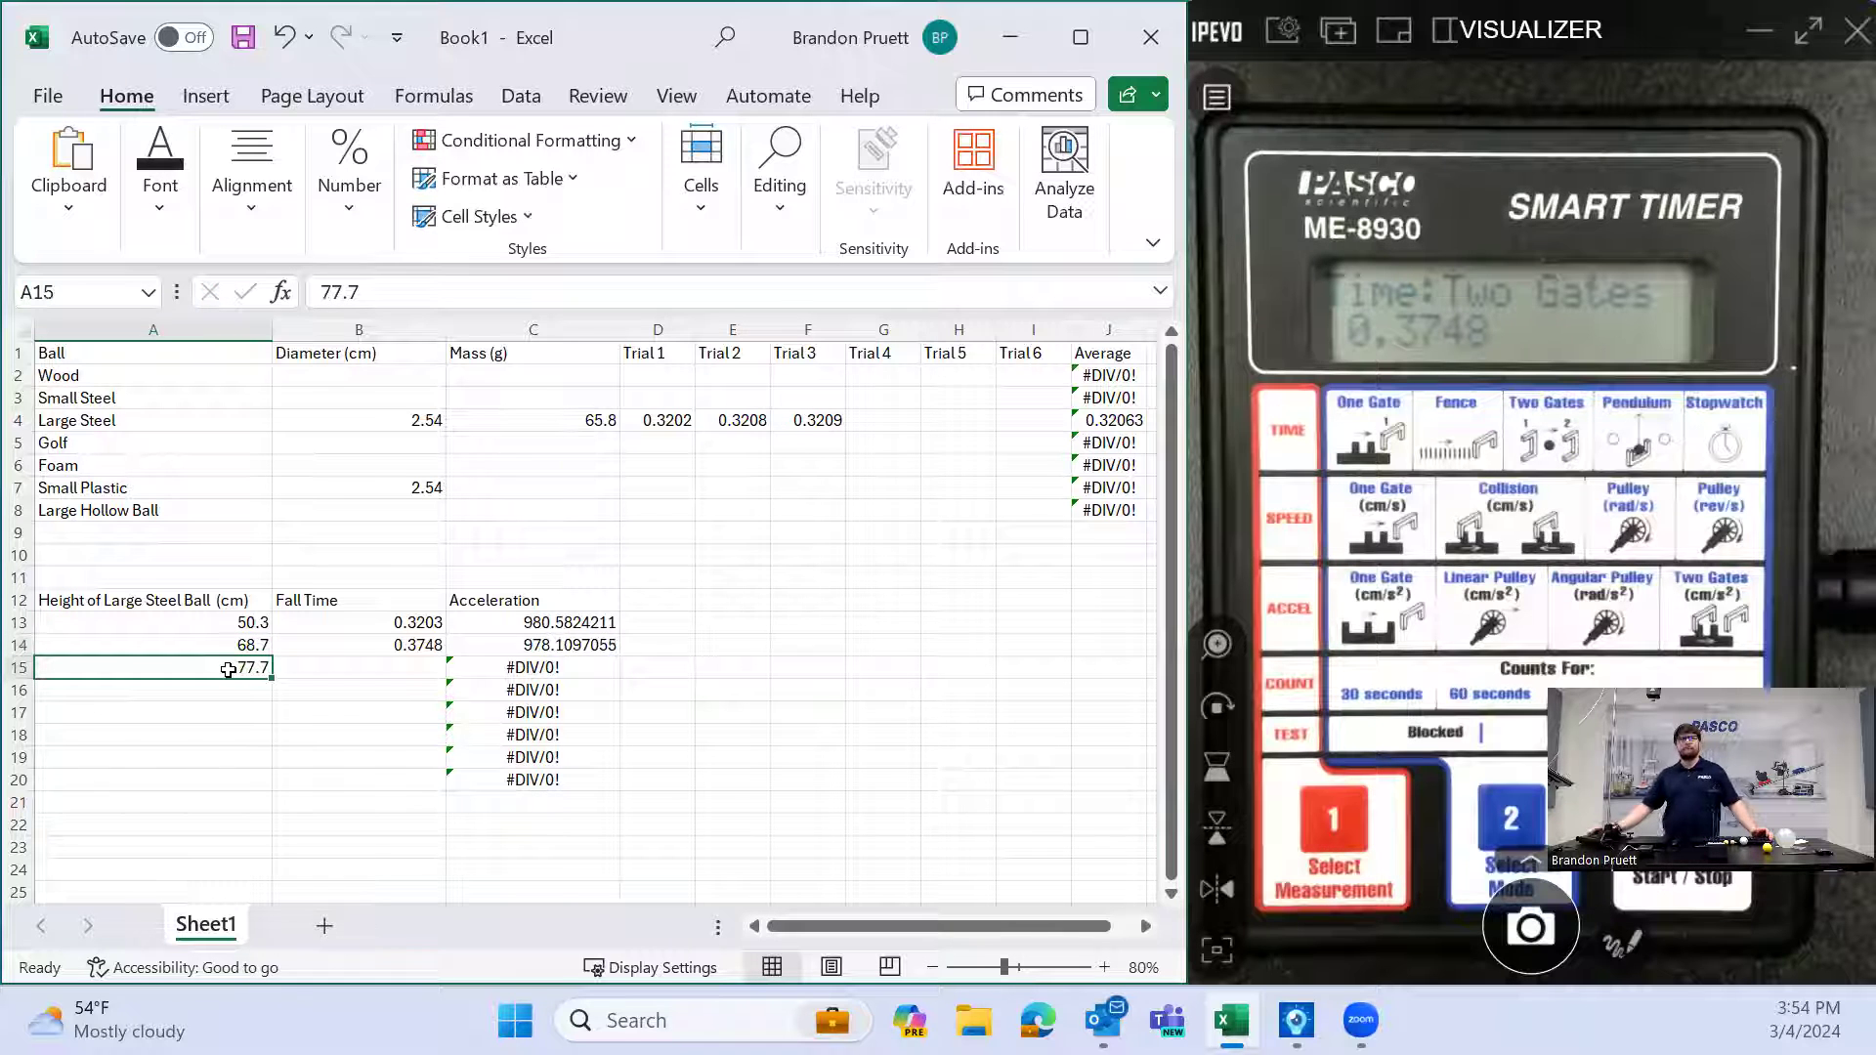
click(358, 669)
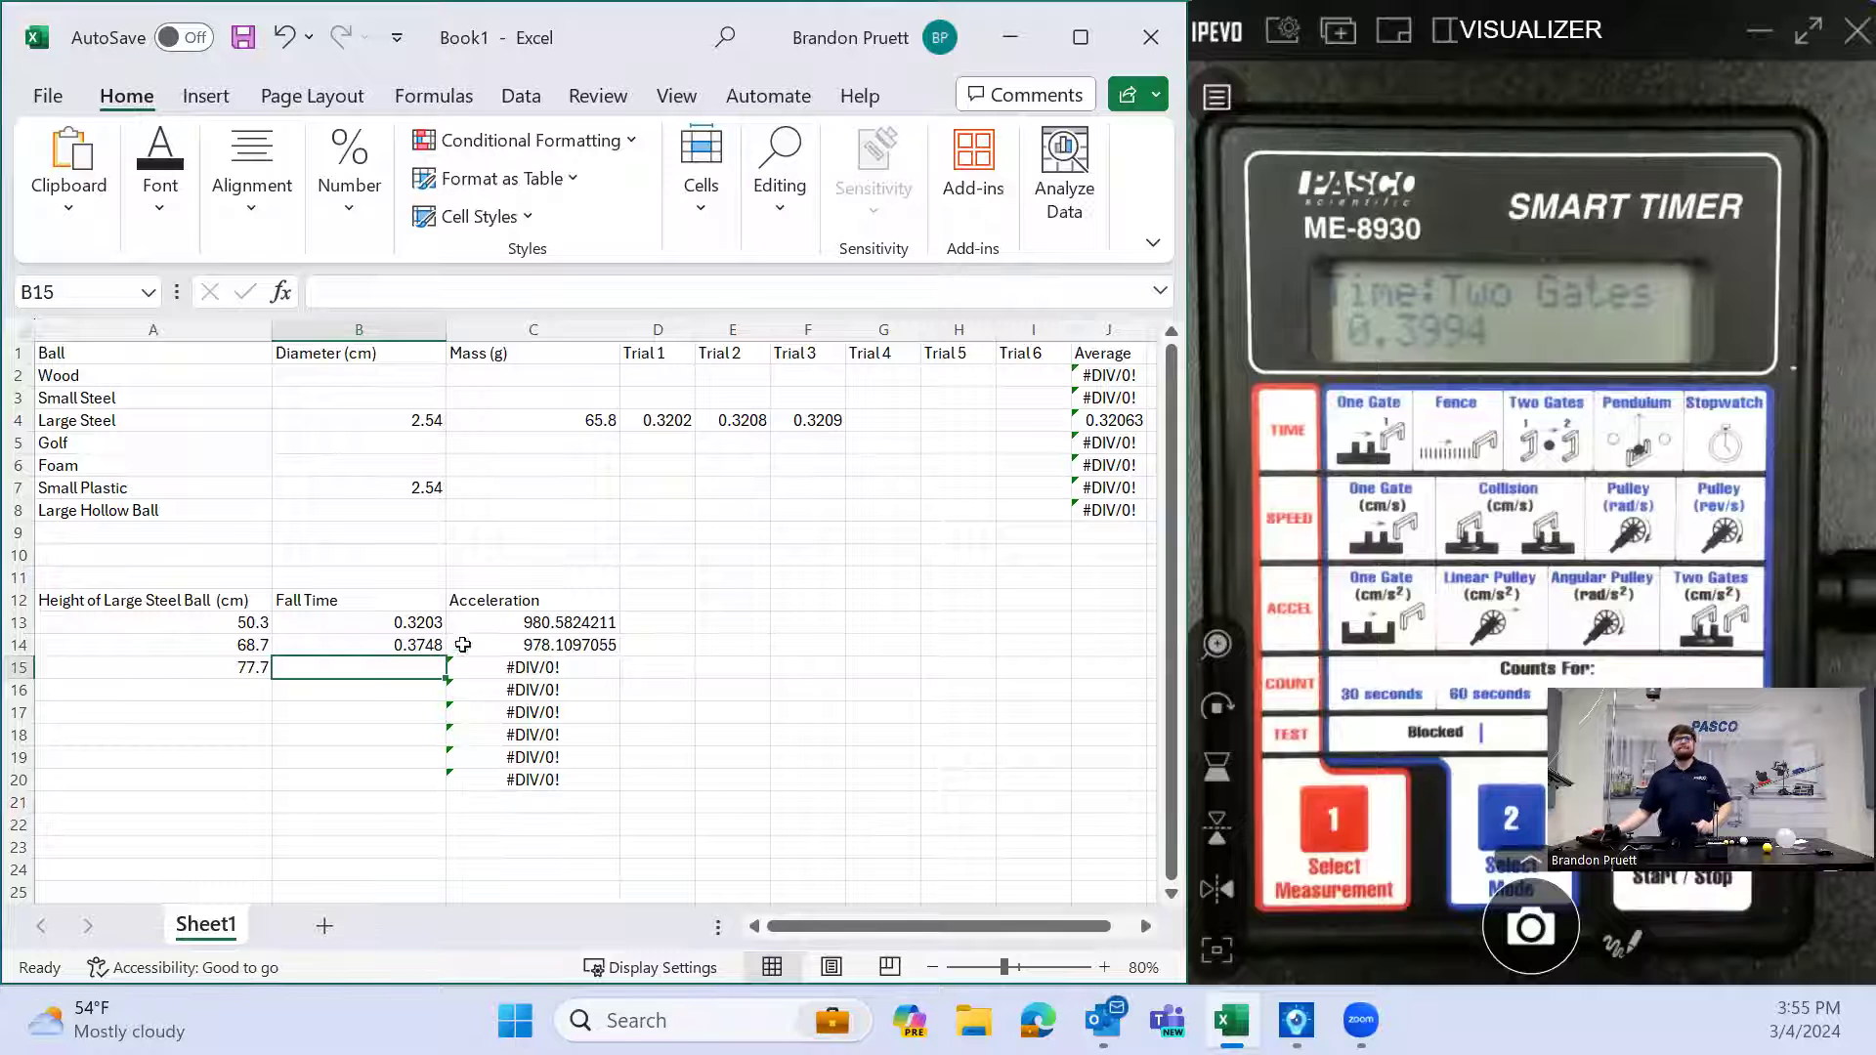
Enter 0.3994 s as the 77.7 cm drop's fall time, giving about 974.2 acceleration
text(.)
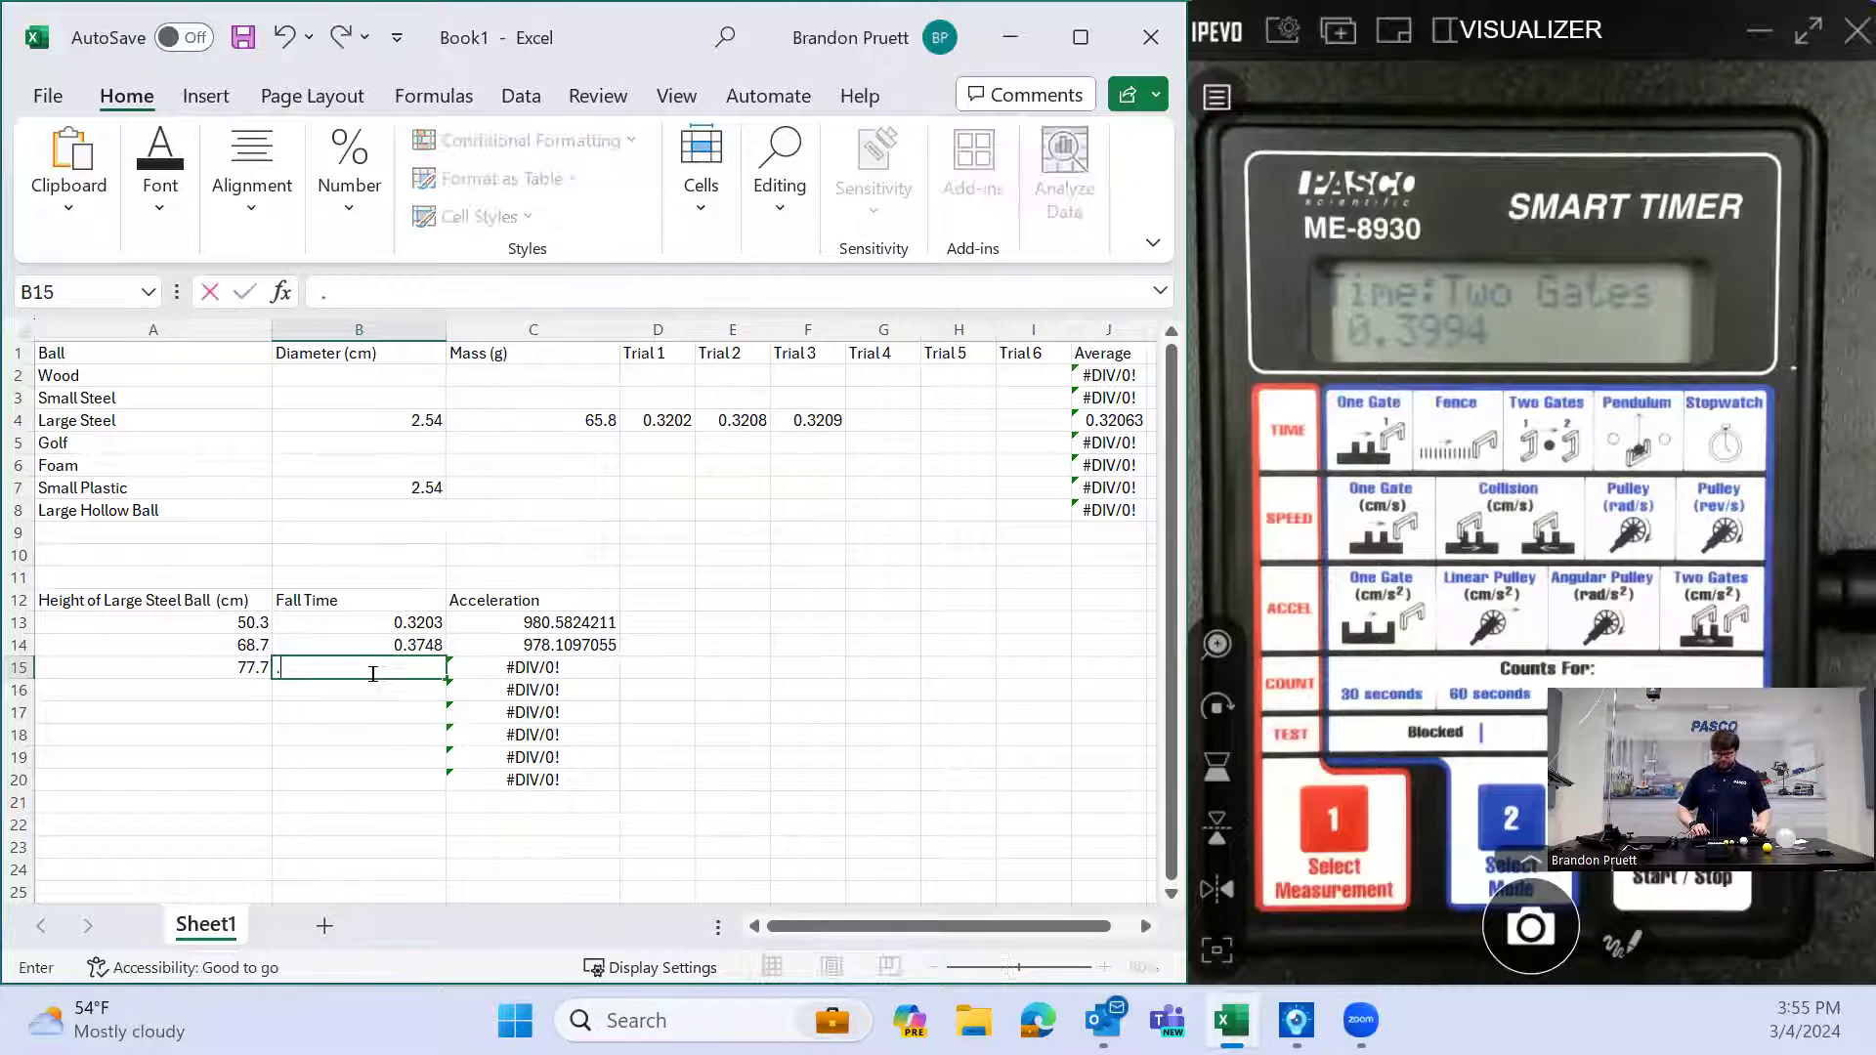
text(0.3994)
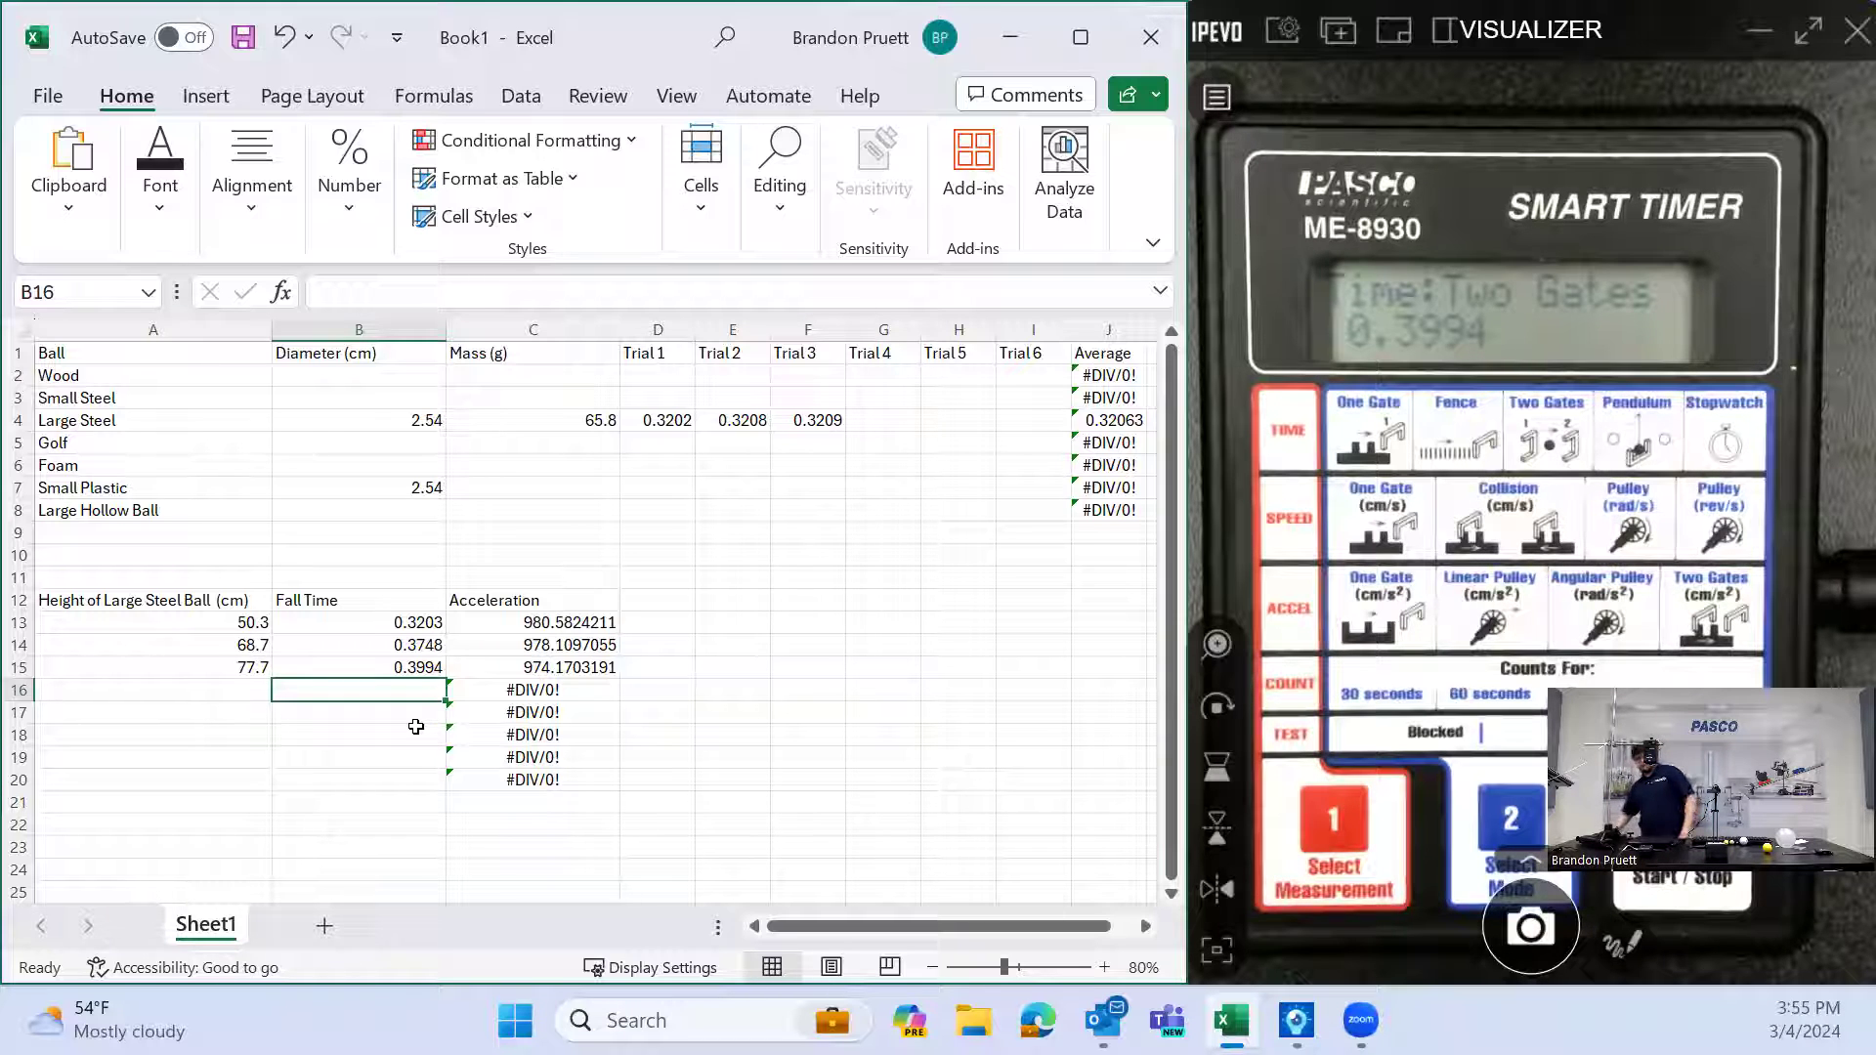
Record the fourth drop as 39.2 cm height with 0.2833 s fall time
text(39)
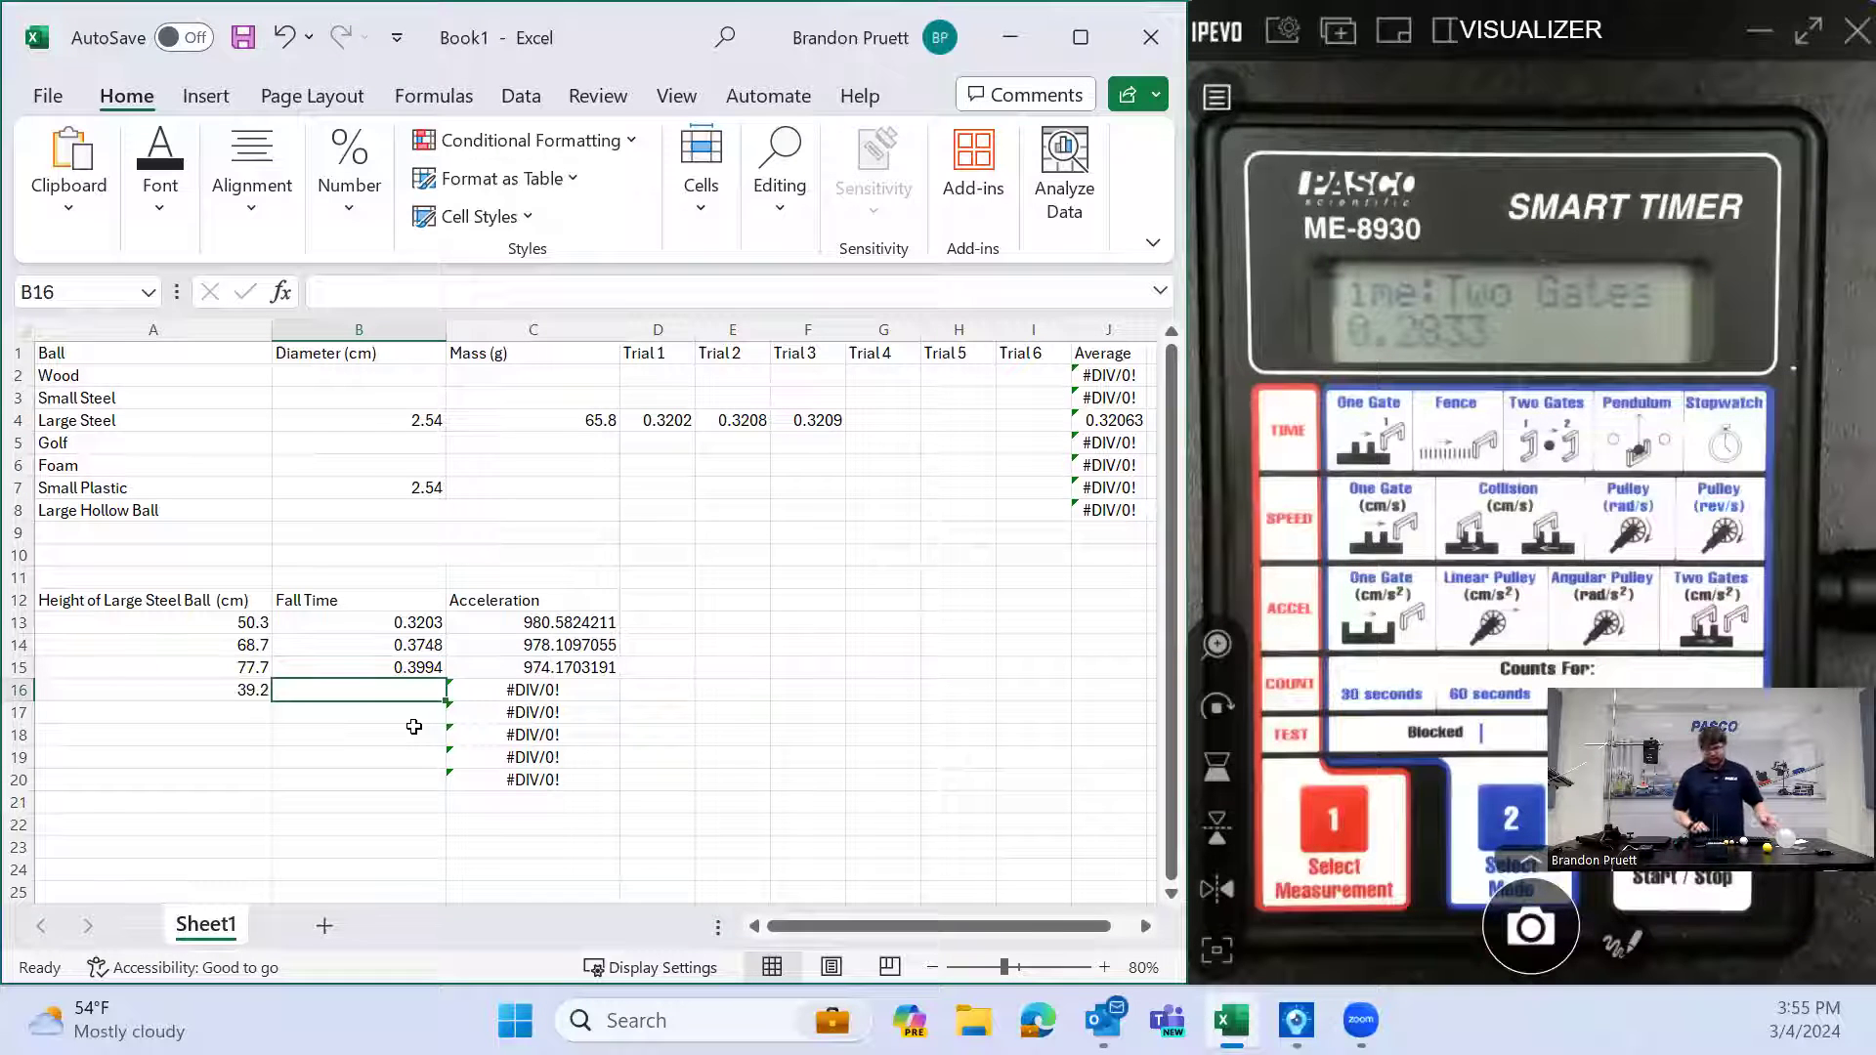
text(.2833)
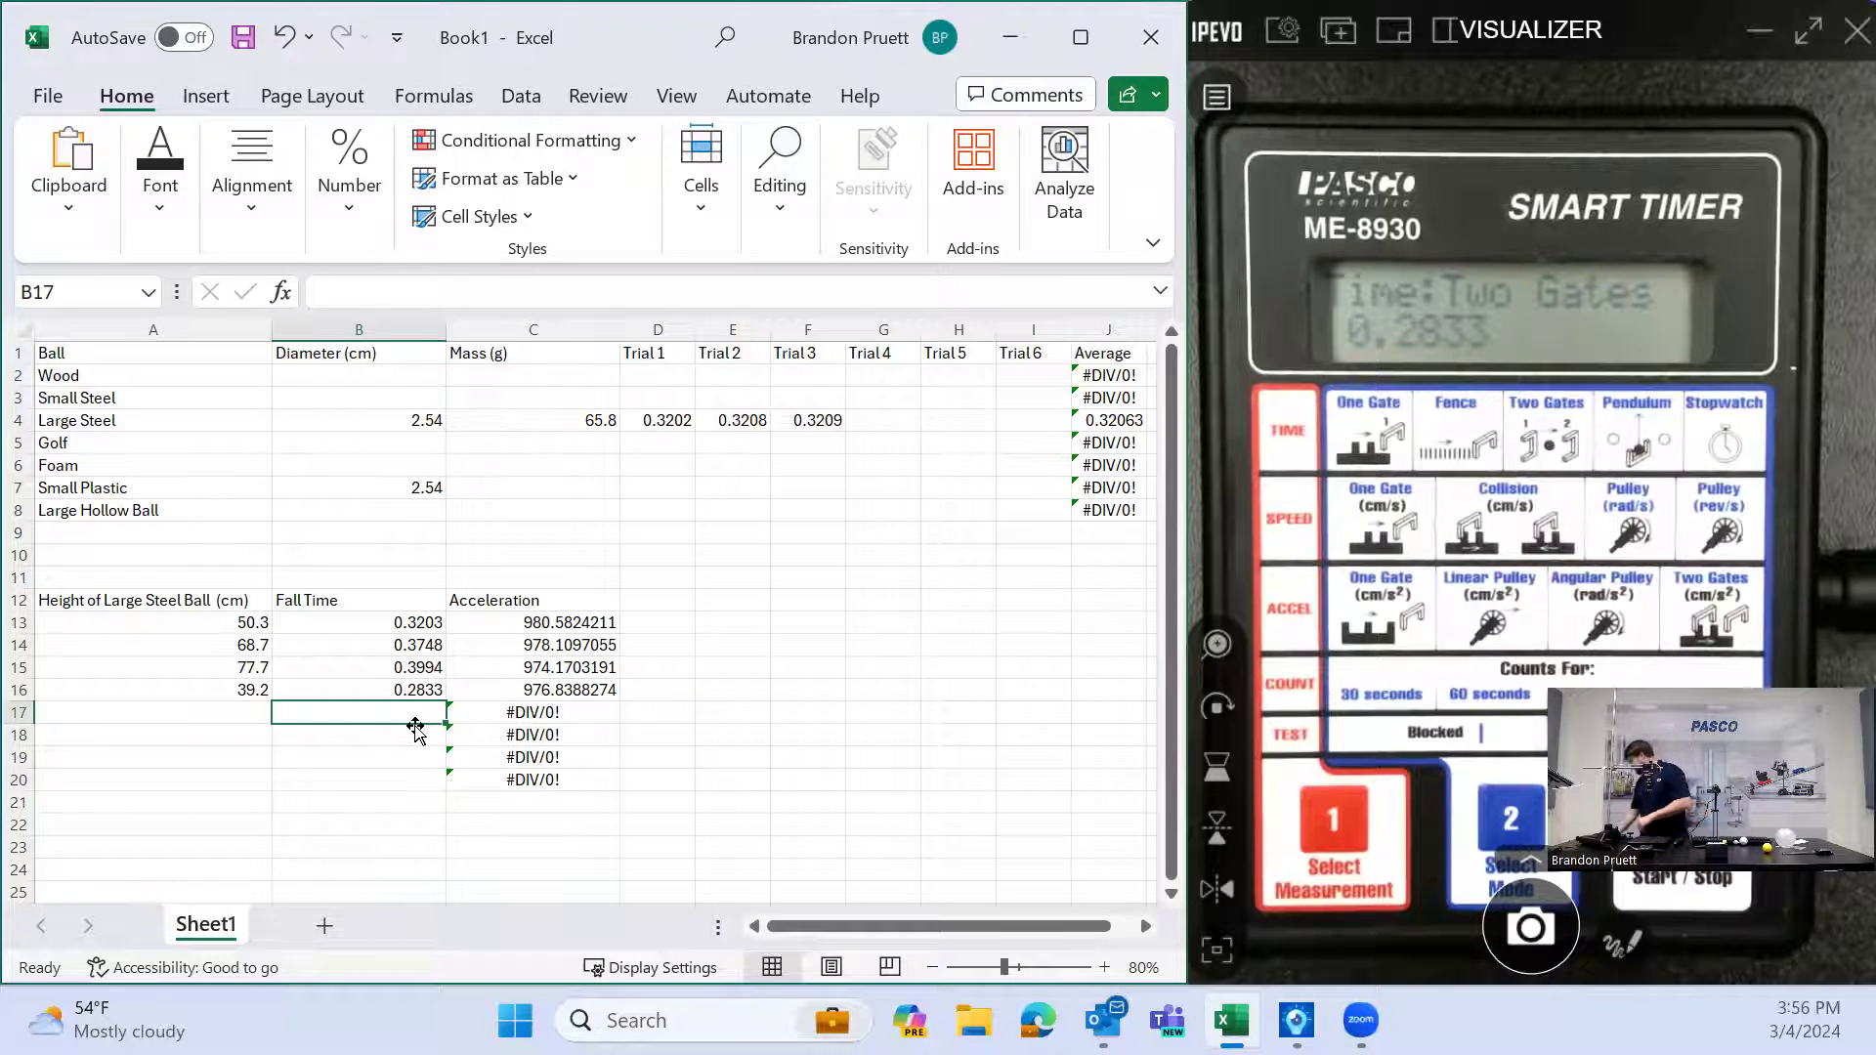
Record the fifth drop as 25.9 cm height with 0.2299 s fall time
text(25)
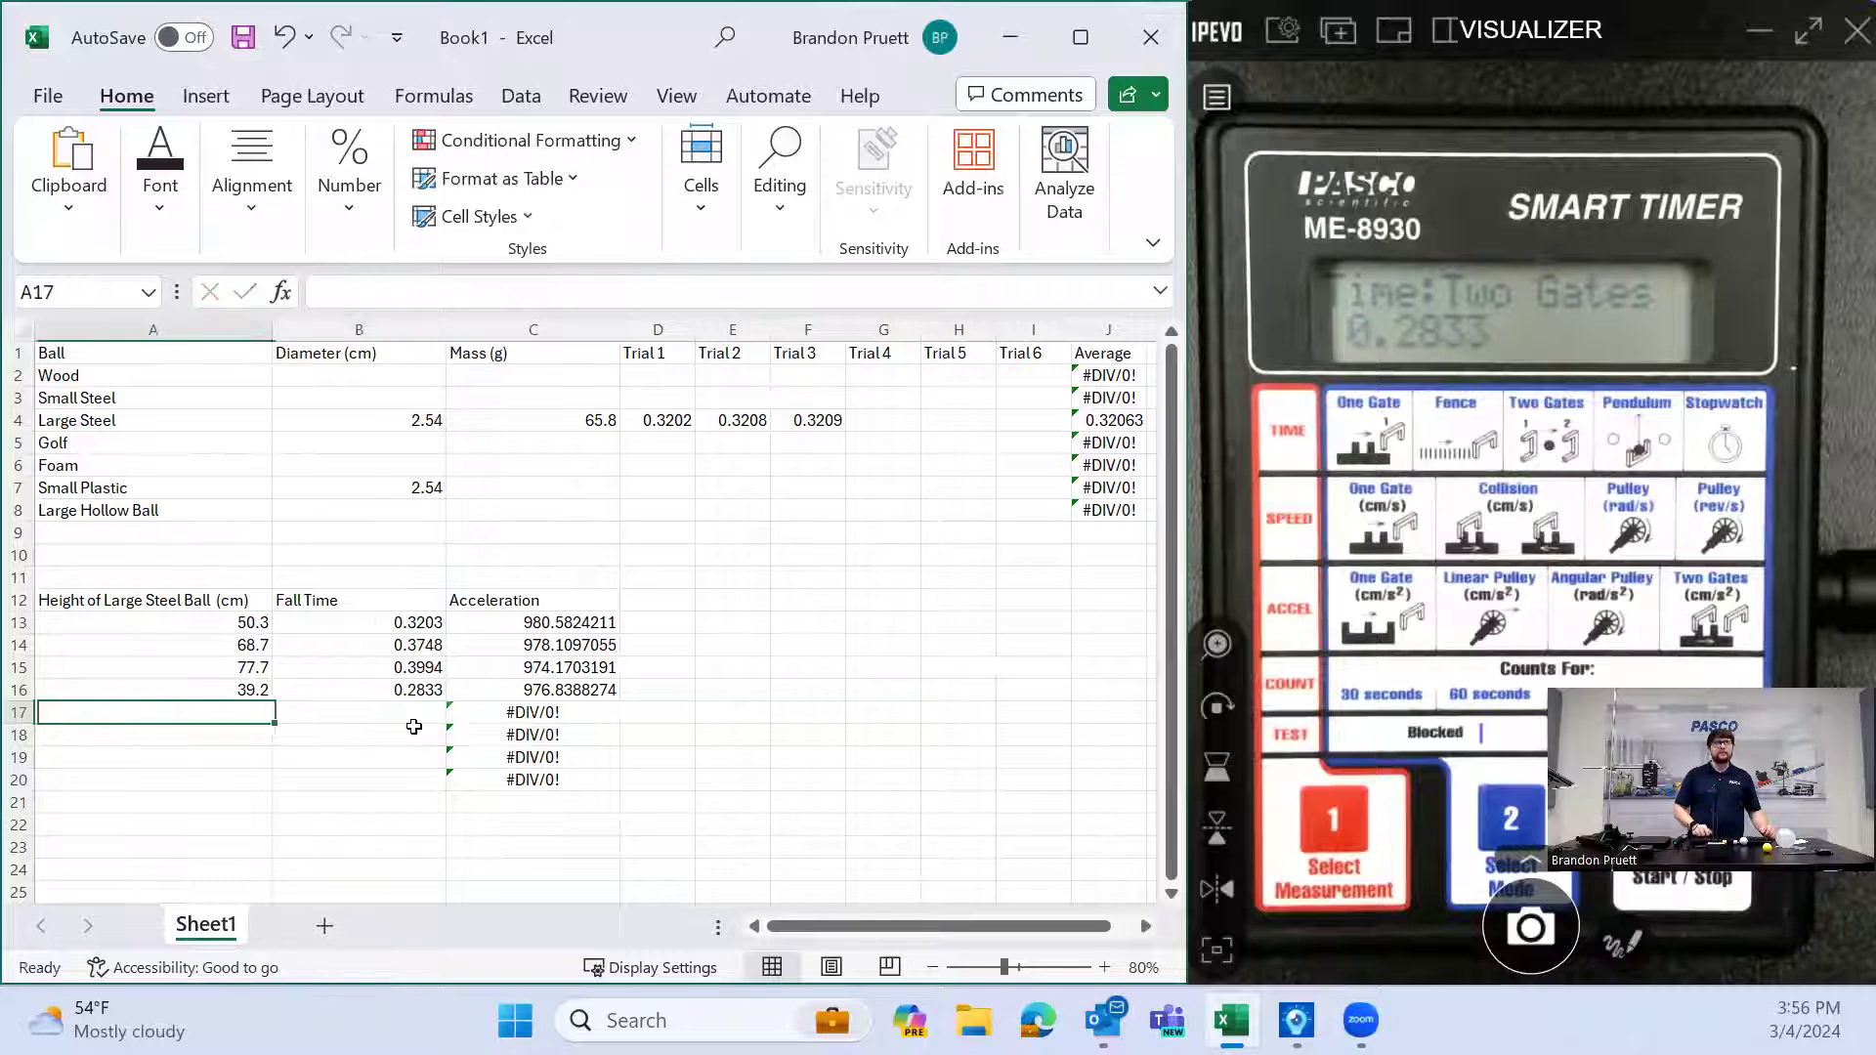
text(25.9)
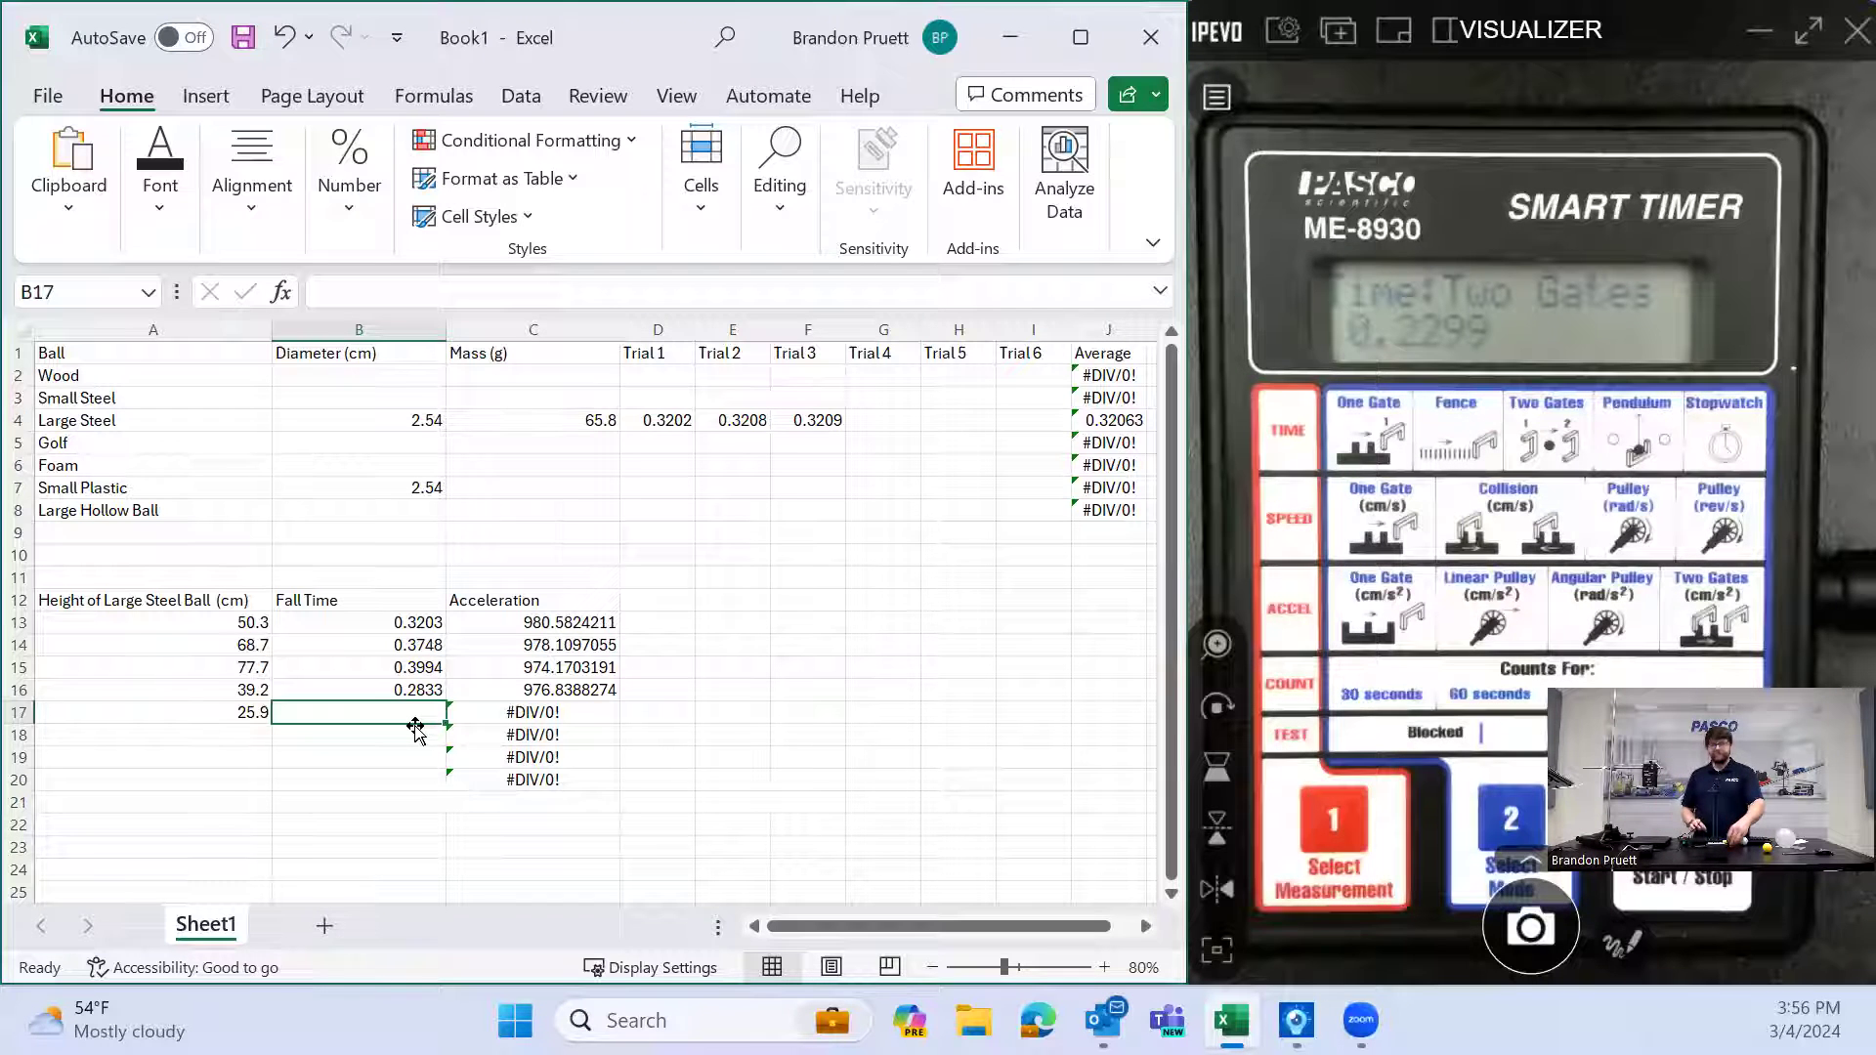
text(.2299)
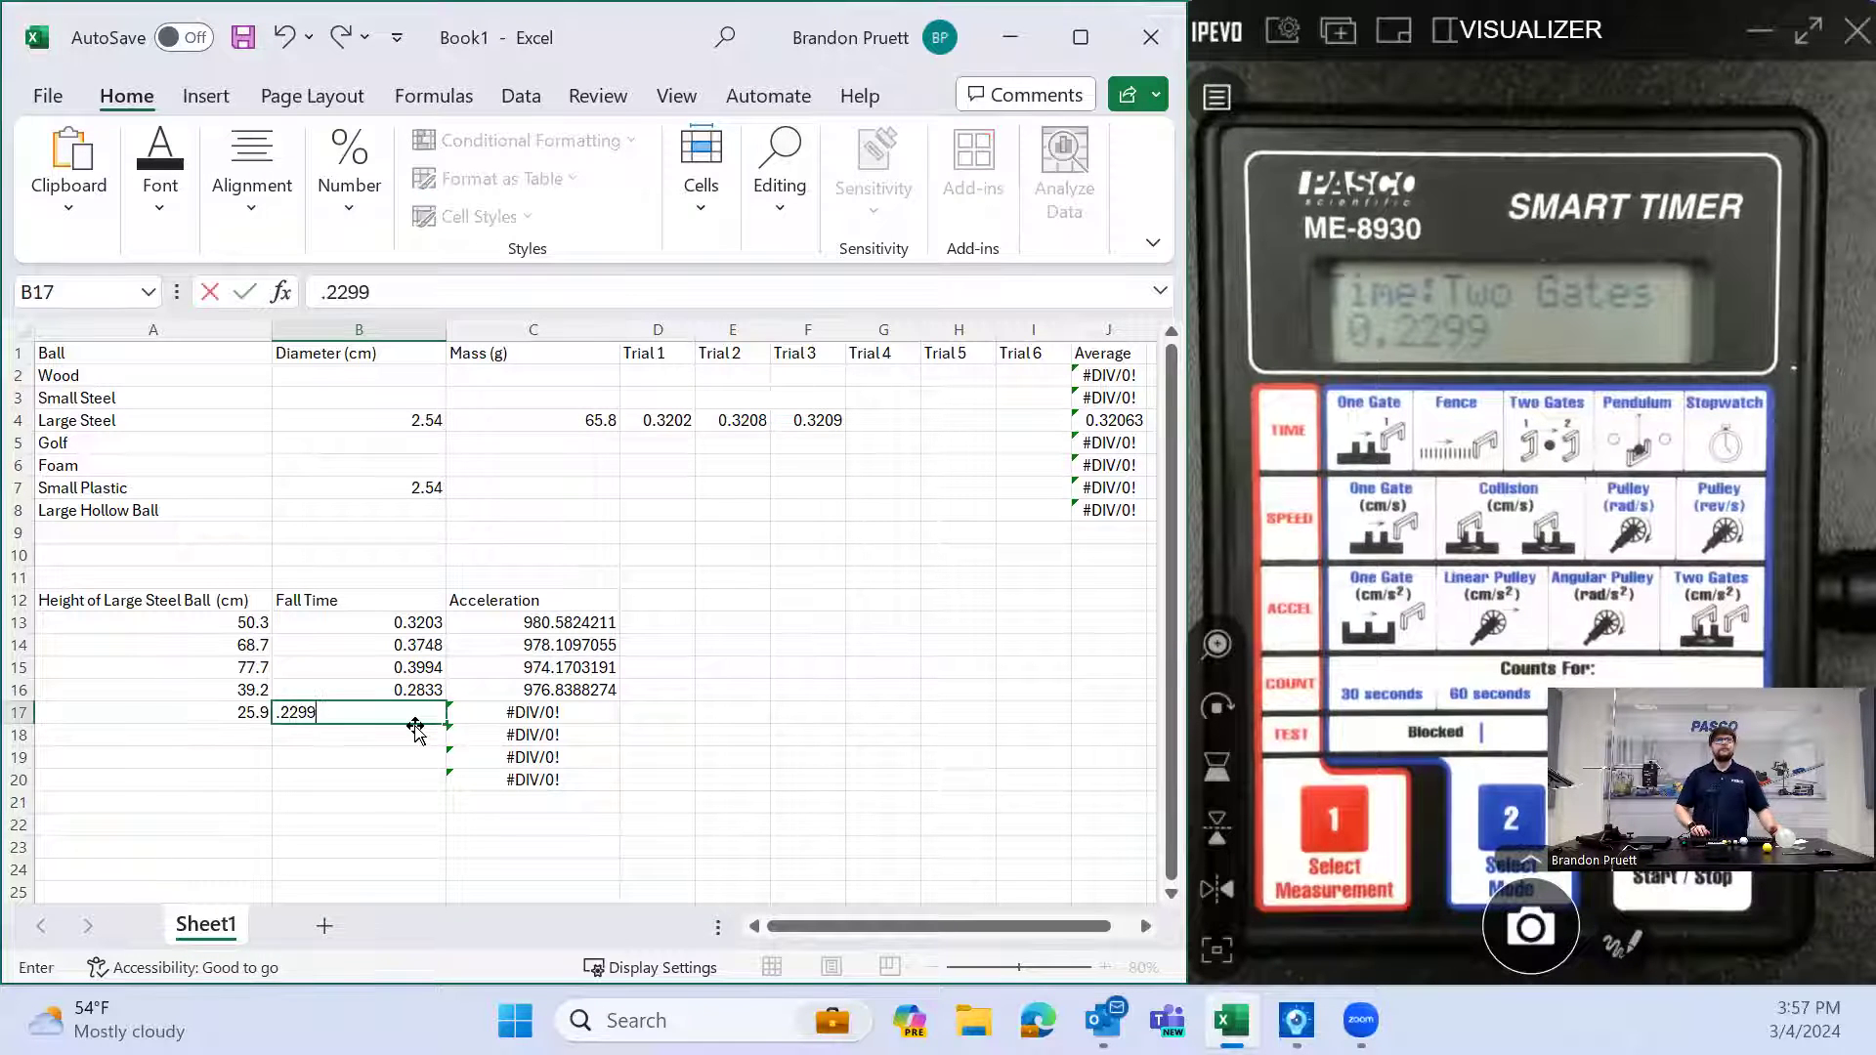
key(enter)
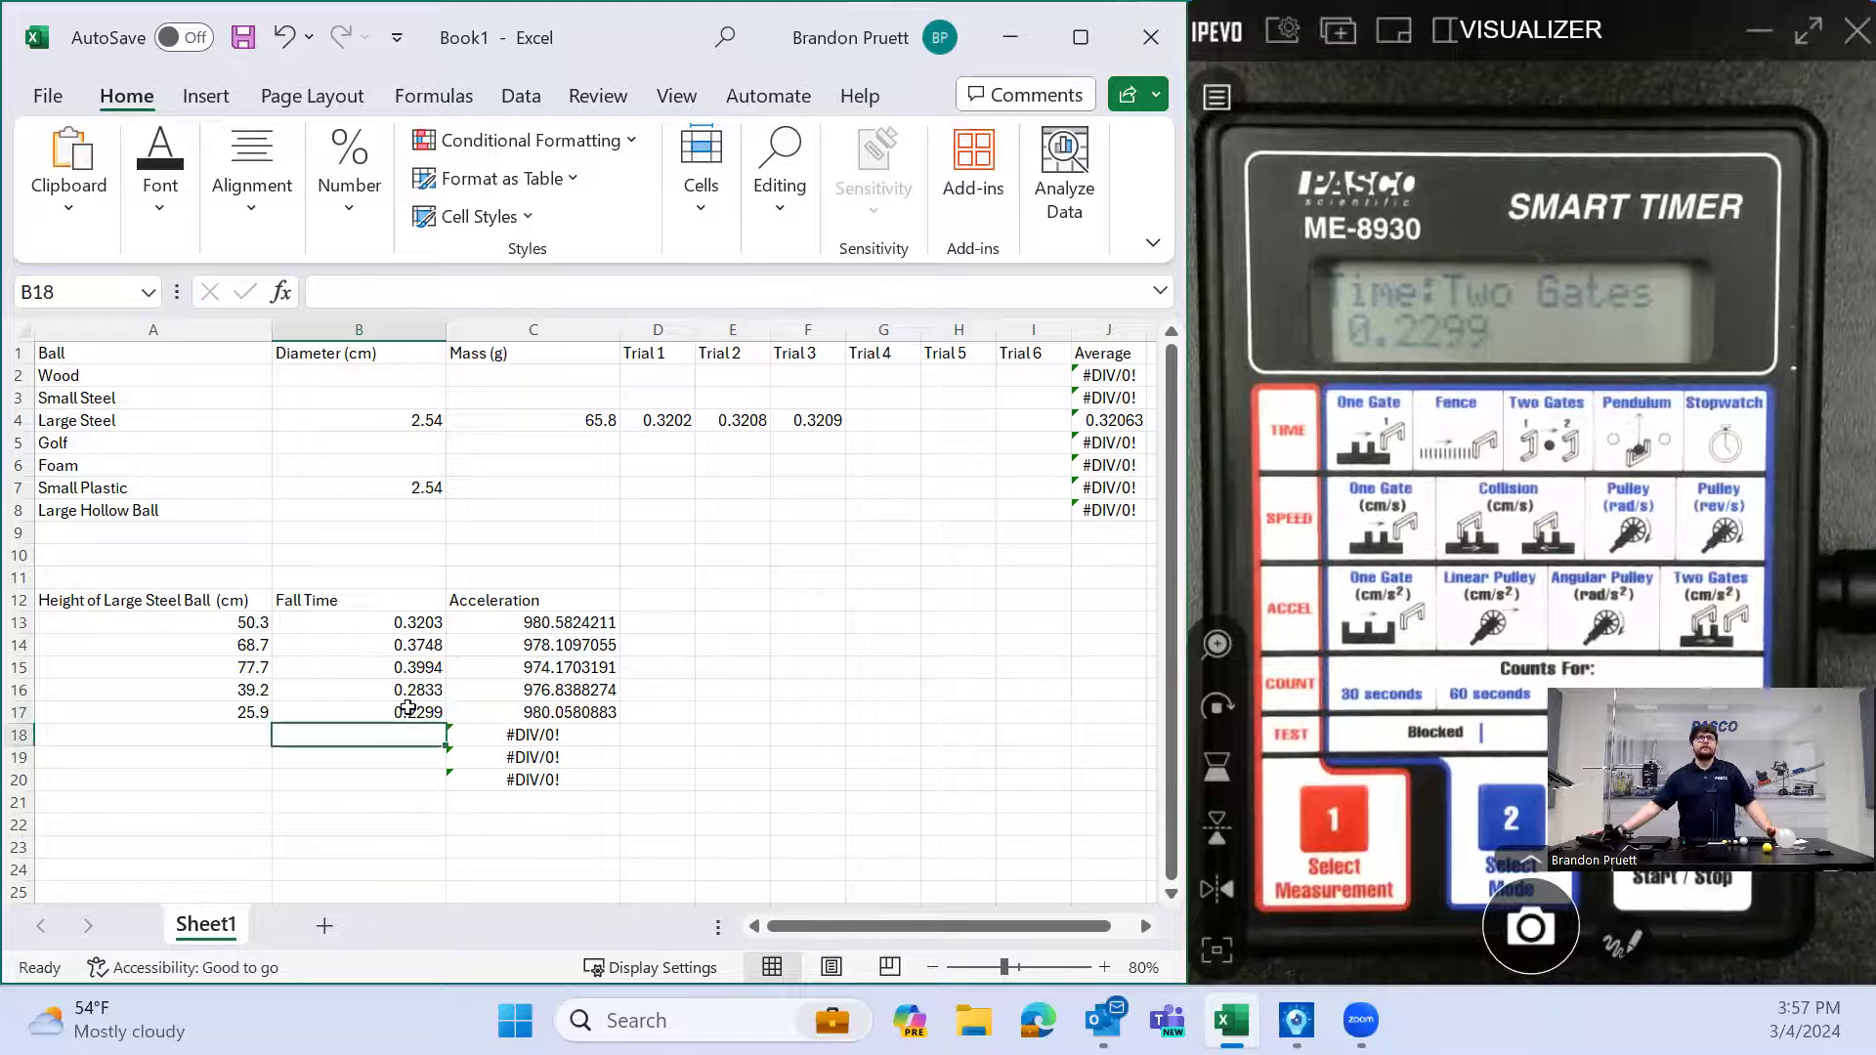
Change the Fall Time column heading to 'Fall Time (s)'
double_click(305, 599)
text( (s))
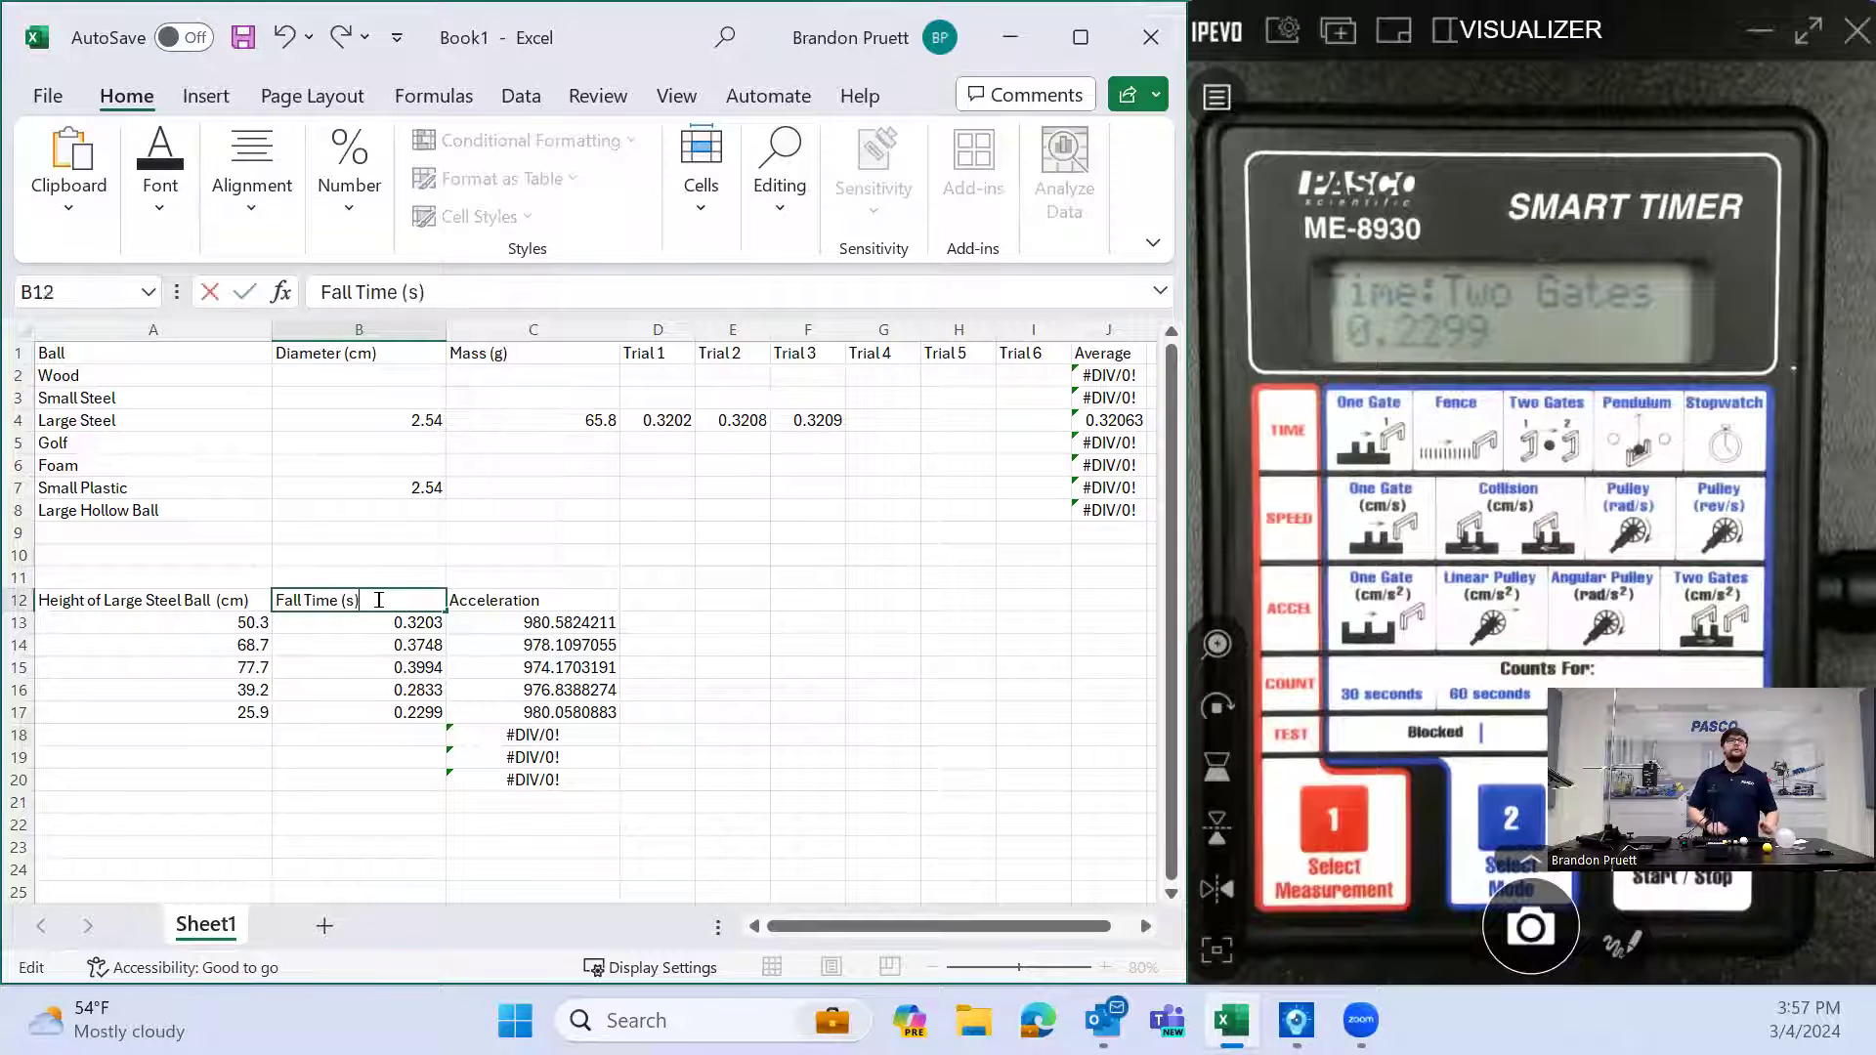
click(356, 621)
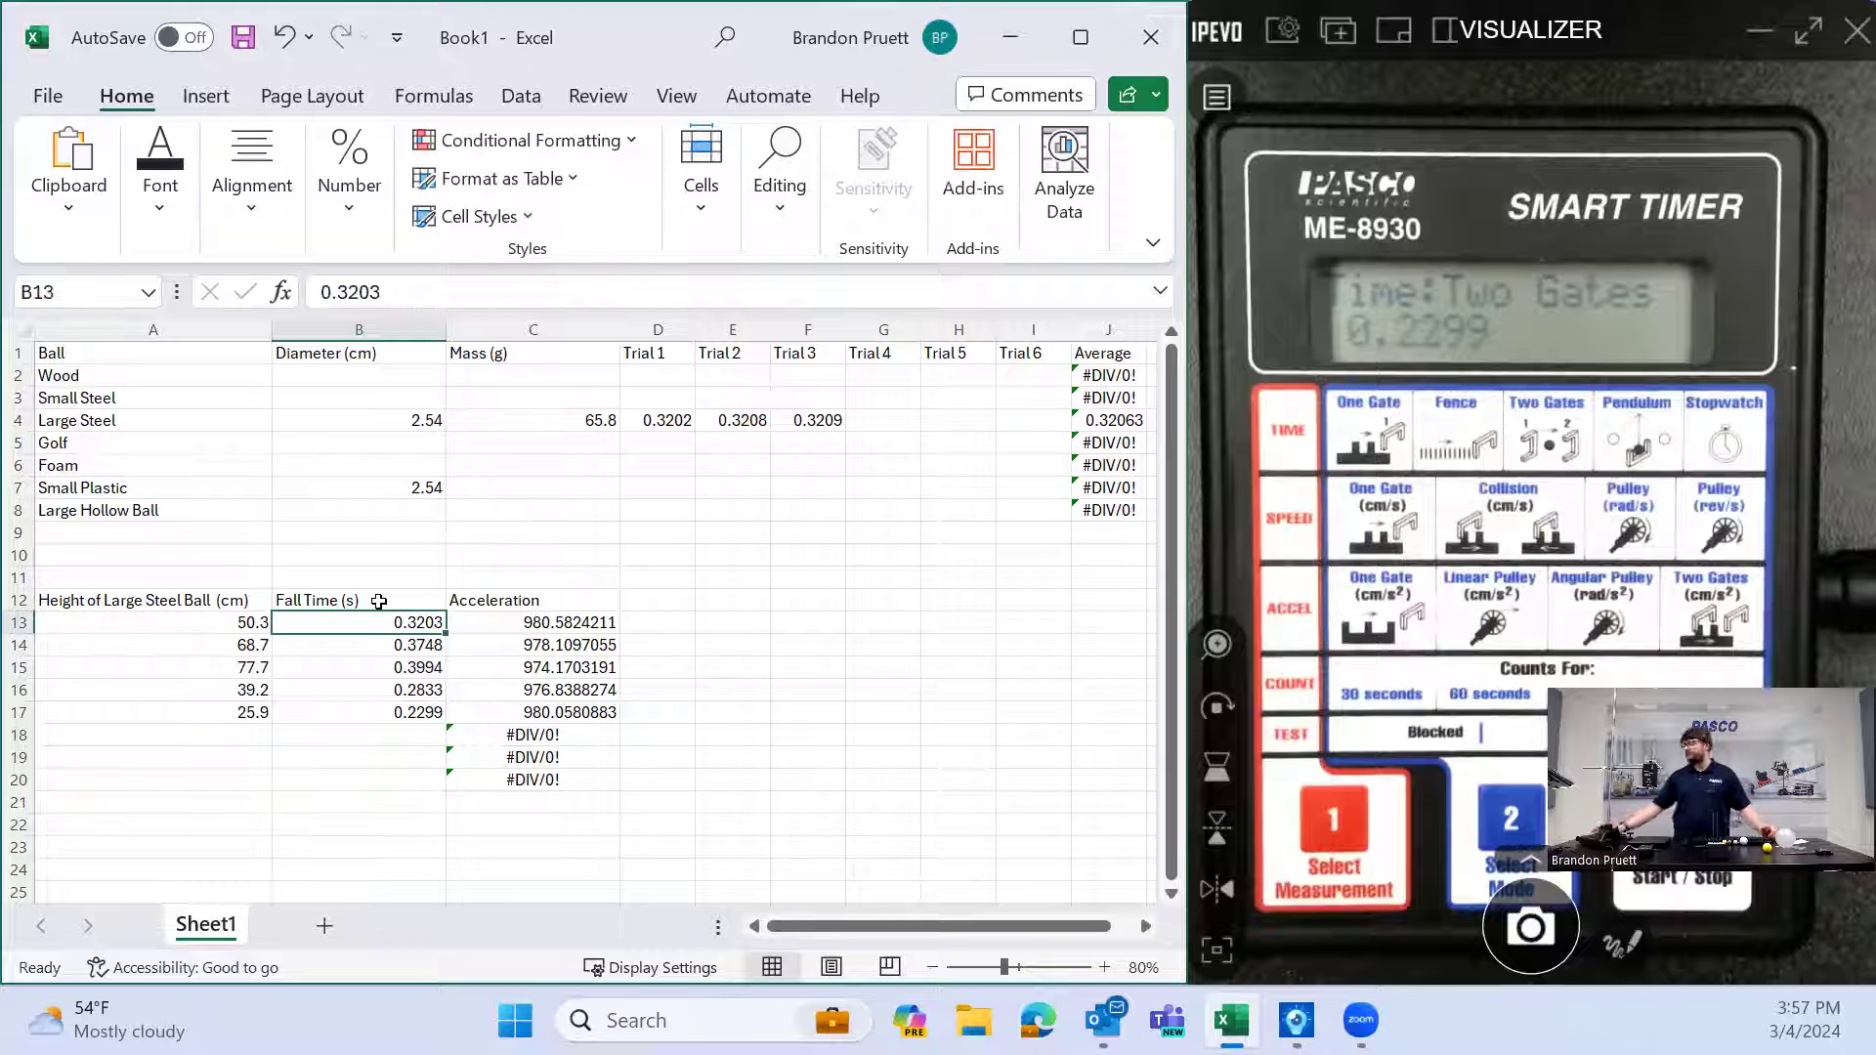